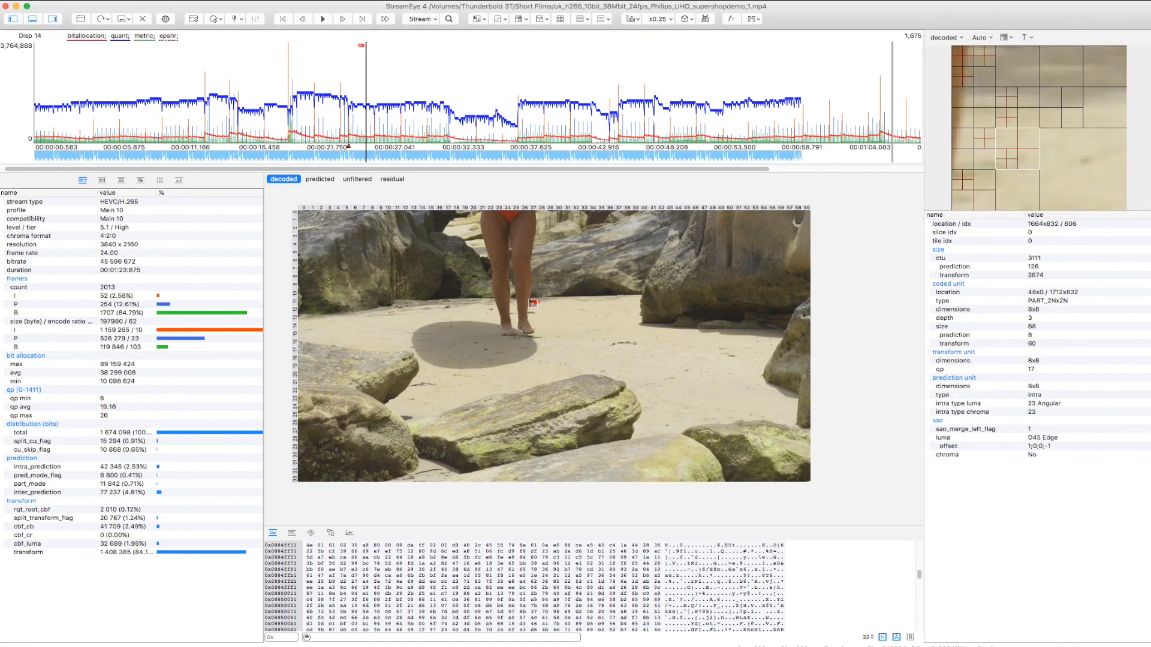
Inspect a coding block near the feet and browse the Slices/Tiles and CTU/CU/PU/TU overlay options
click(524, 336)
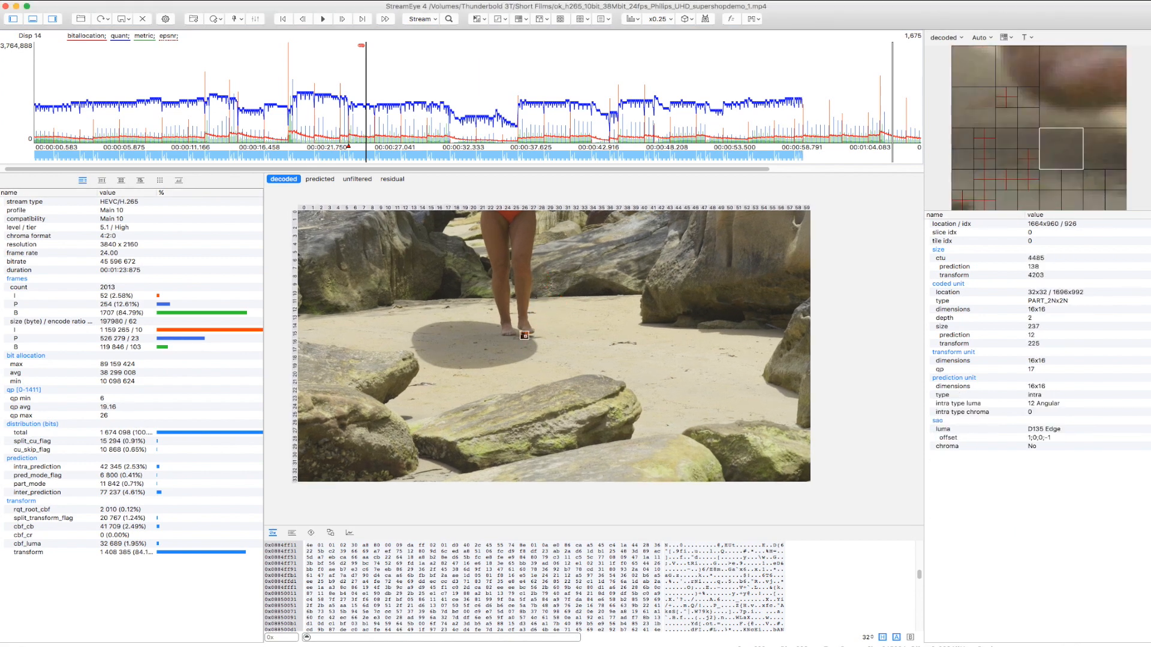
click(497, 19)
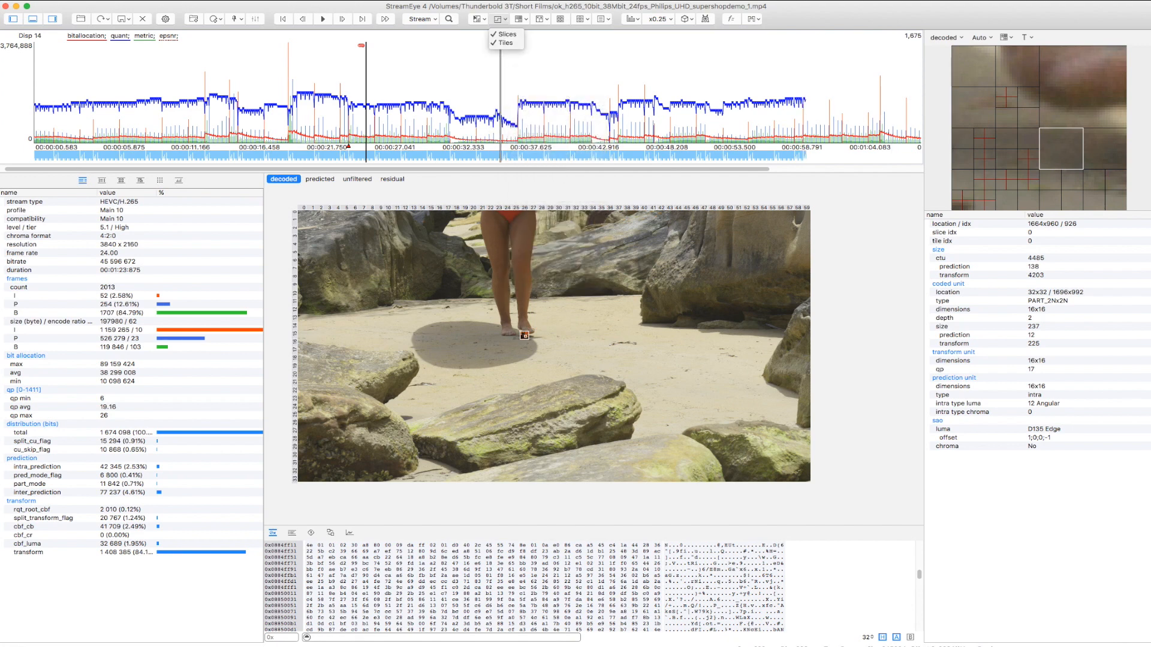
click(540, 19)
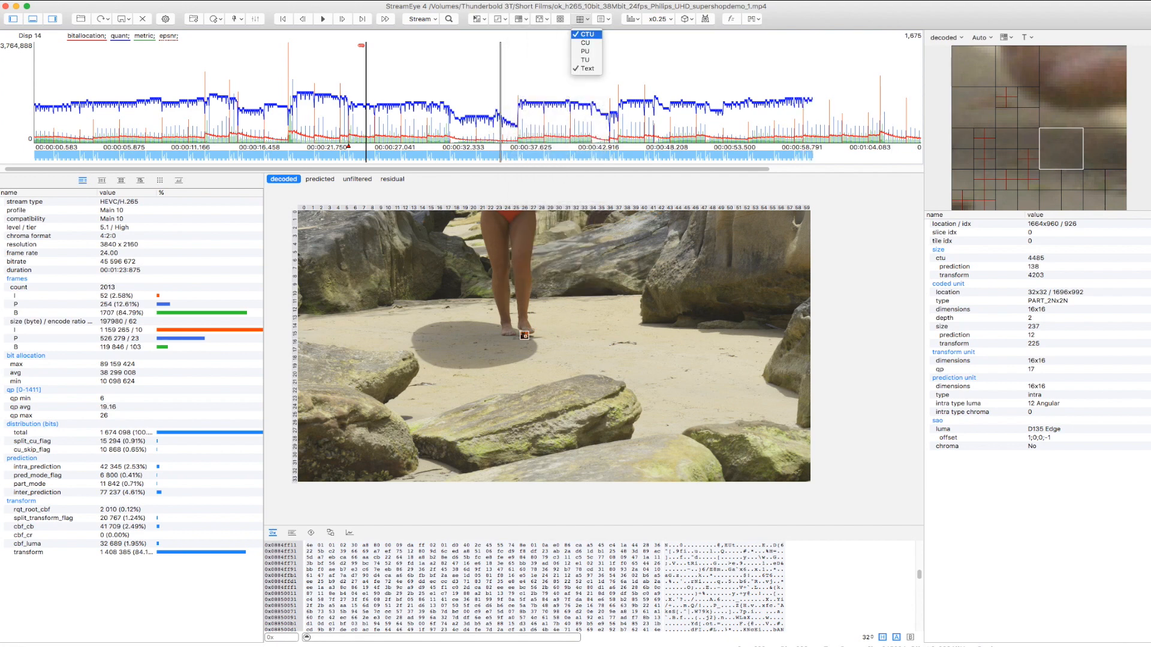
click(586, 34)
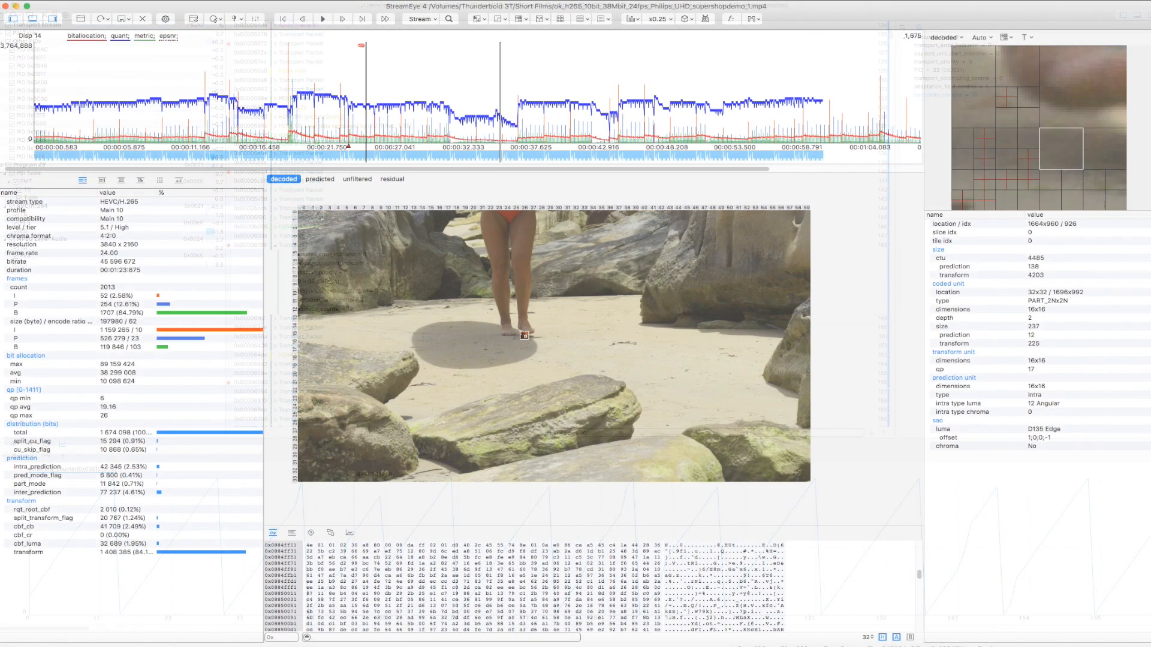
click(517, 18)
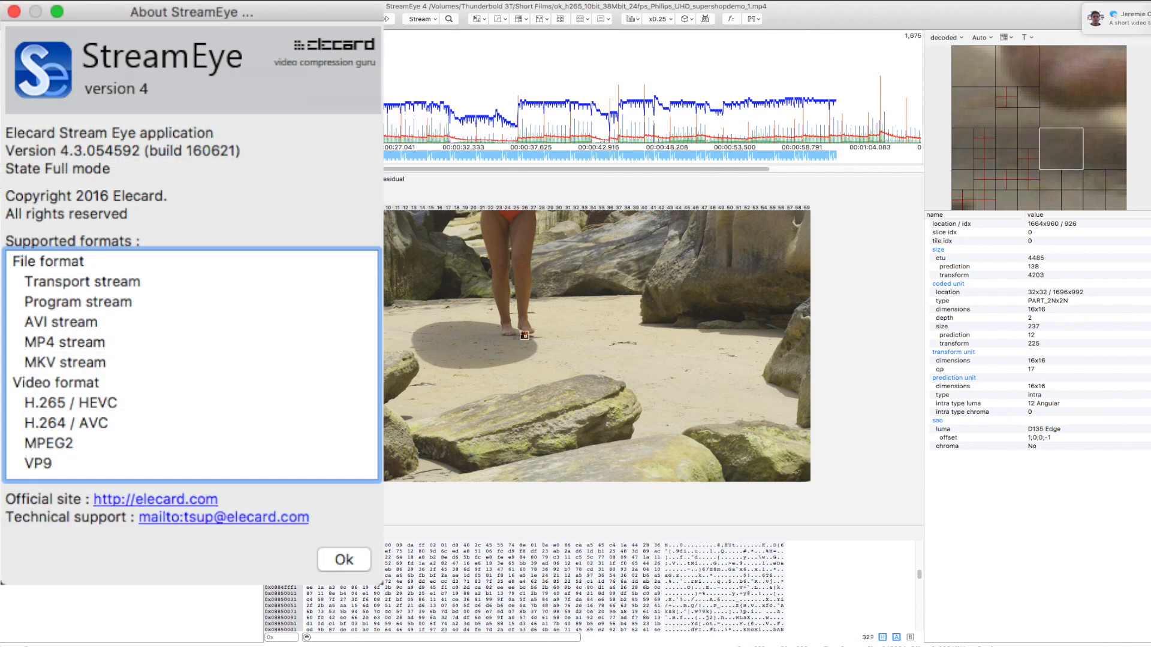
Review the About StreamEye version and supported formats list, then dismiss it with Ok
click(539, 311)
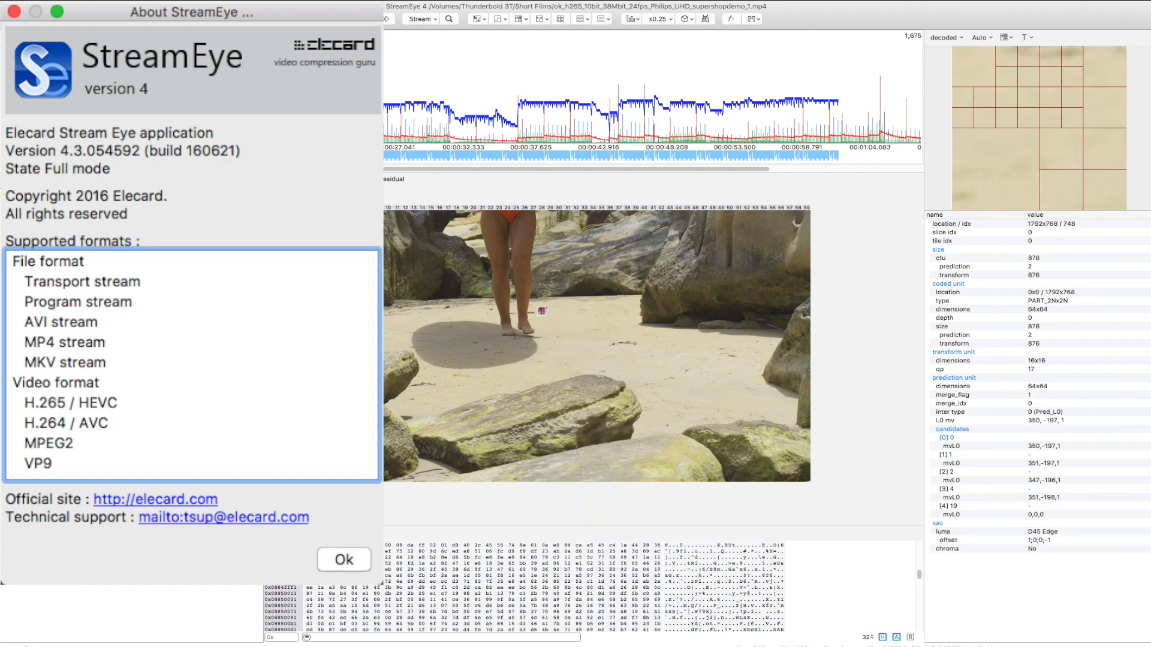
click(343, 559)
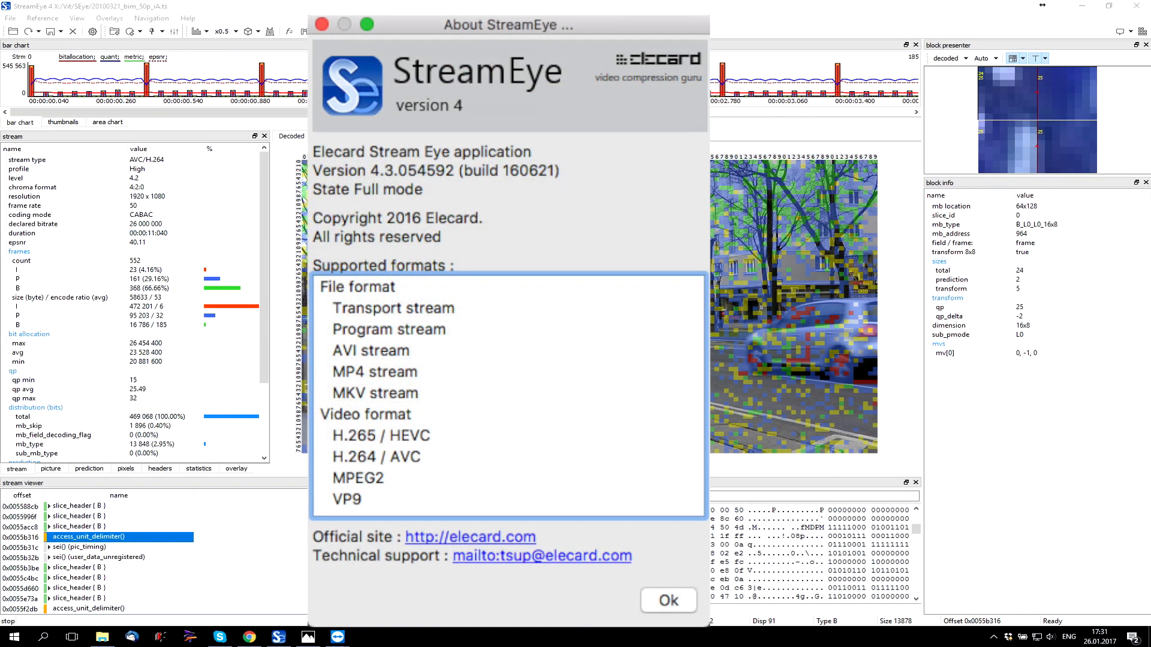
click(667, 600)
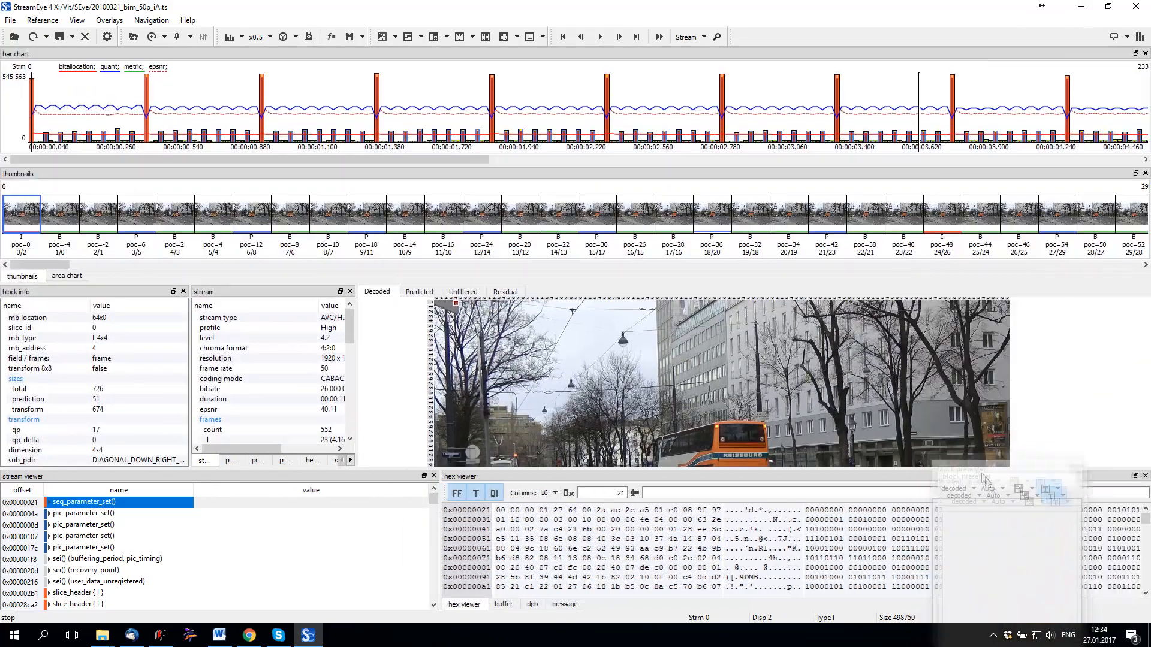
Cycle through preset layouts F5, F6, F7 and F8, ending on the enlarged picture
key(f5)
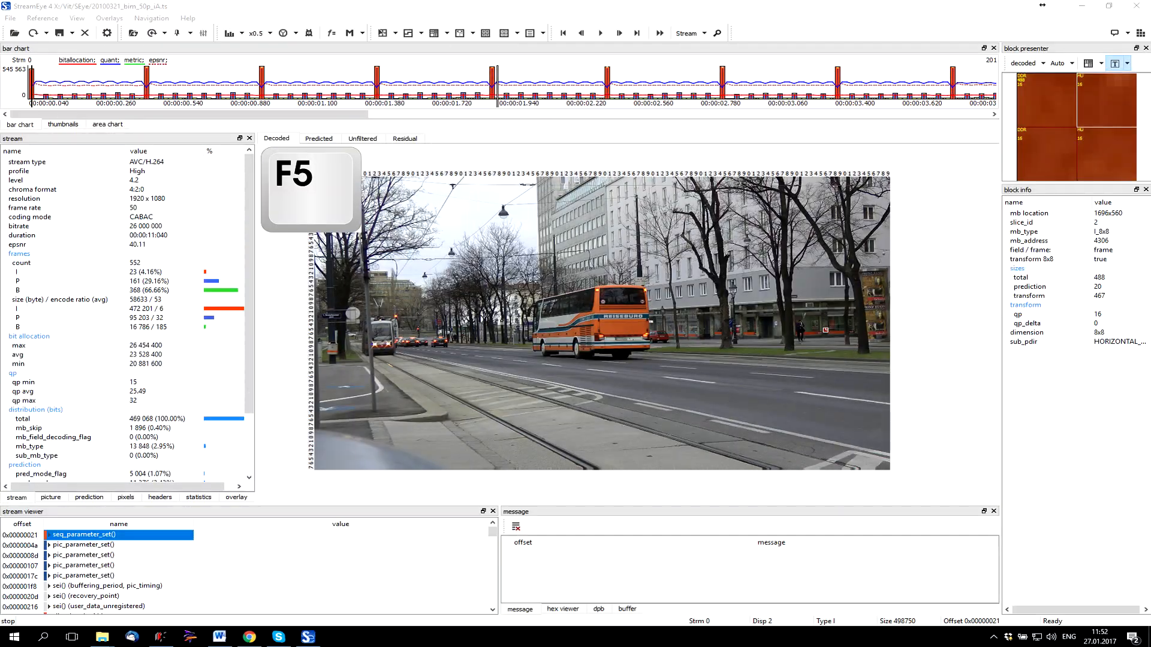
key(f6)
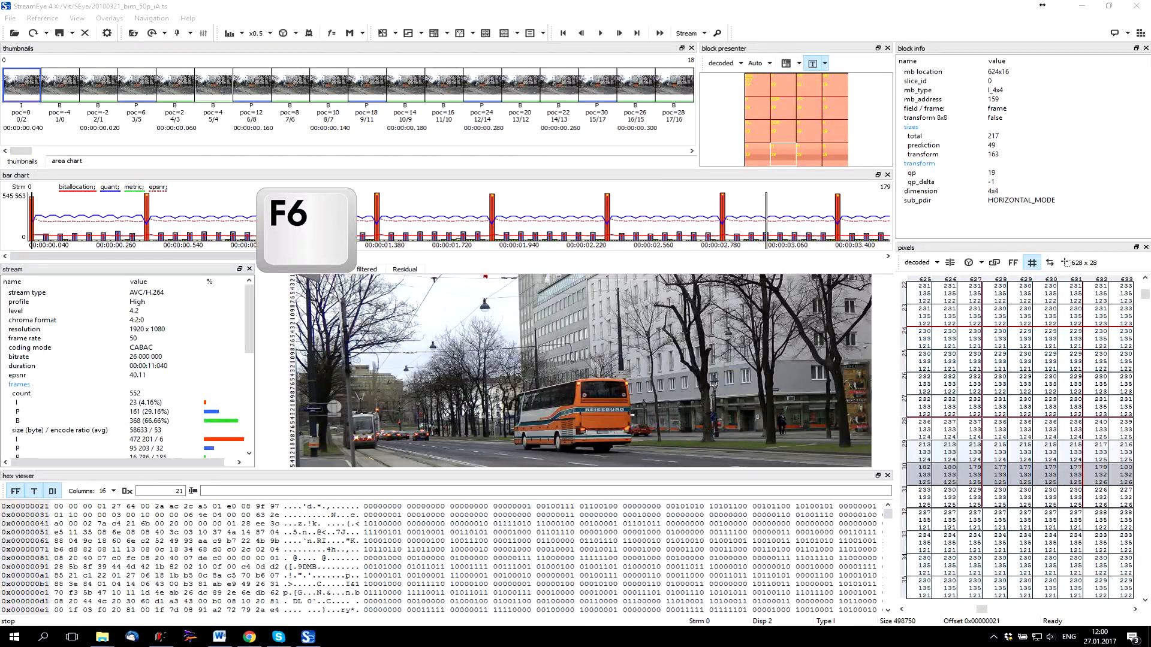
key(f7)
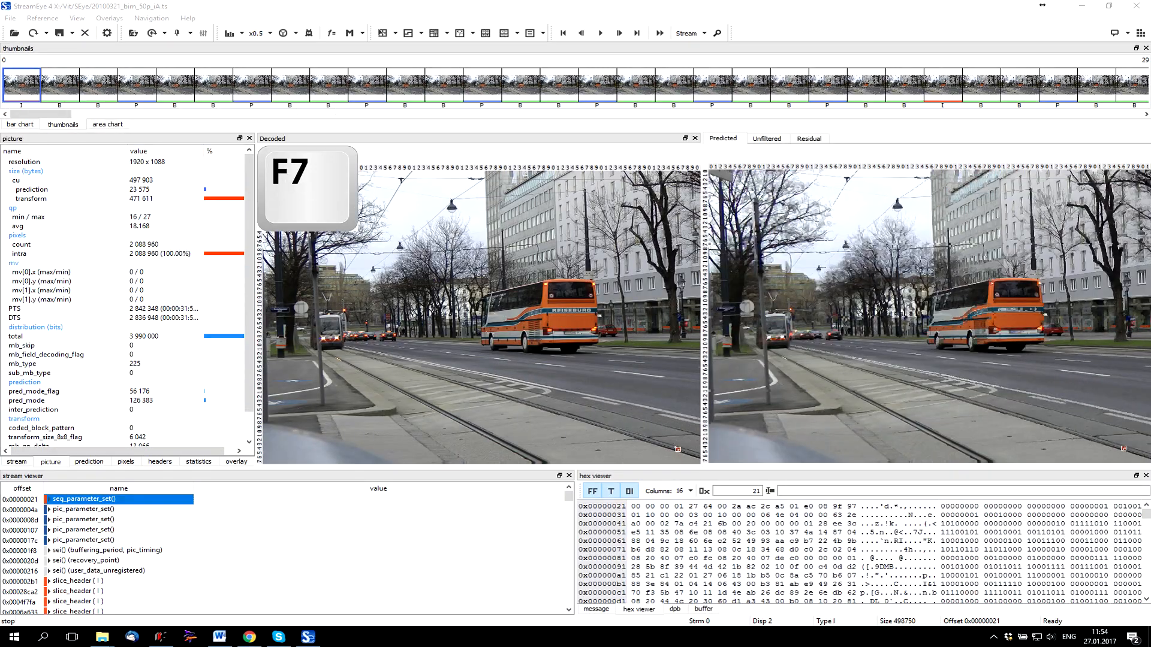
key(f8)
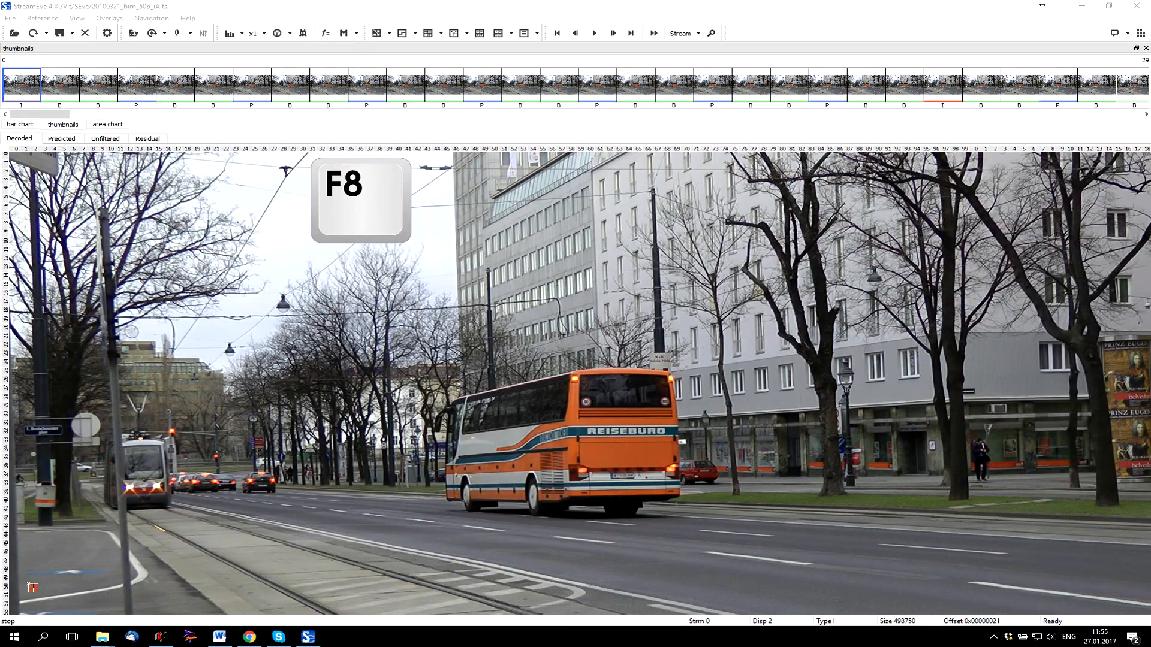
key(f8)
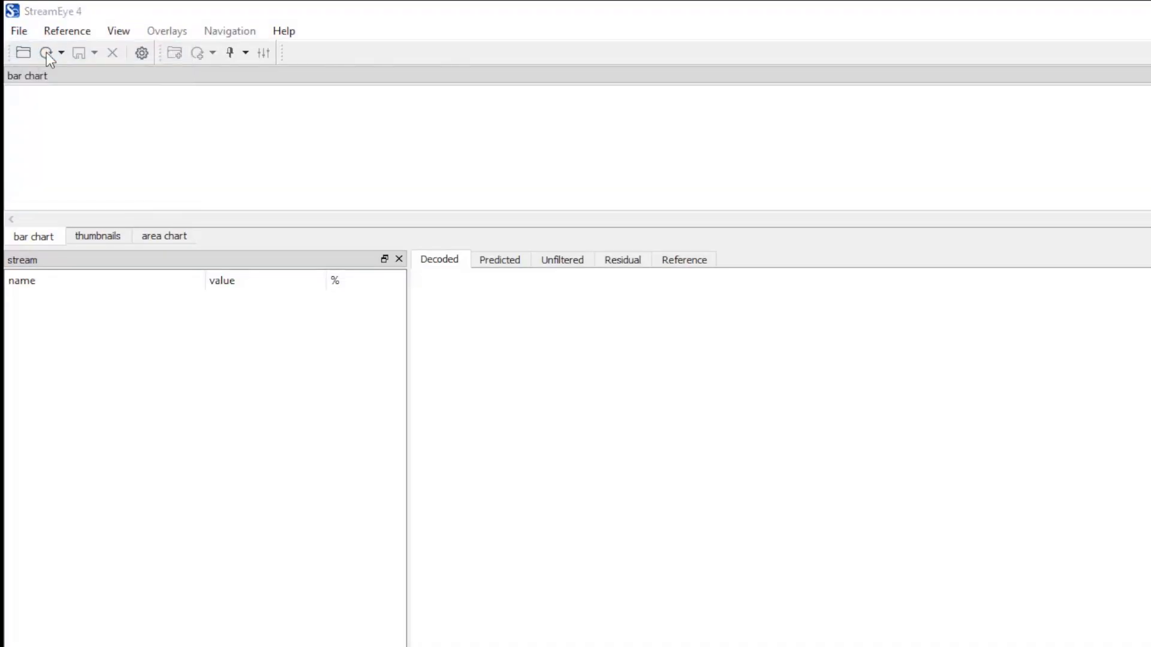
Open the tram .ts with the YUV reference and extract its H.264 track to a .ves file
click(22, 52)
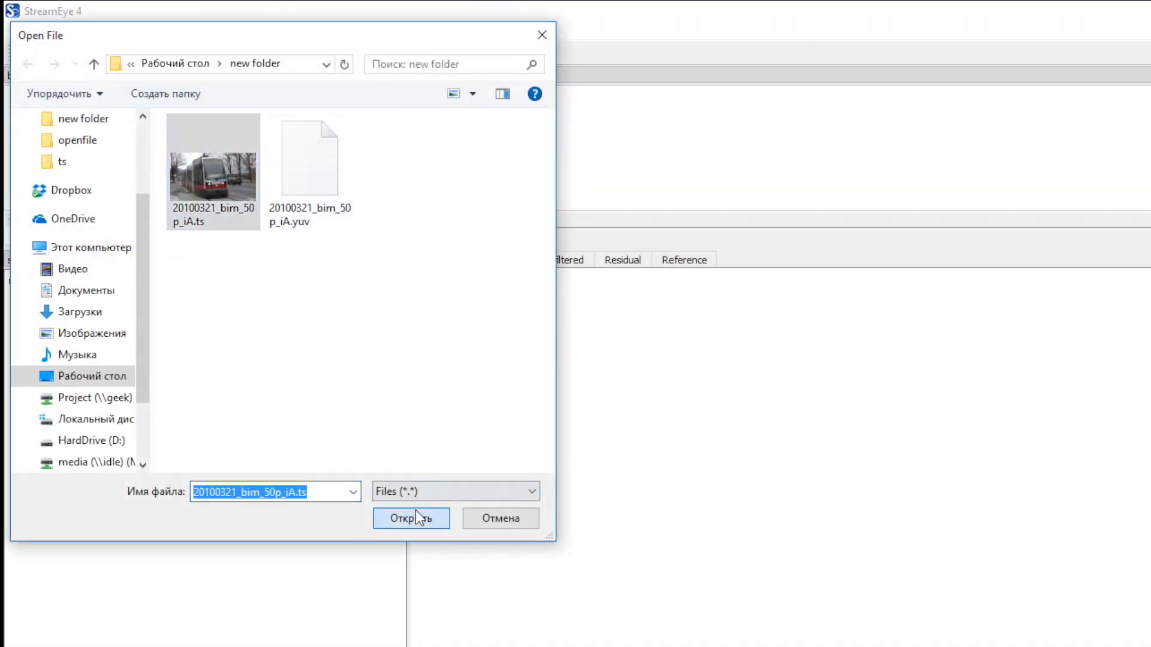
click(411, 518)
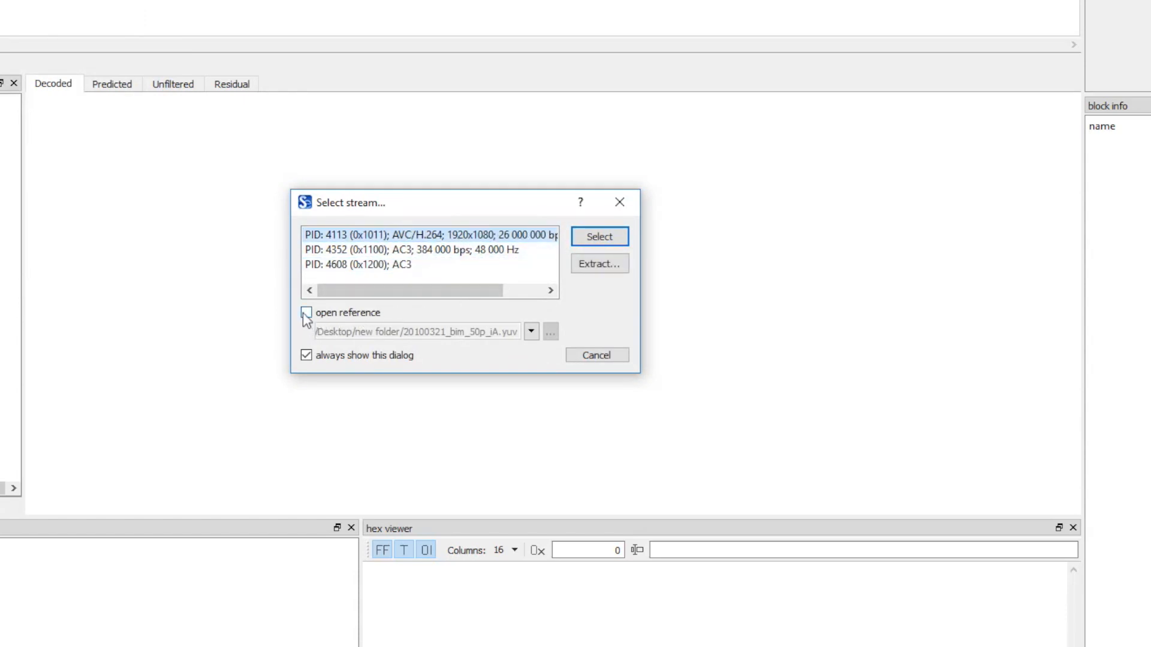
click(550, 331)
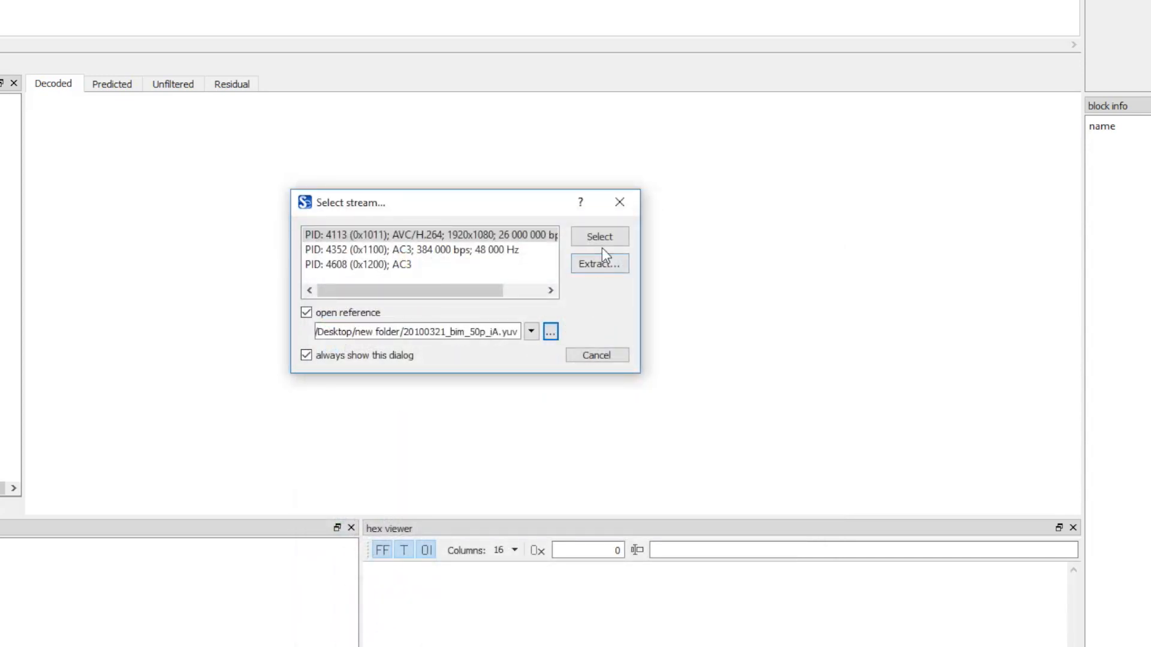
click(599, 263)
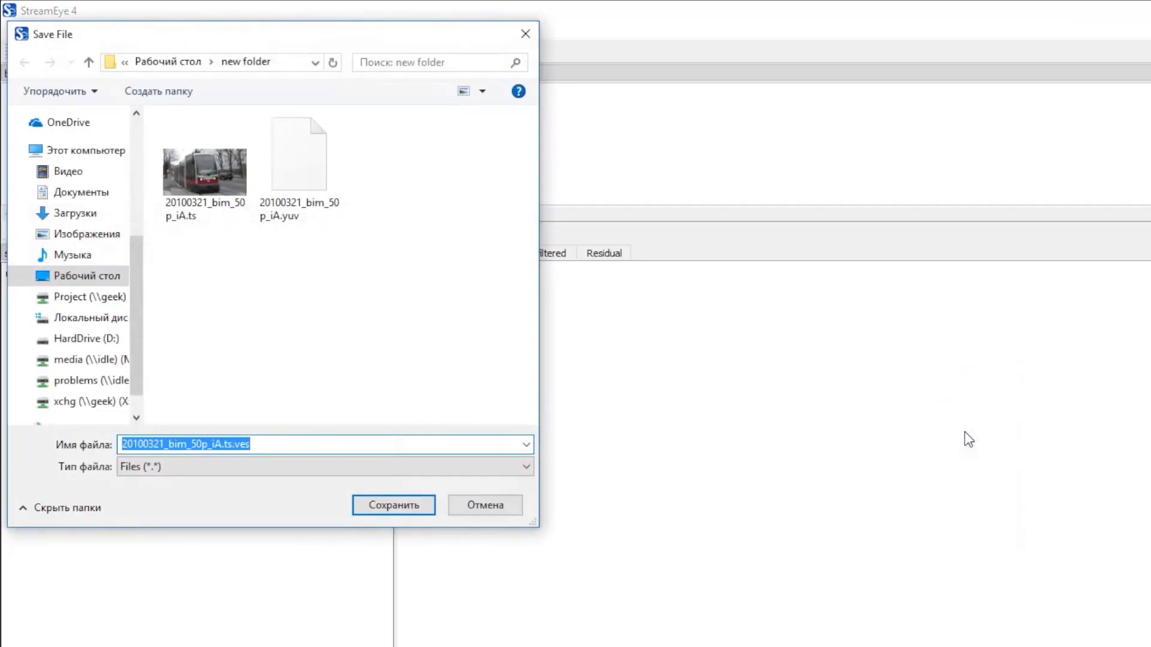
click(393, 504)
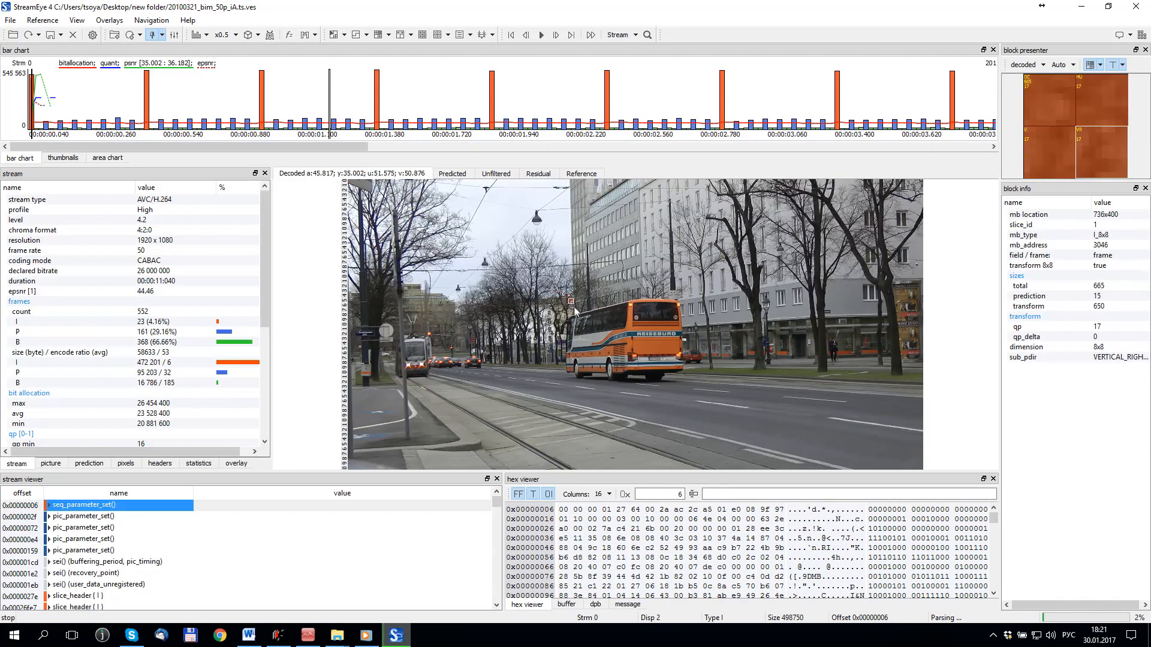
Reopen the tram transport stream's H.264 video track and show frame thumbnails
click(627, 382)
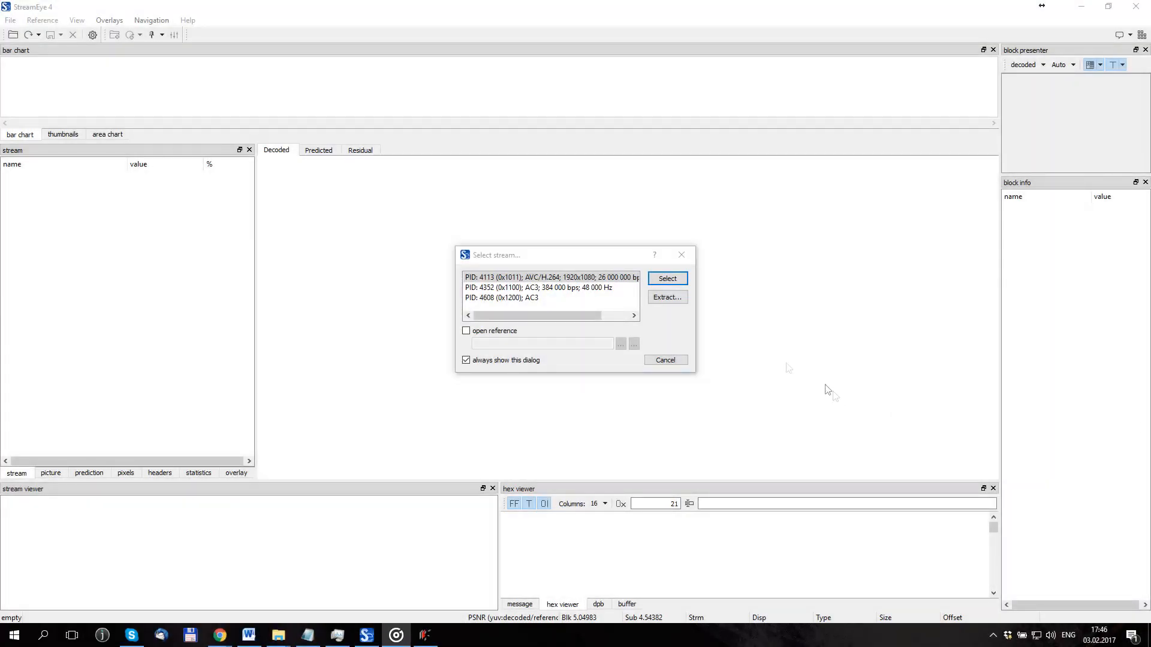
click(667, 278)
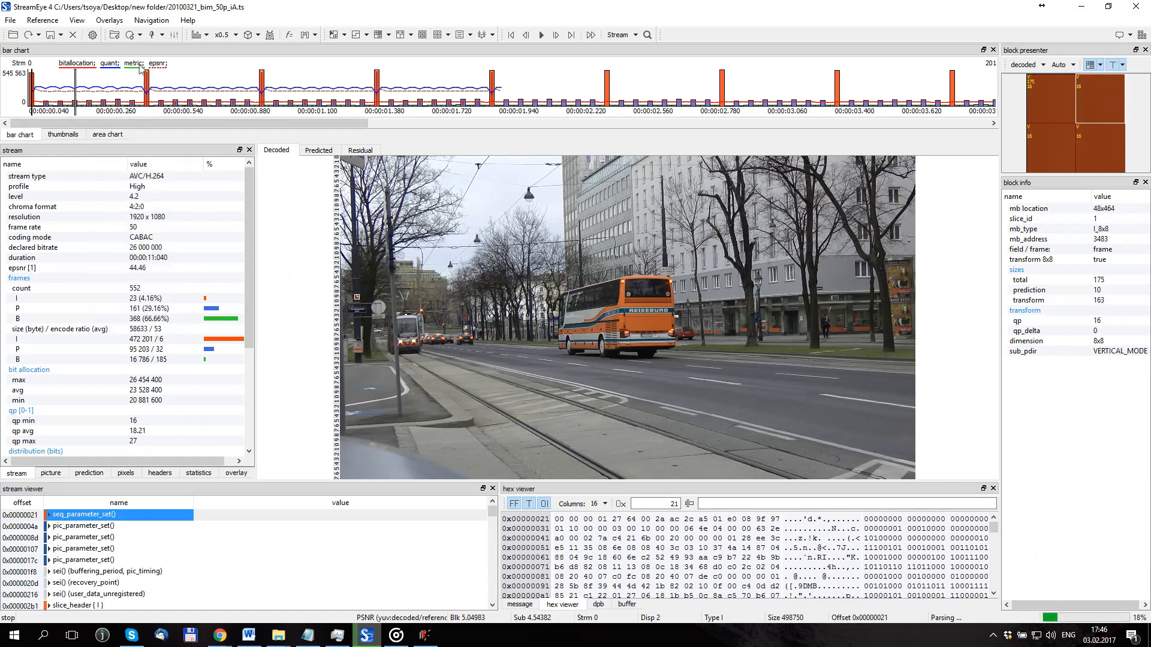
click(62, 135)
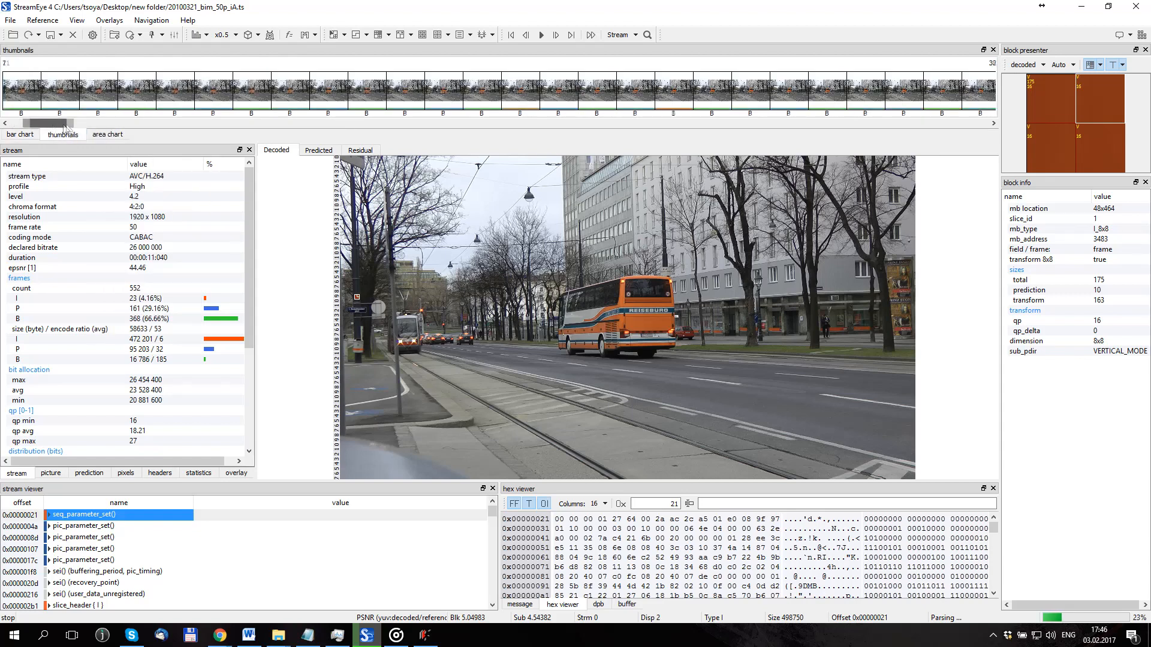
Set Extended indexing mode in Options, reload the stream, and inspect a tram picture block
click(21, 134)
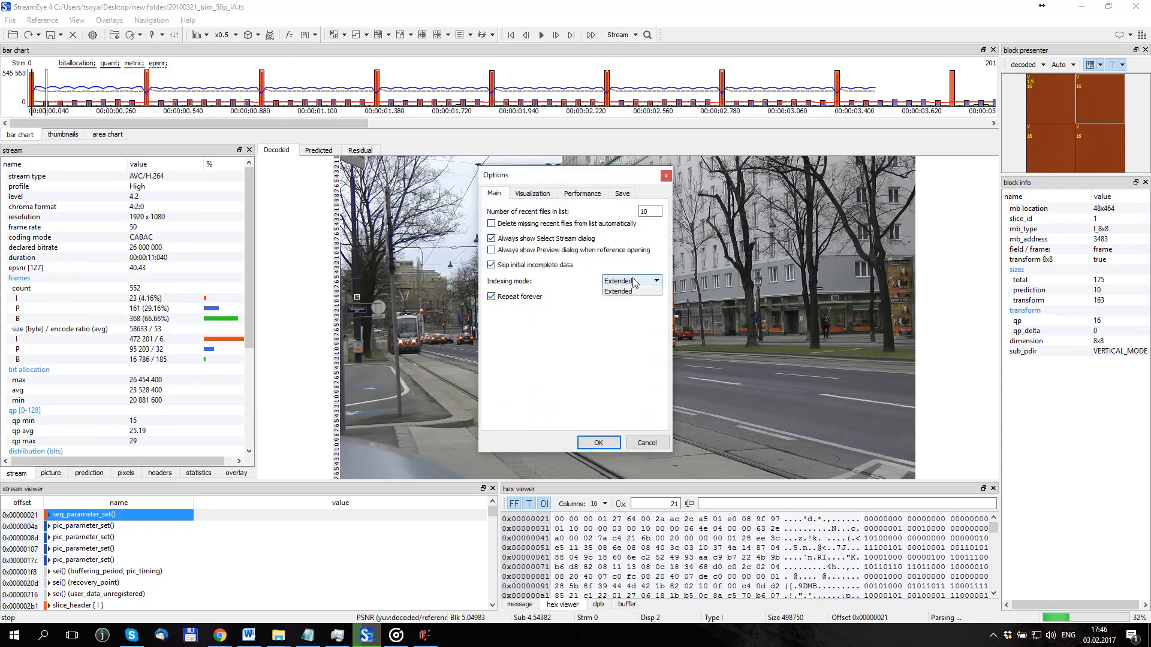
click(597, 443)
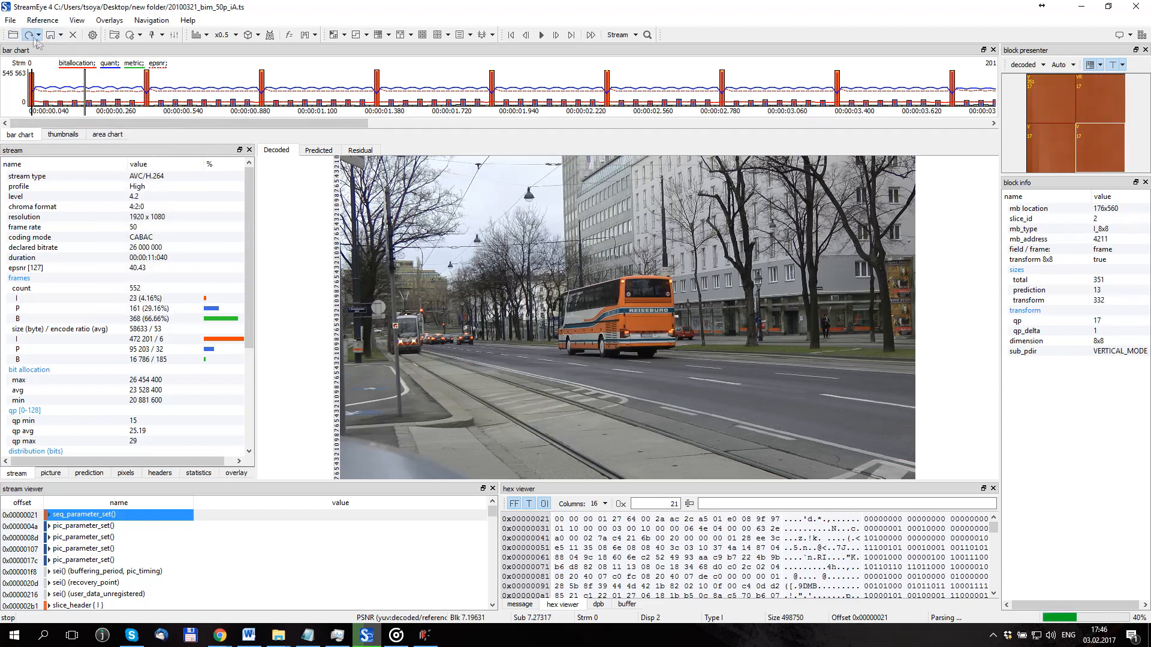
click(29, 35)
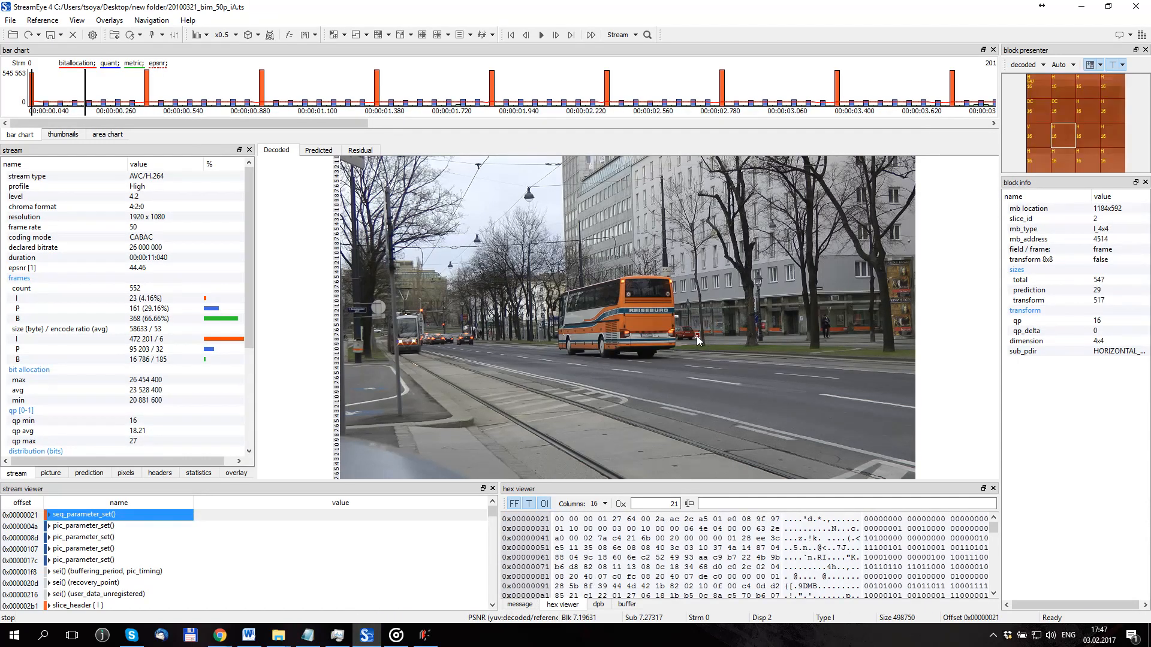
click(695, 339)
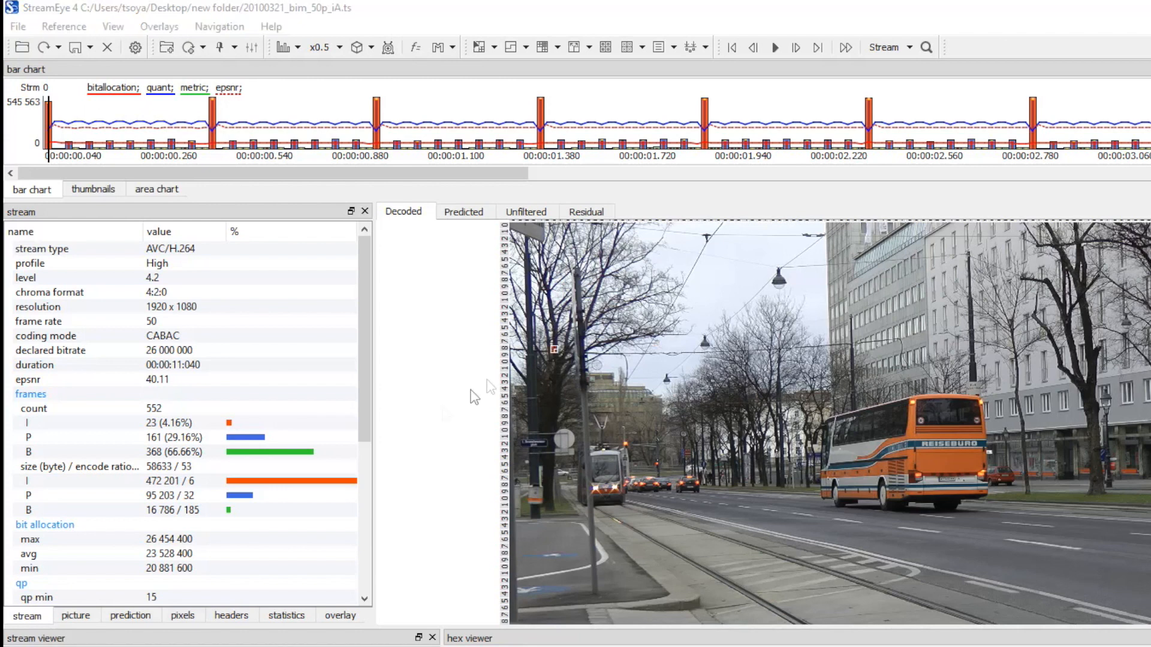
mouse_move(191, 216)
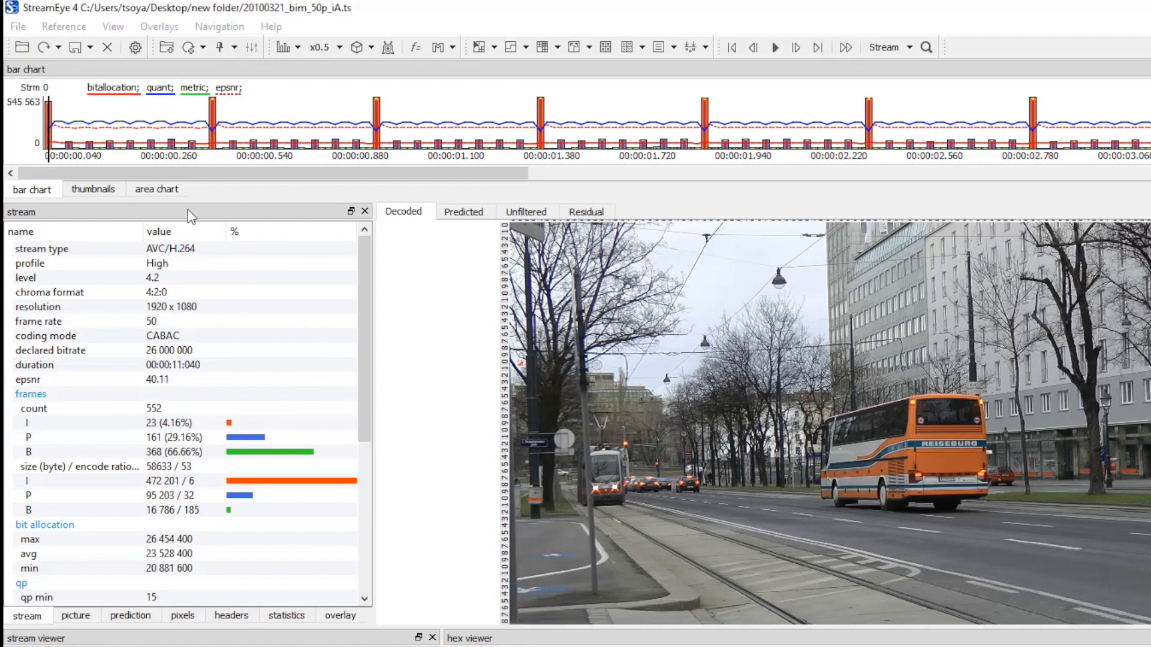
scroll(down, 3)
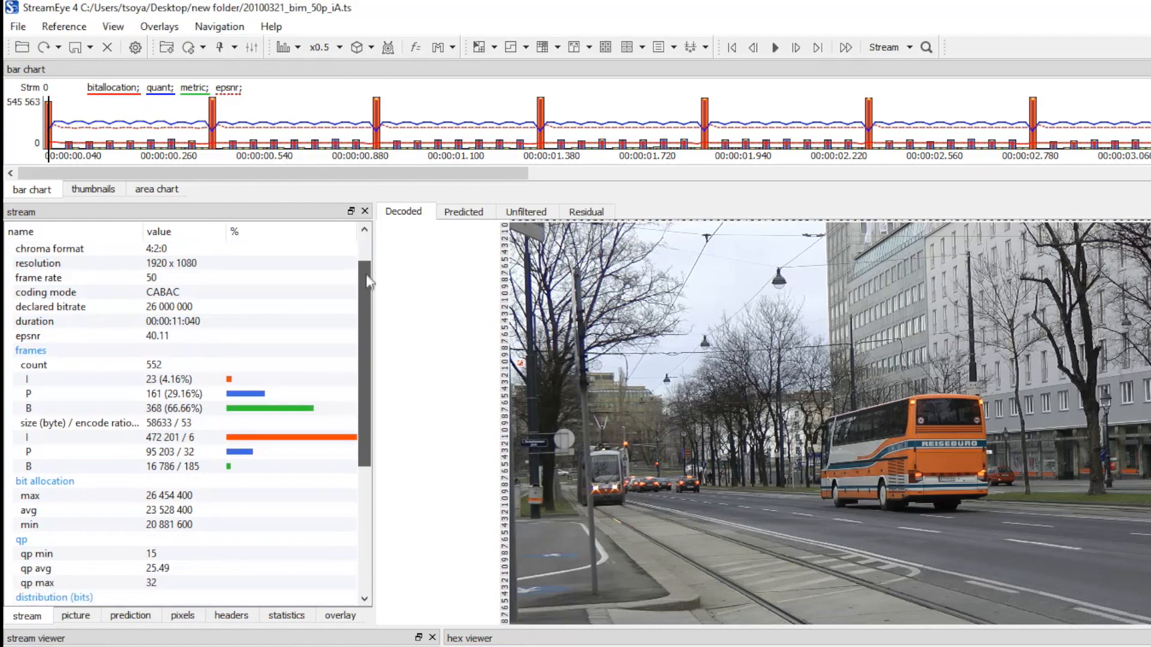
scroll(up, 3)
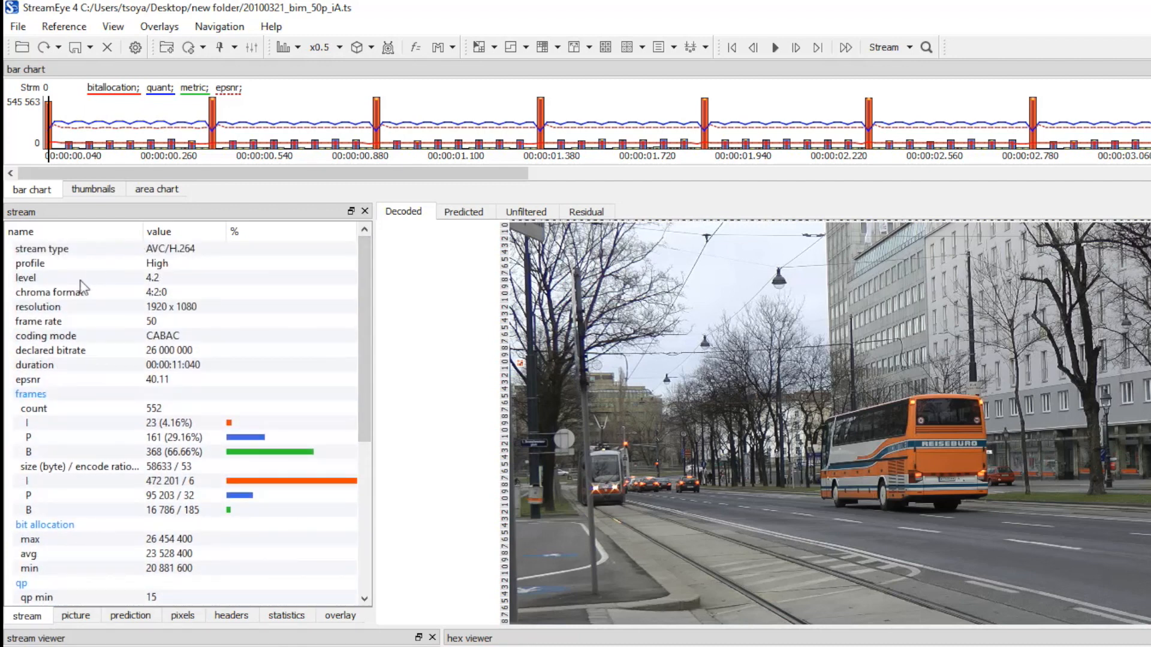
mouse_move(98, 344)
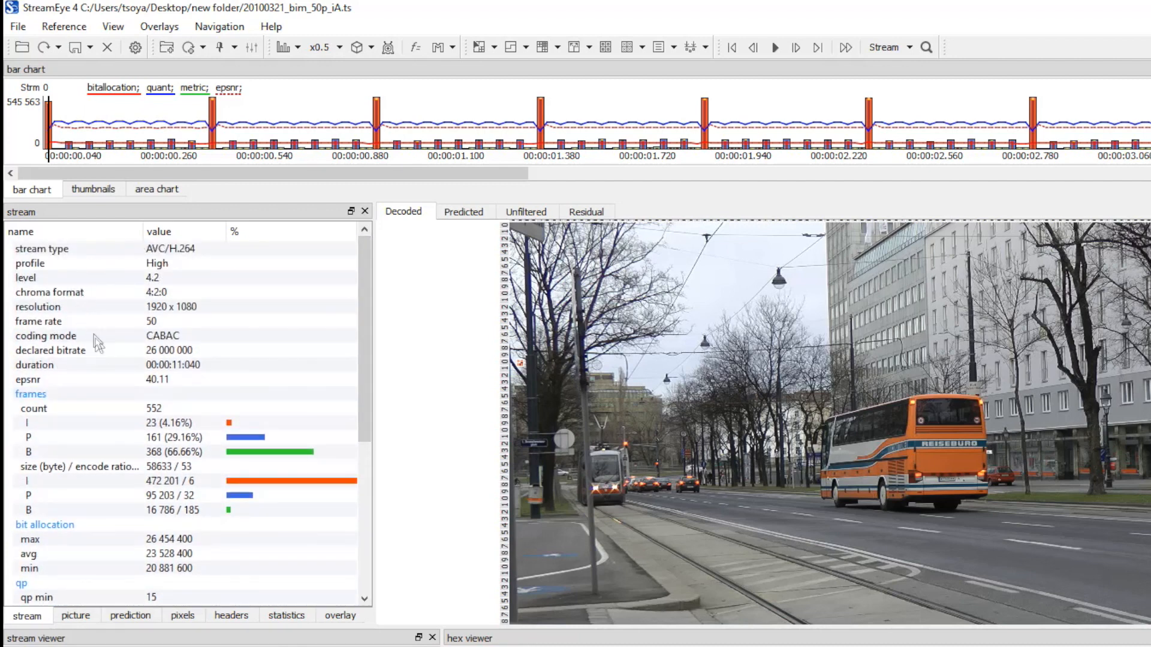
mouse_move(353, 346)
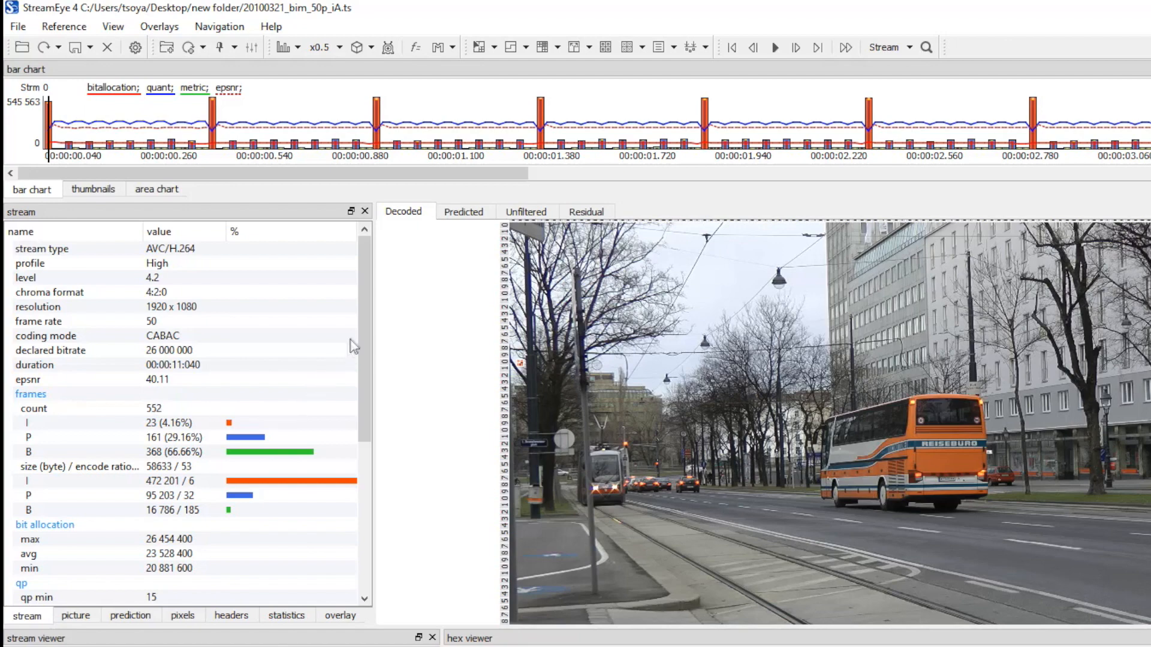
scroll(down, 3)
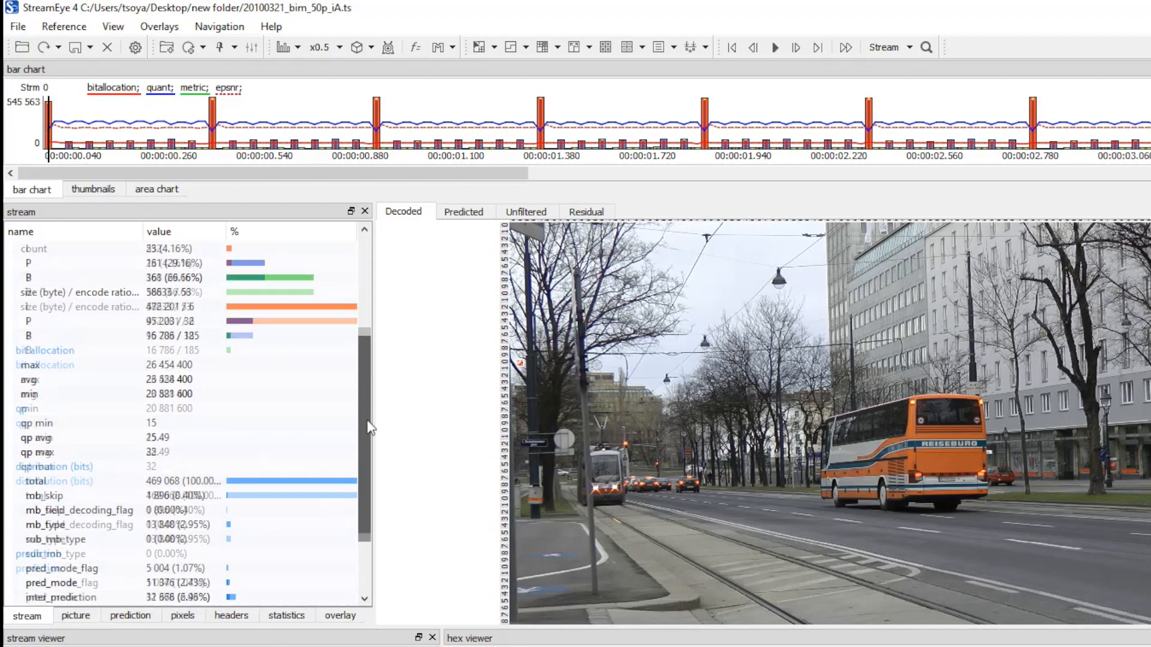
scroll(up, 3)
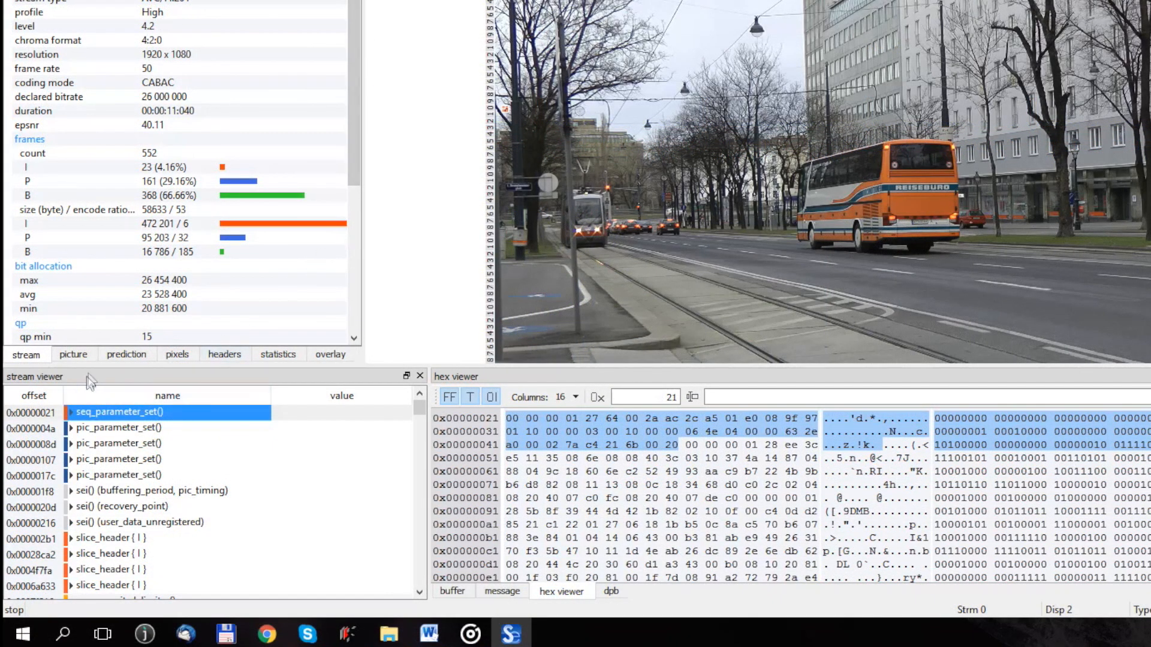
mouse_move(149, 429)
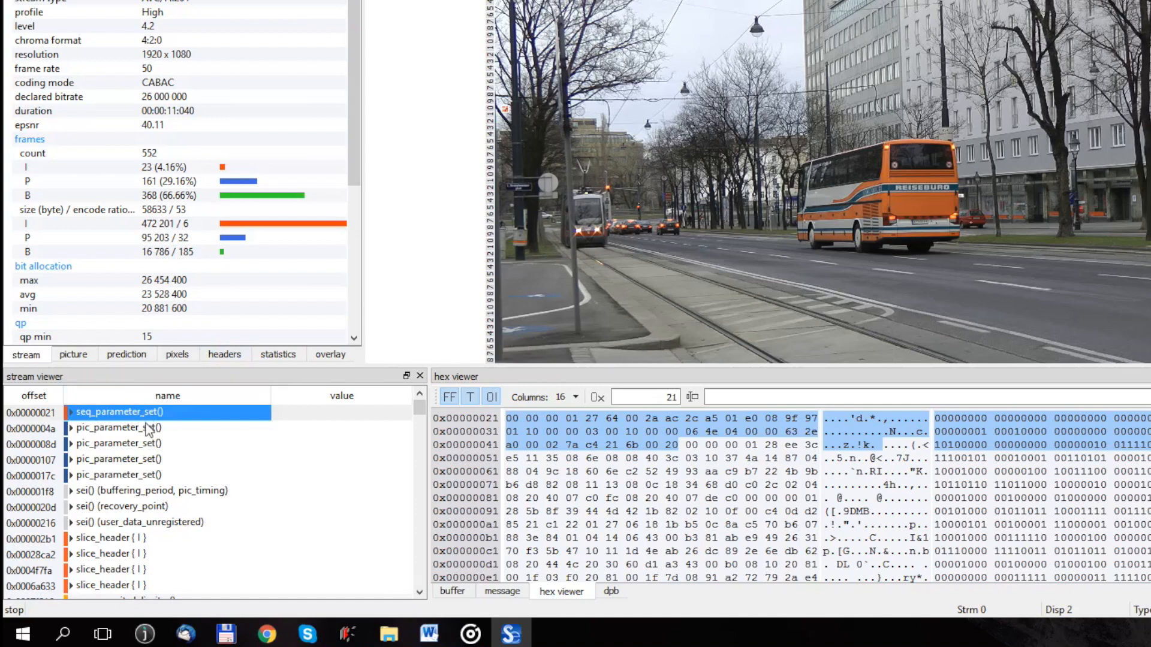
Collapse the sequence parameter set fields and view decoder messages before returning to hex bytes
scroll(down, 3)
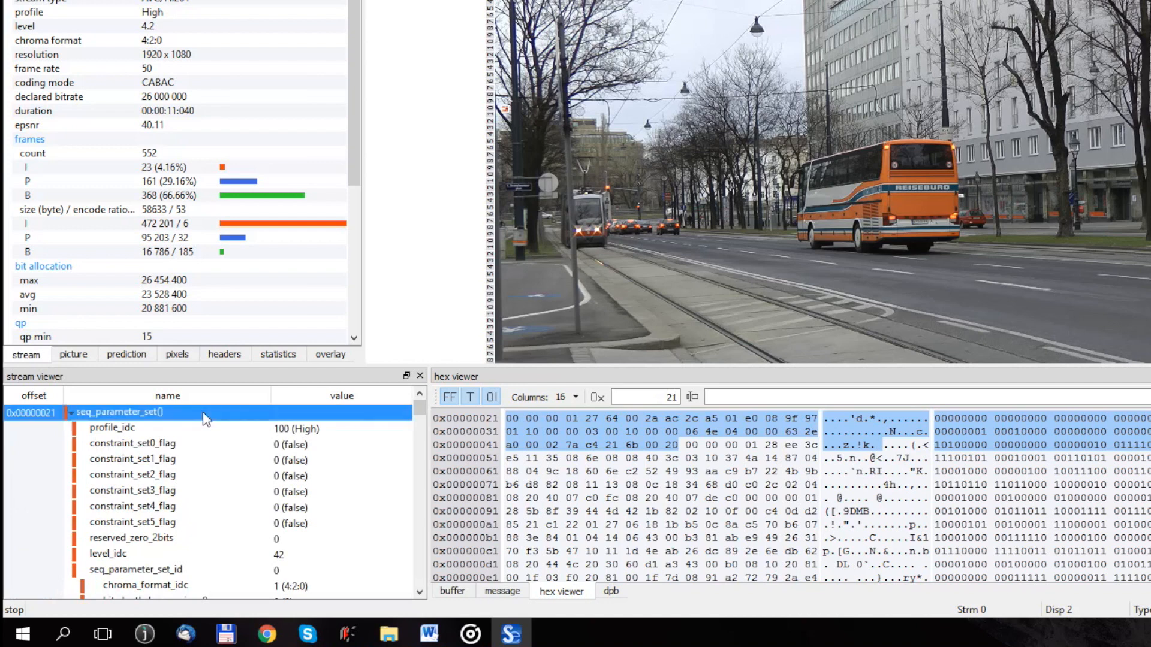
click(67, 412)
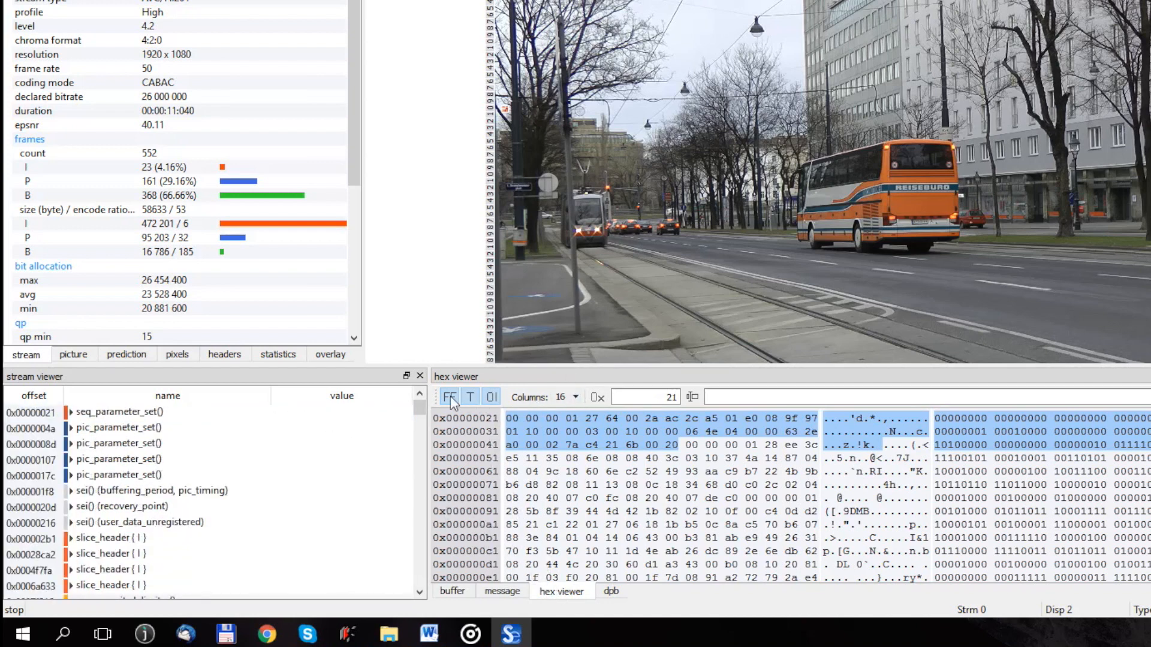
click(448, 397)
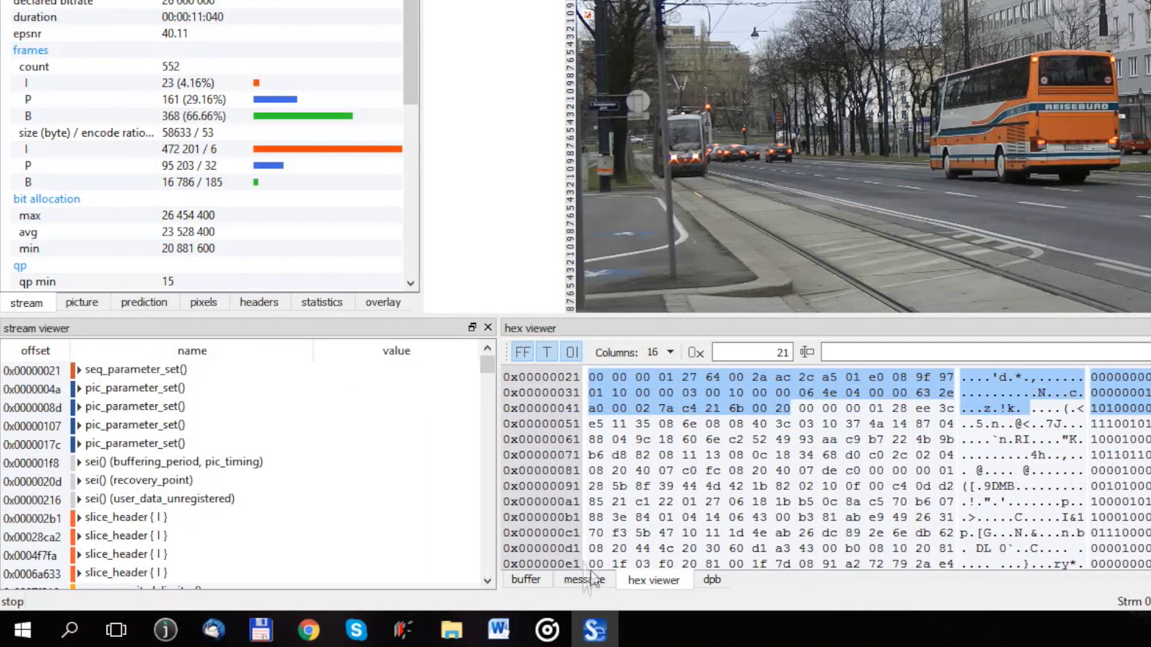
click(583, 579)
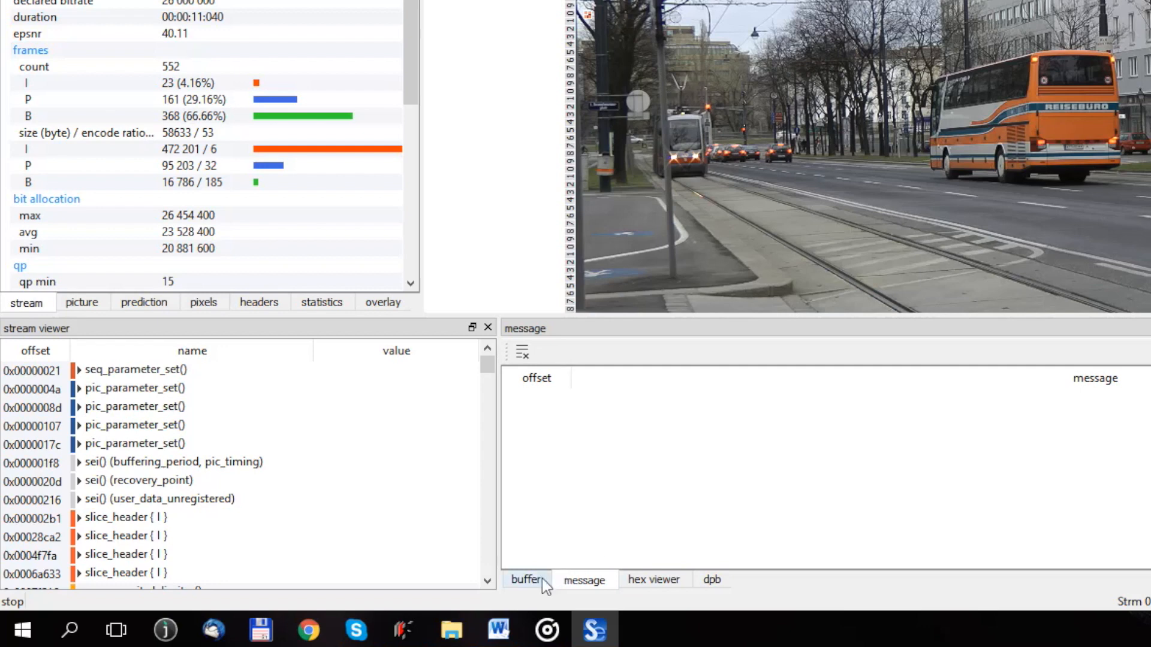
click(651, 579)
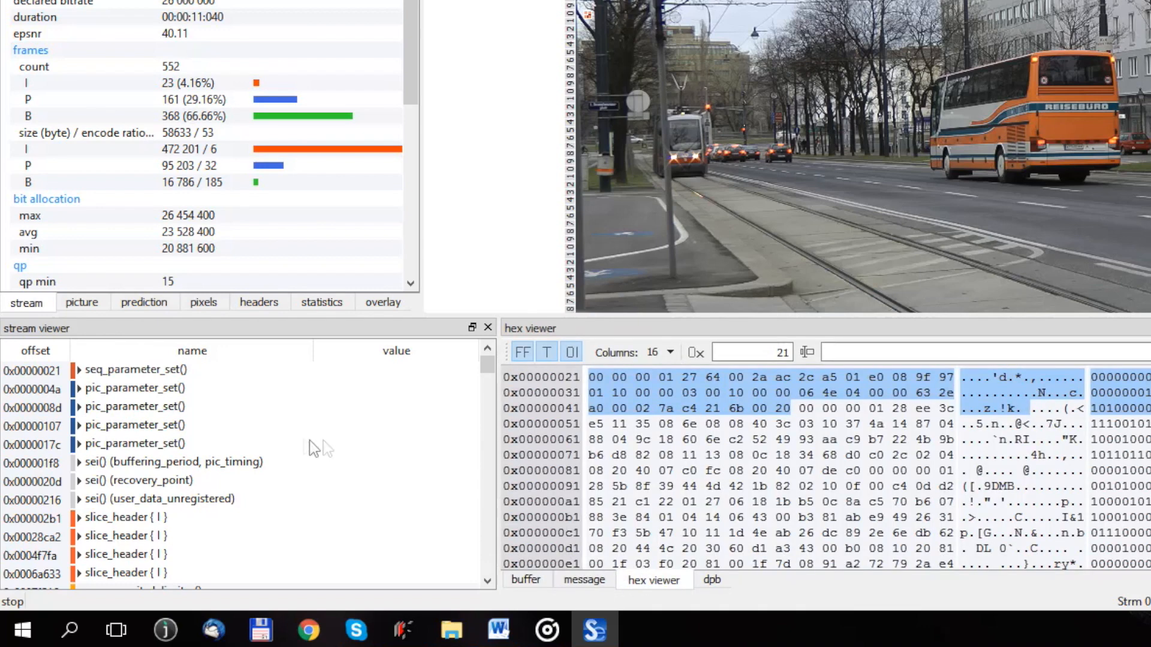
Show bytes of the first PPS, buffering period and user data SEIs, then the CPB fullness graph
click(136, 388)
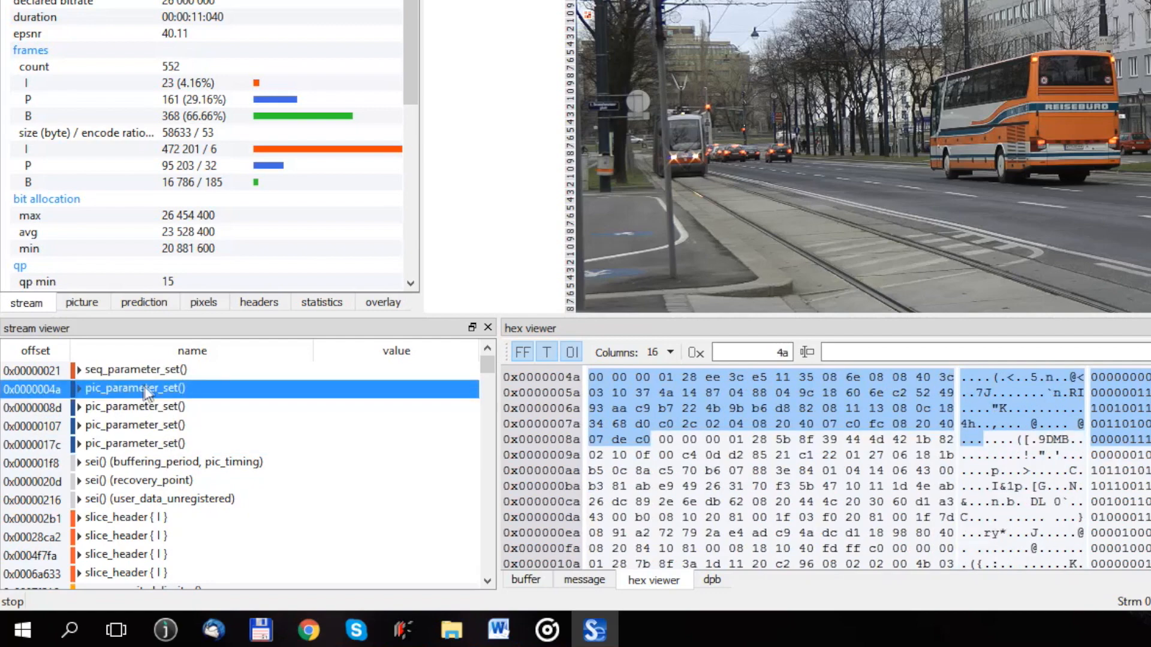
click(173, 462)
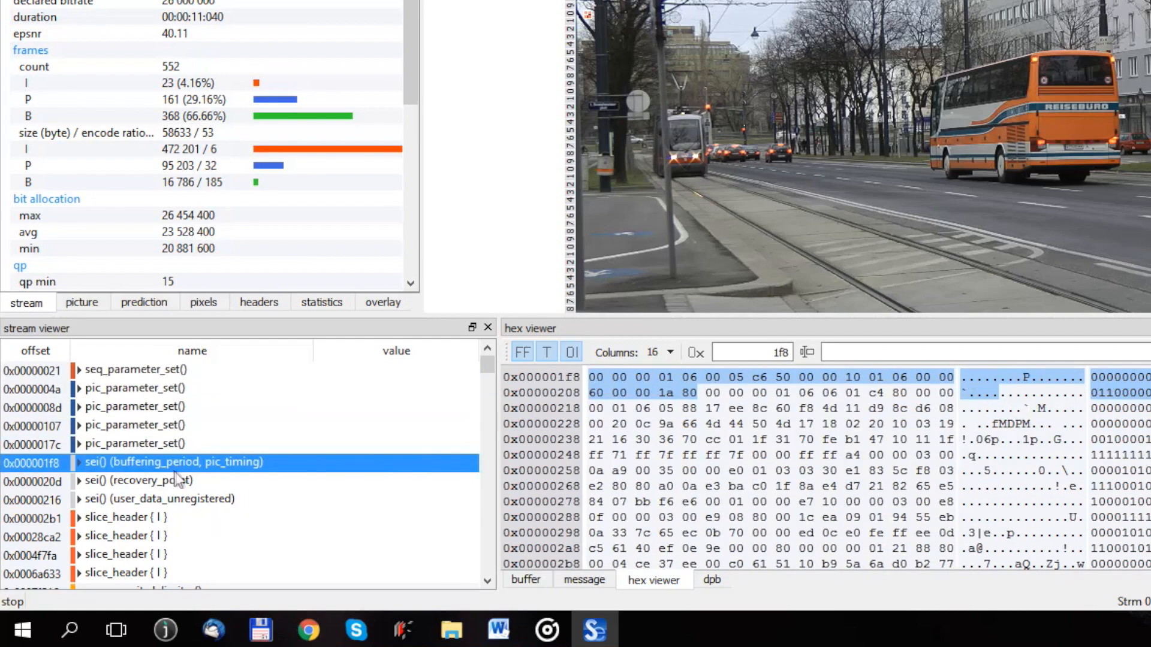
click(158, 500)
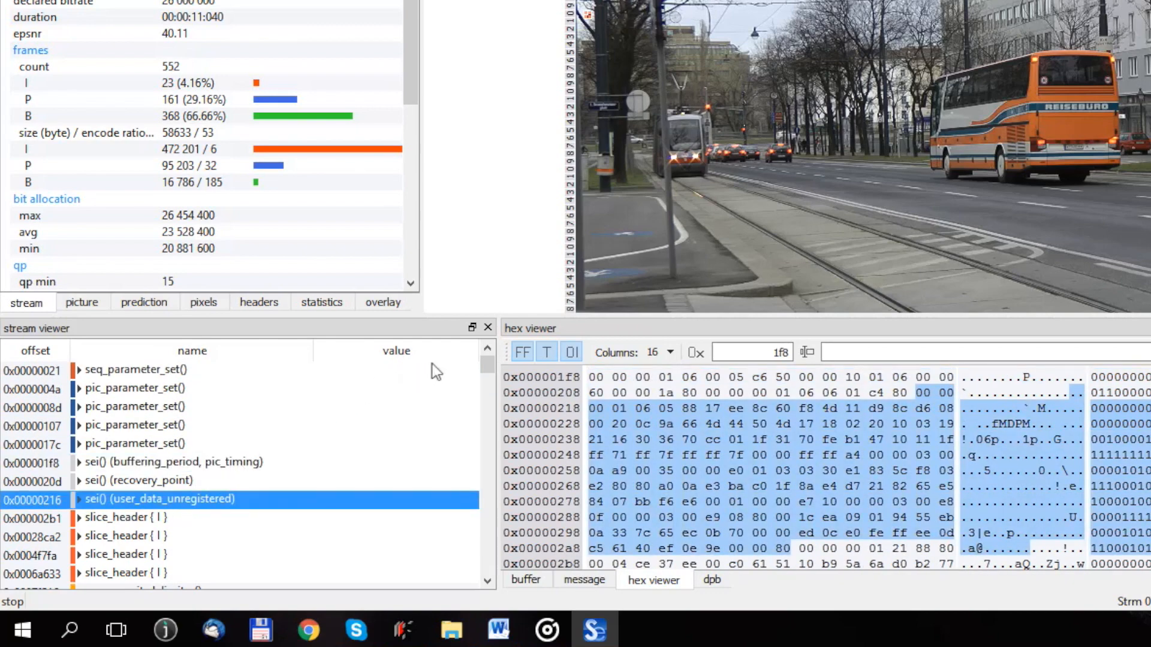
mouse_move(570, 336)
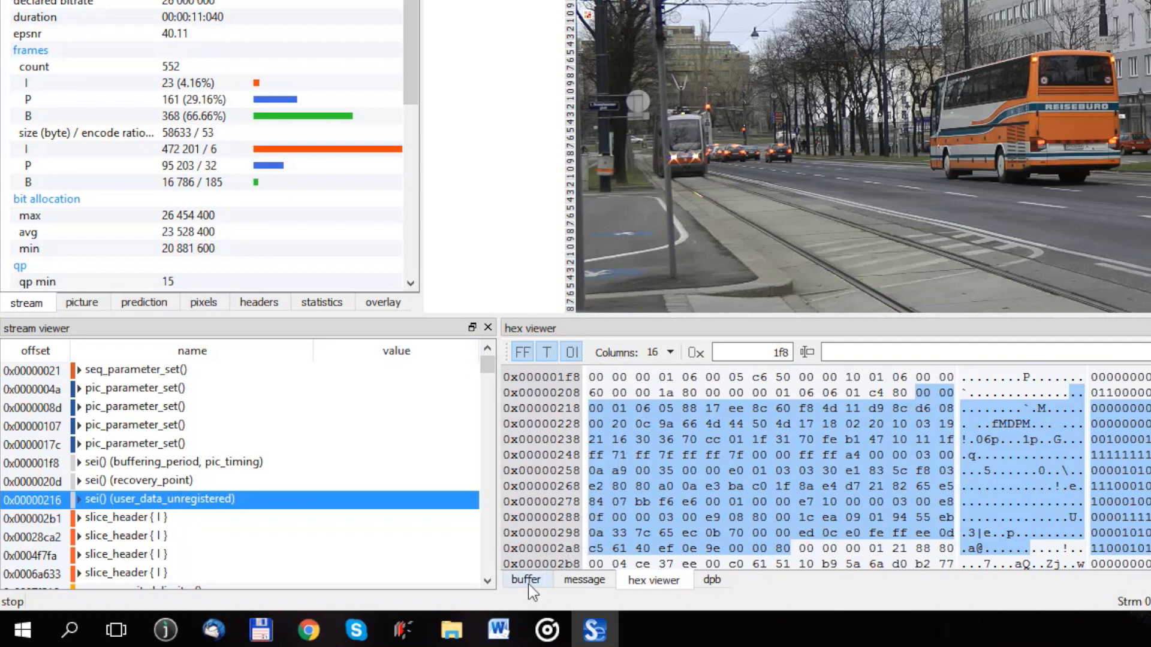
click(526, 580)
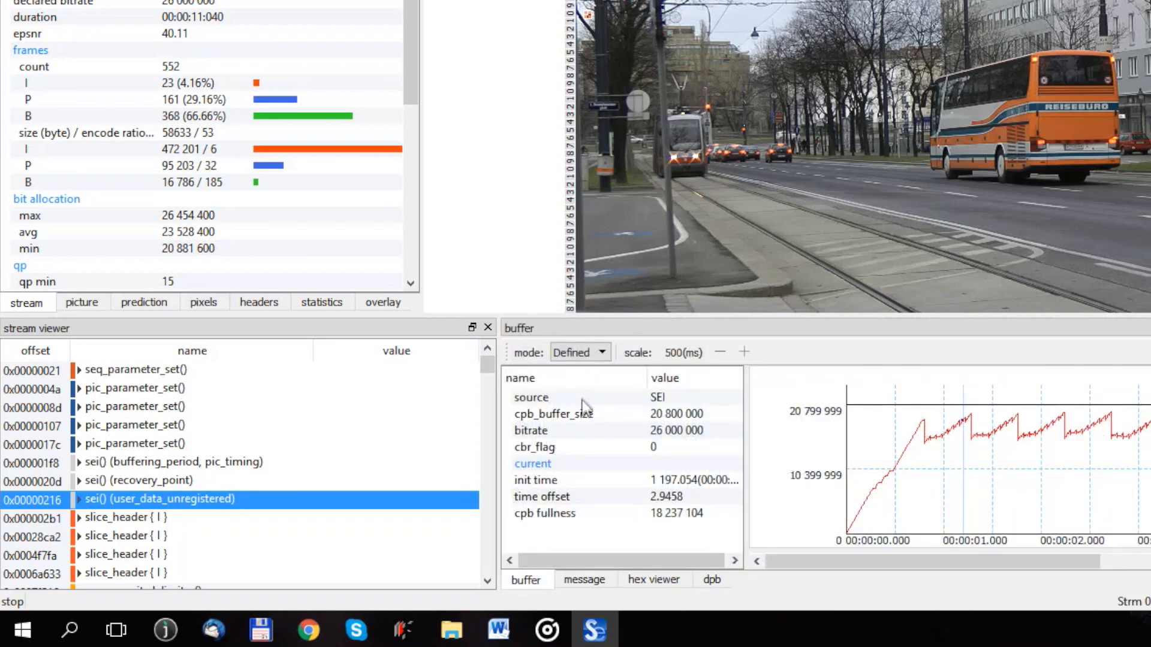
mouse_move(686, 426)
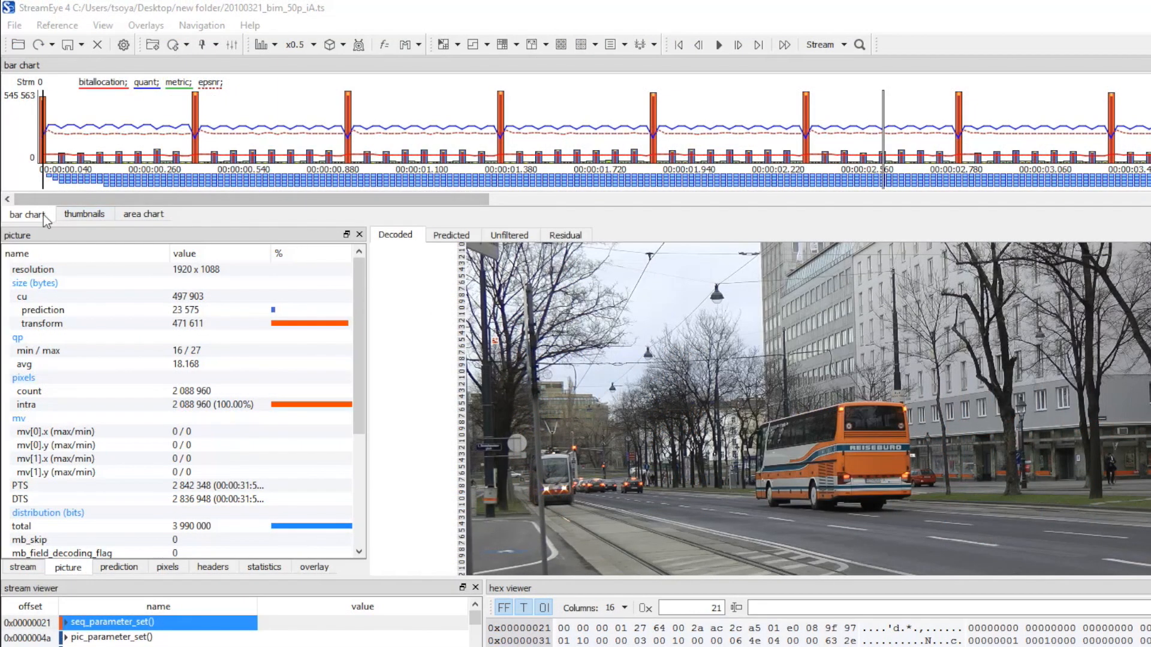
mouse_move(35, 218)
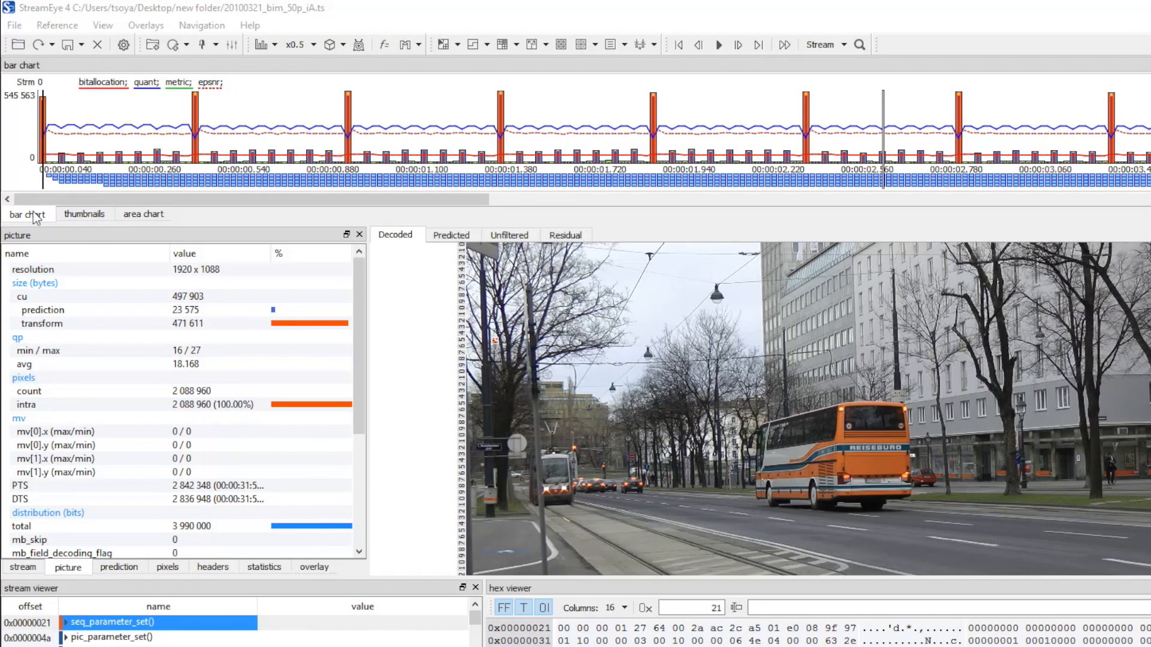
click(143, 213)
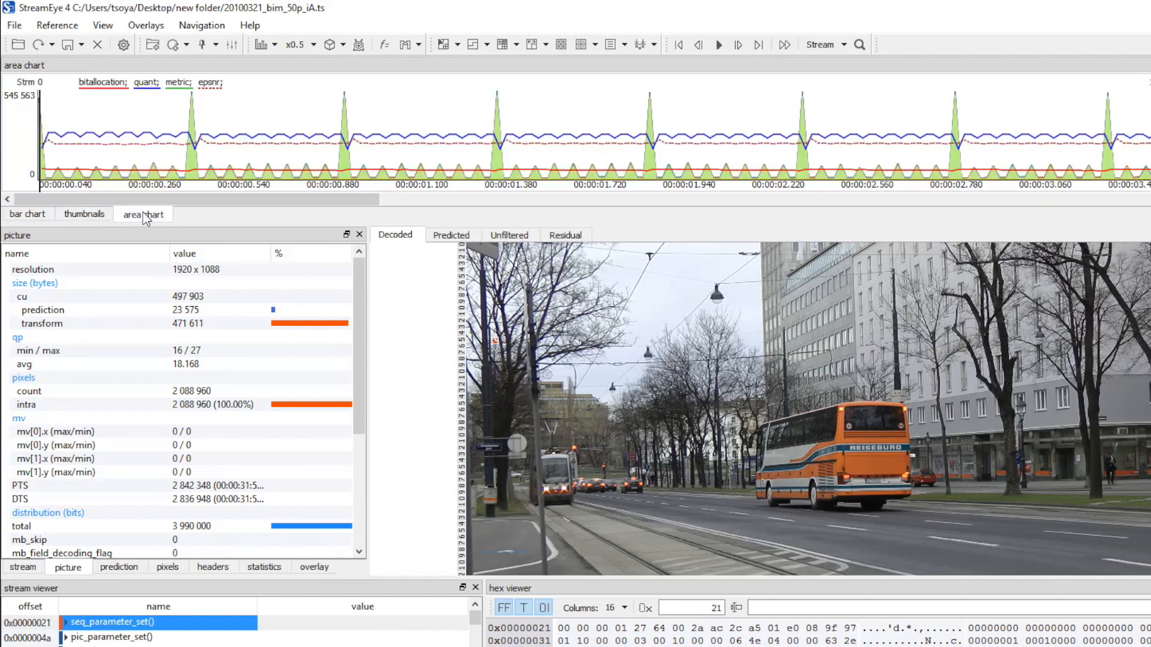
click(26, 213)
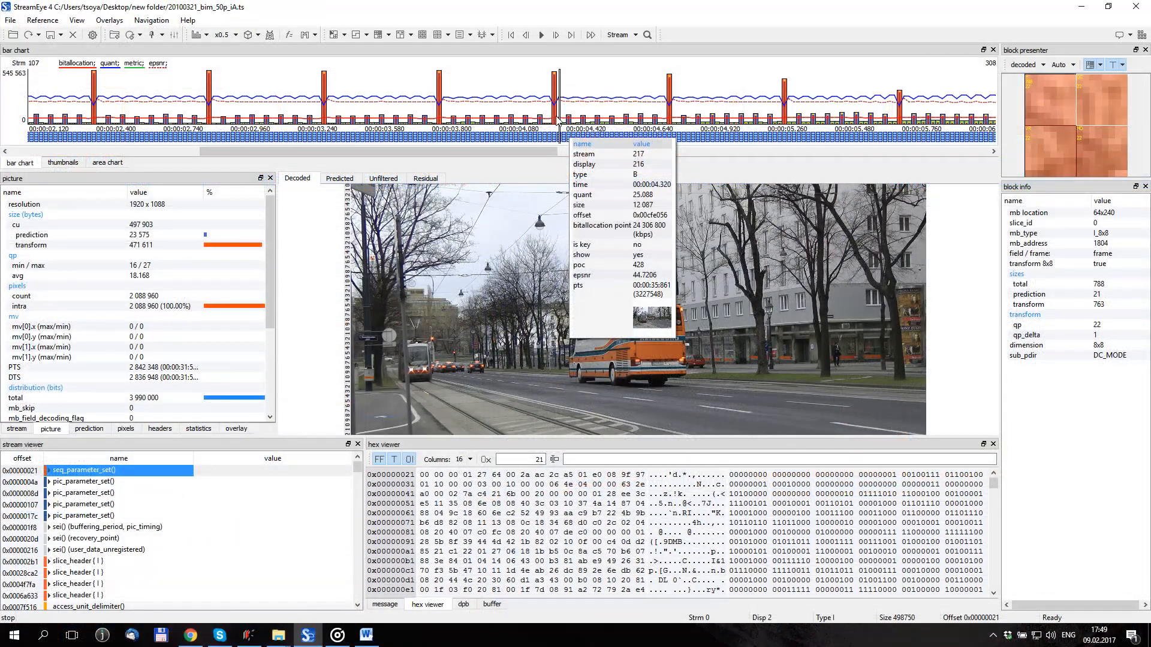
mouse_move(671, 138)
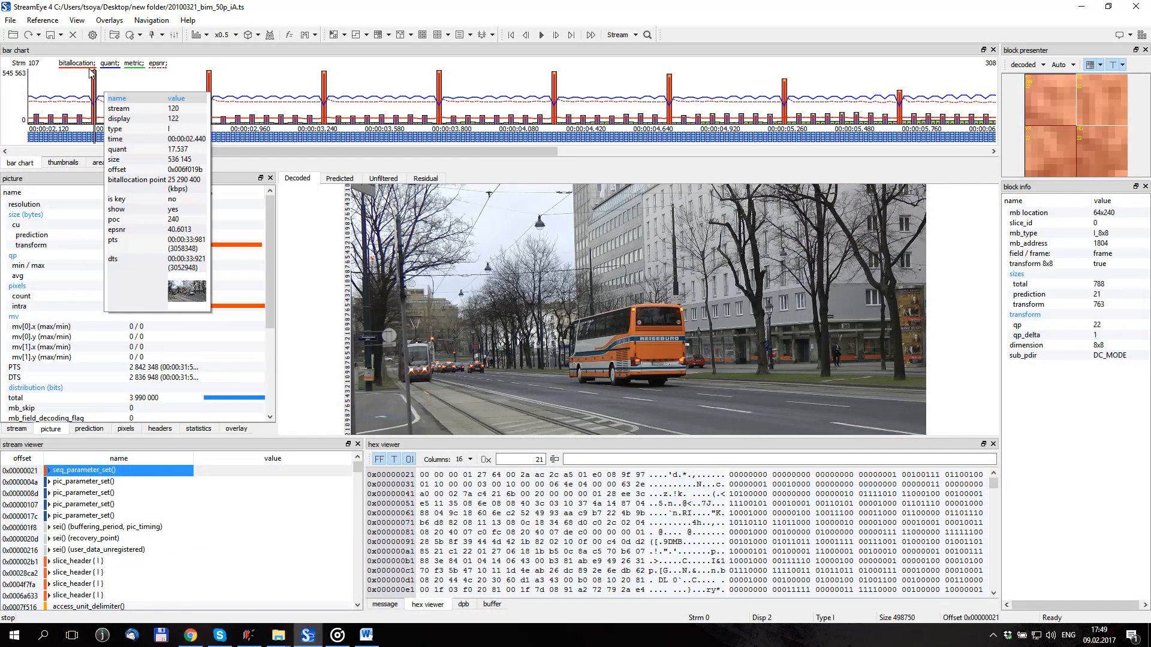
mouse_move(165, 73)
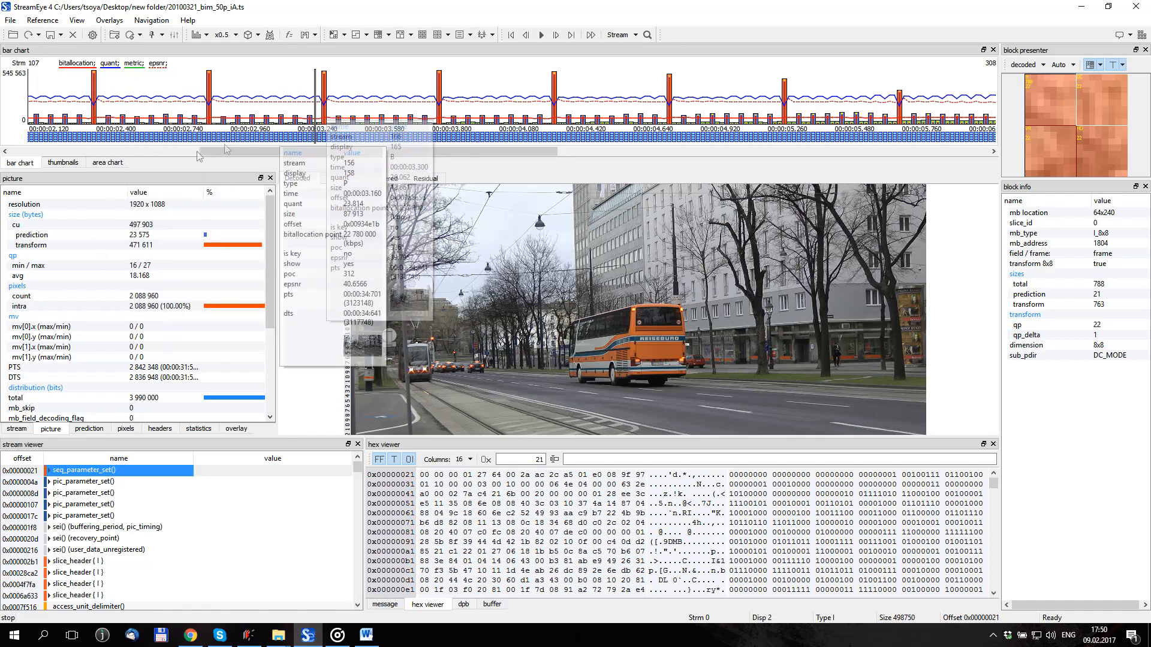
click(62, 163)
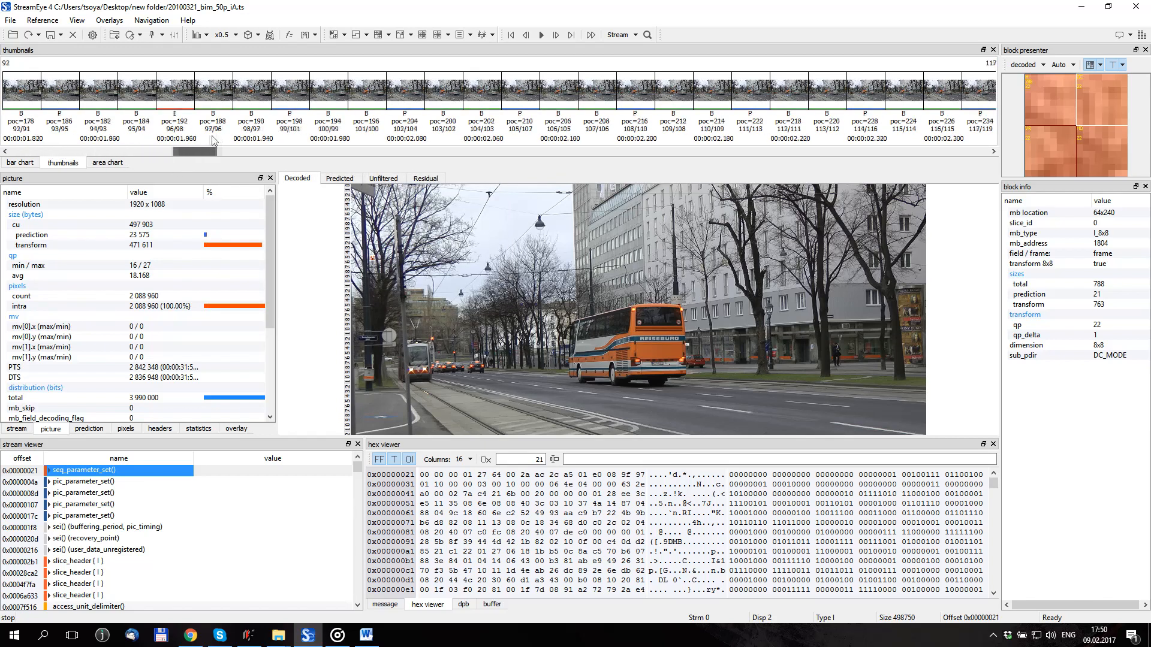
click(107, 162)
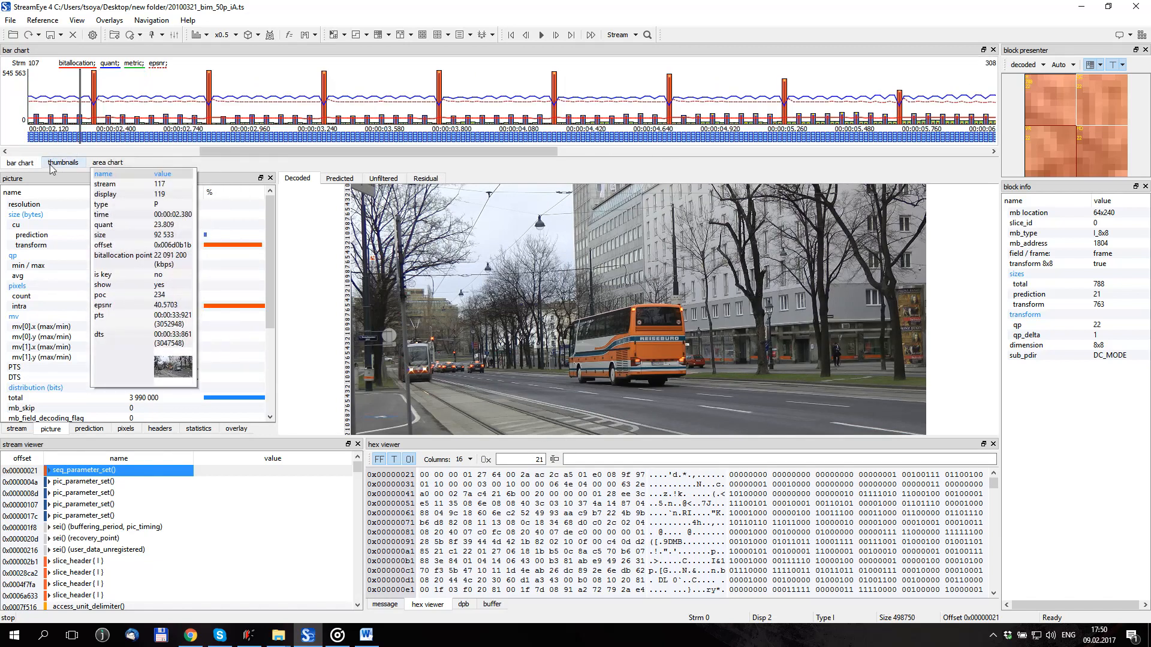
click(107, 163)
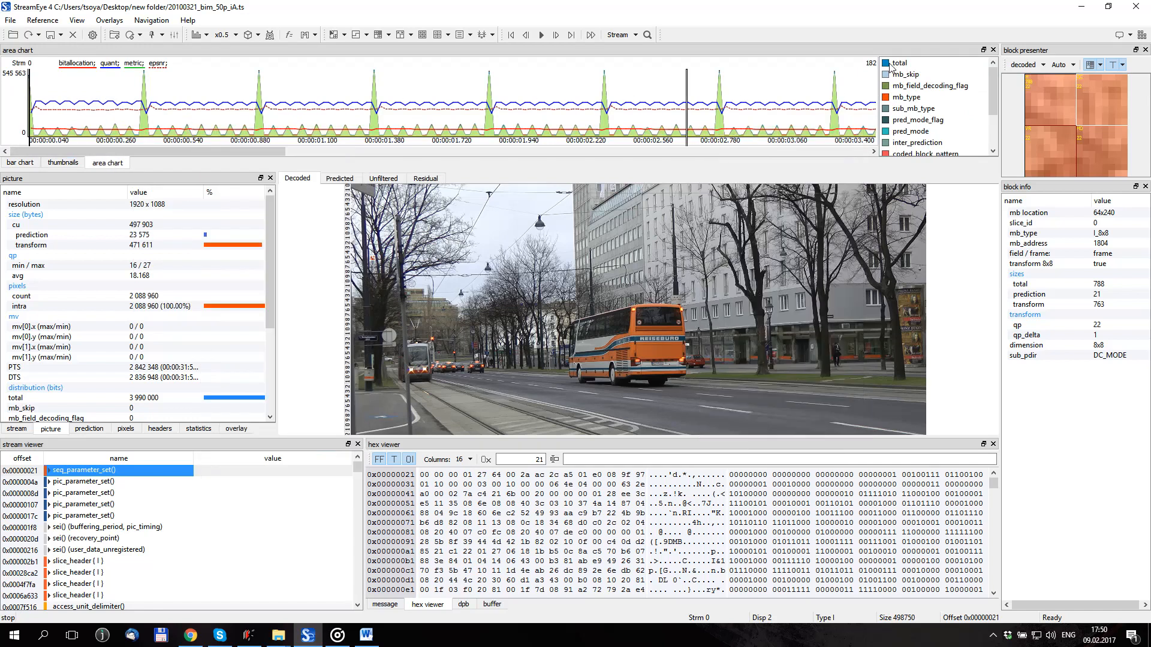
click(885, 74)
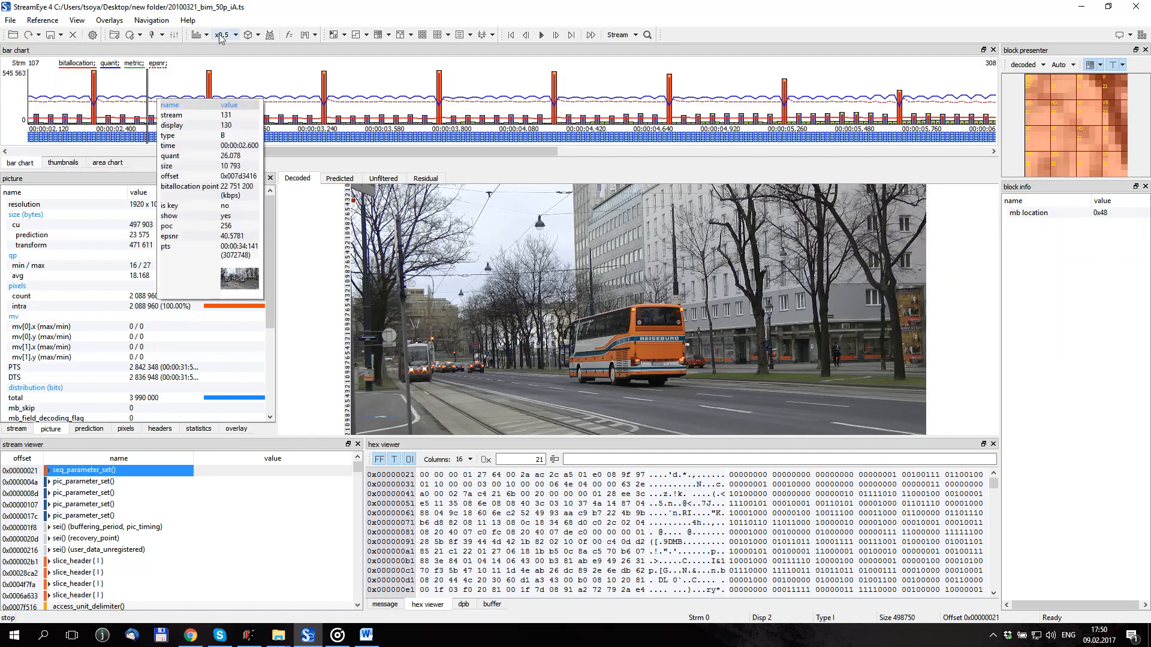
click(197, 35)
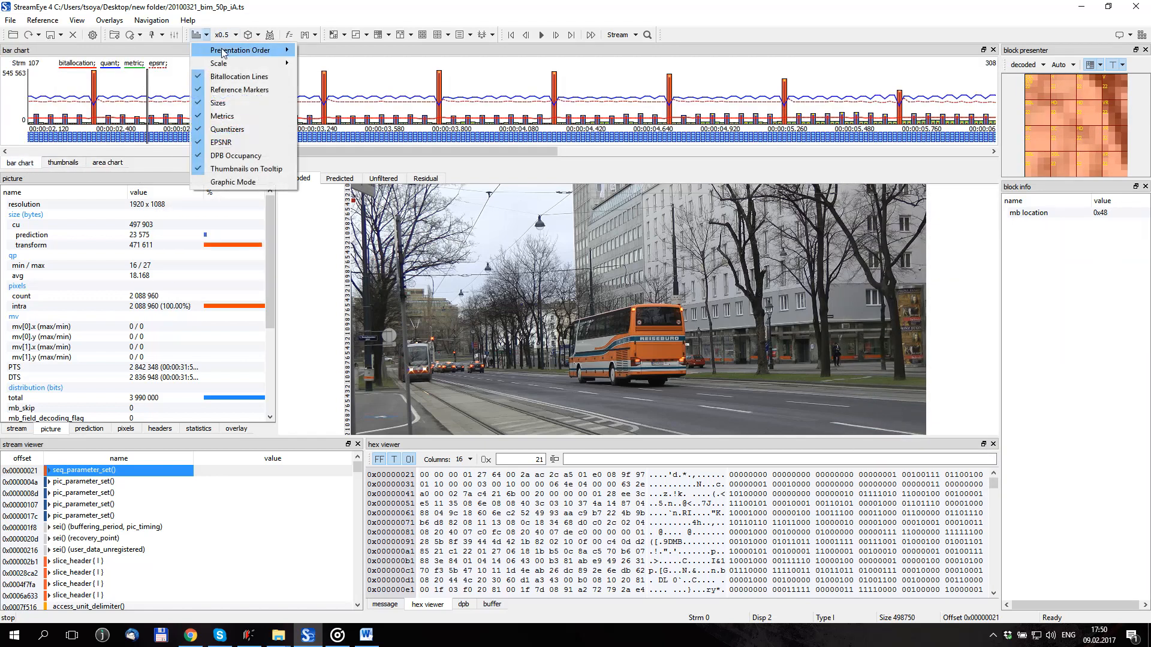
mouse_move(242, 50)
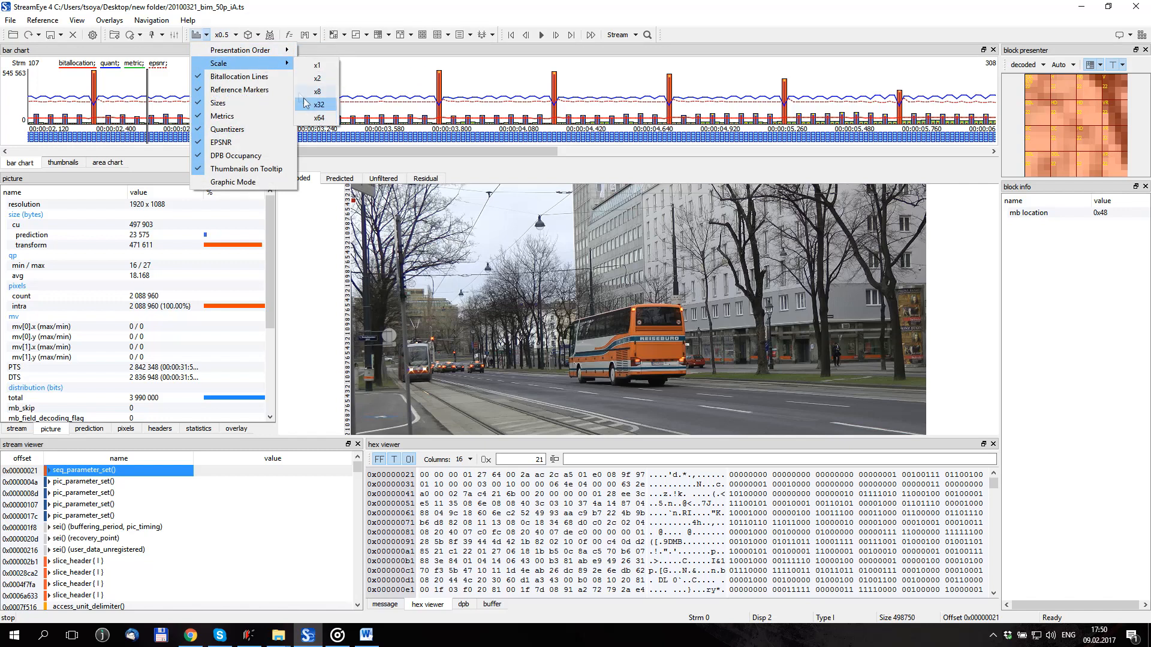
mouse_move(246, 168)
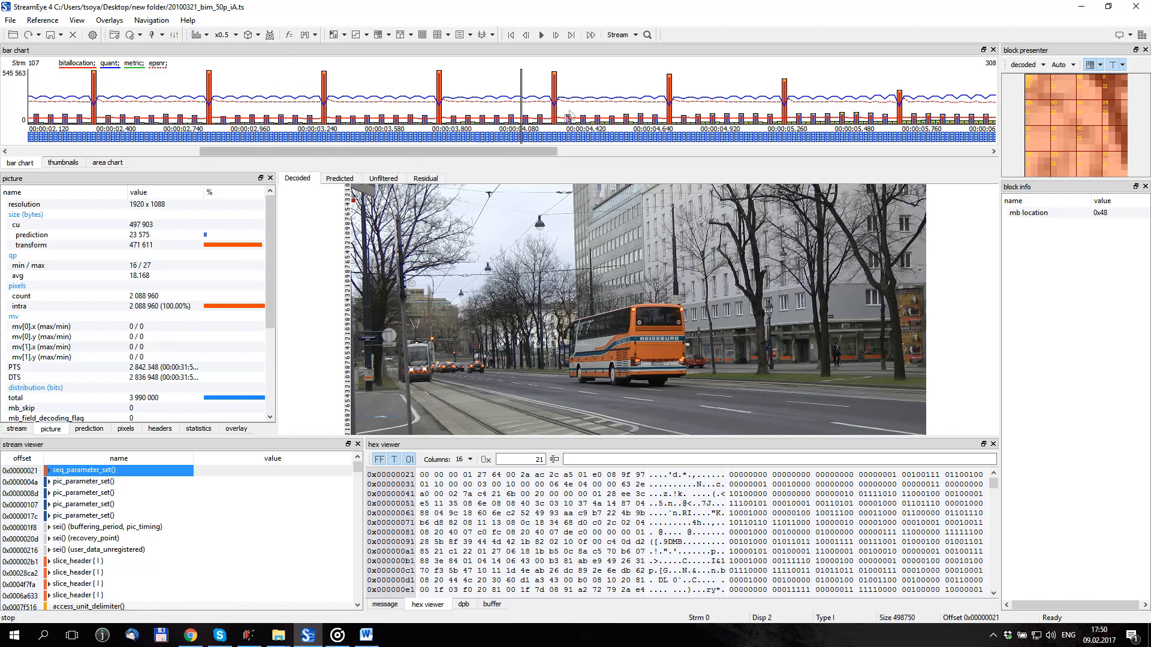
mouse_move(553, 35)
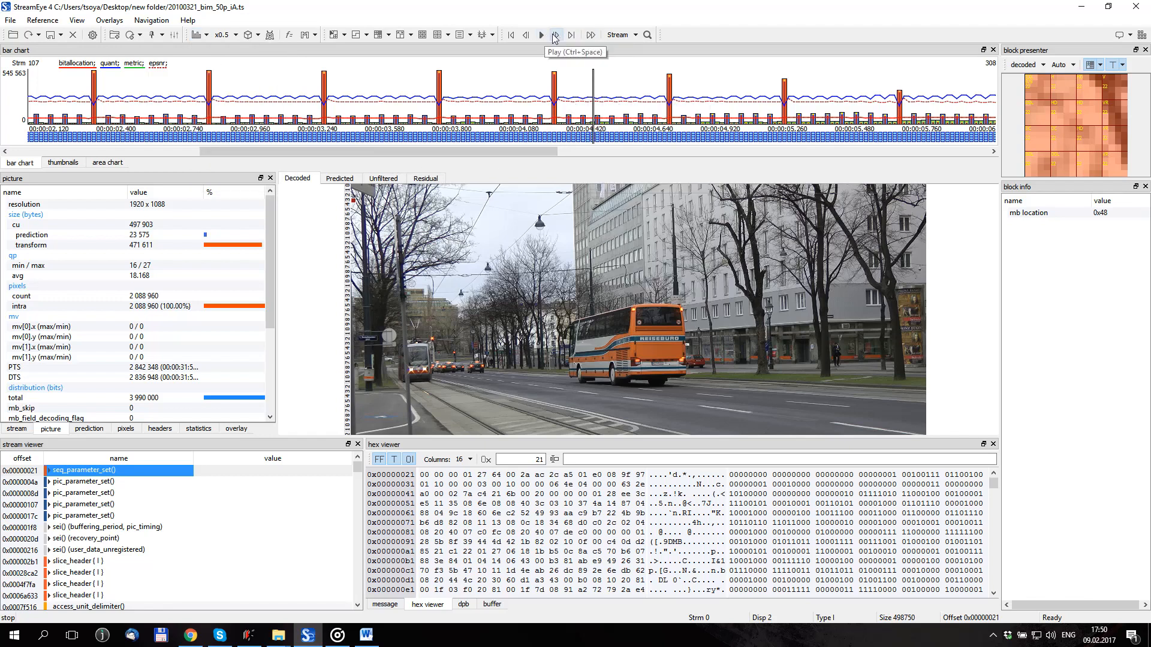
mouse_move(591, 35)
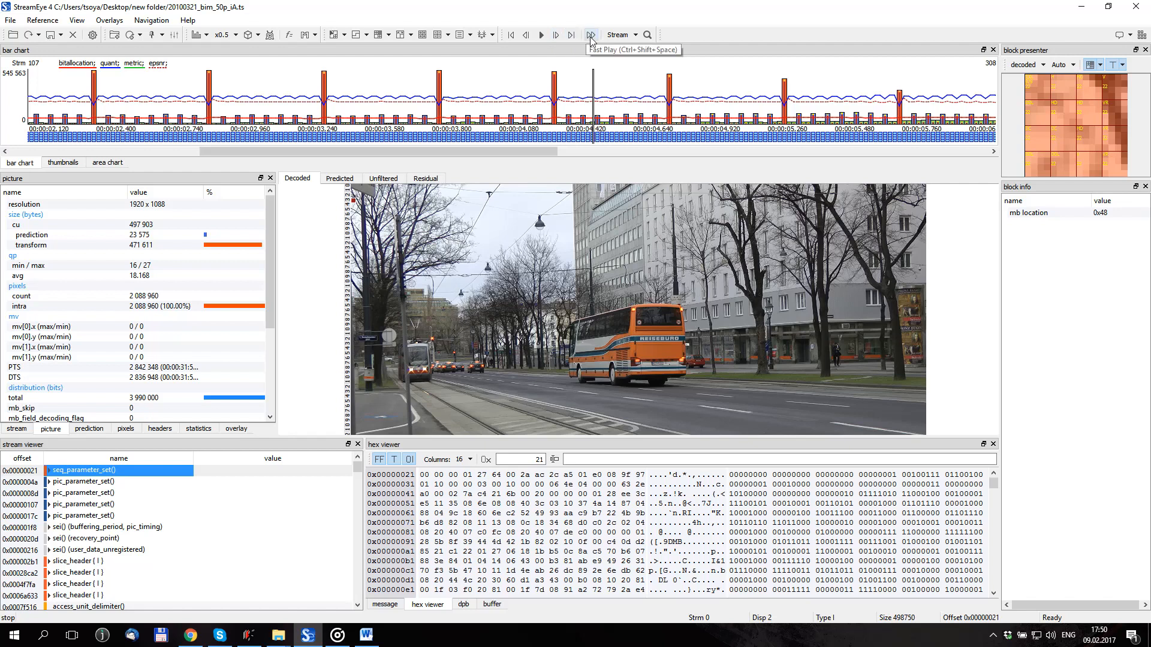
click(633, 35)
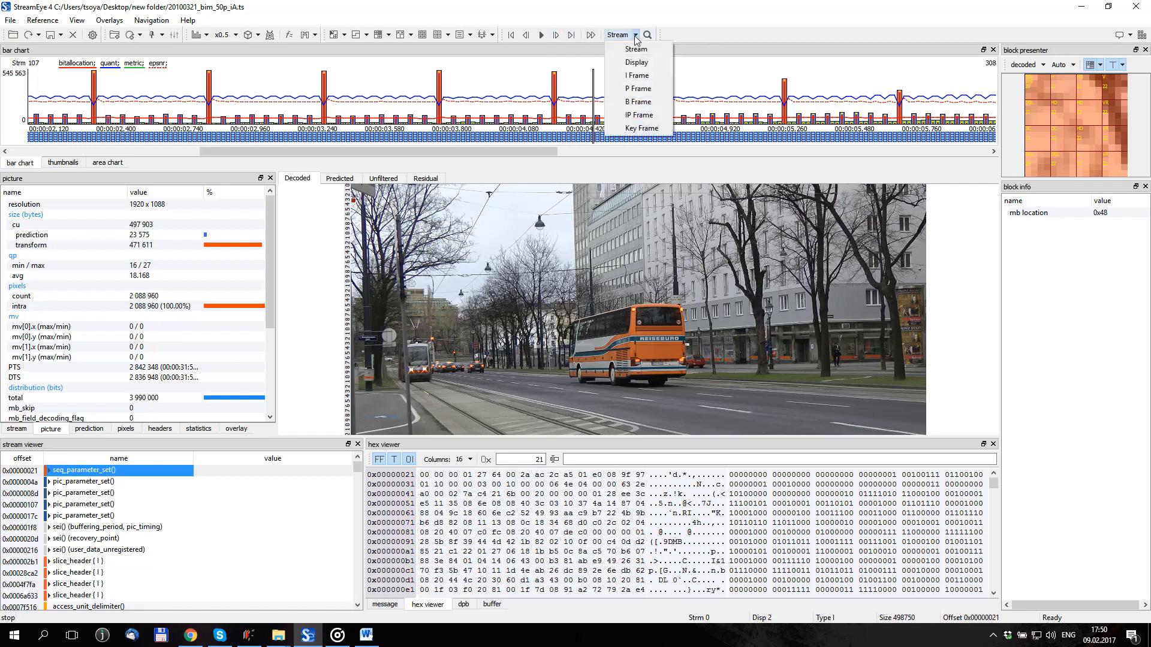
mouse_move(637, 102)
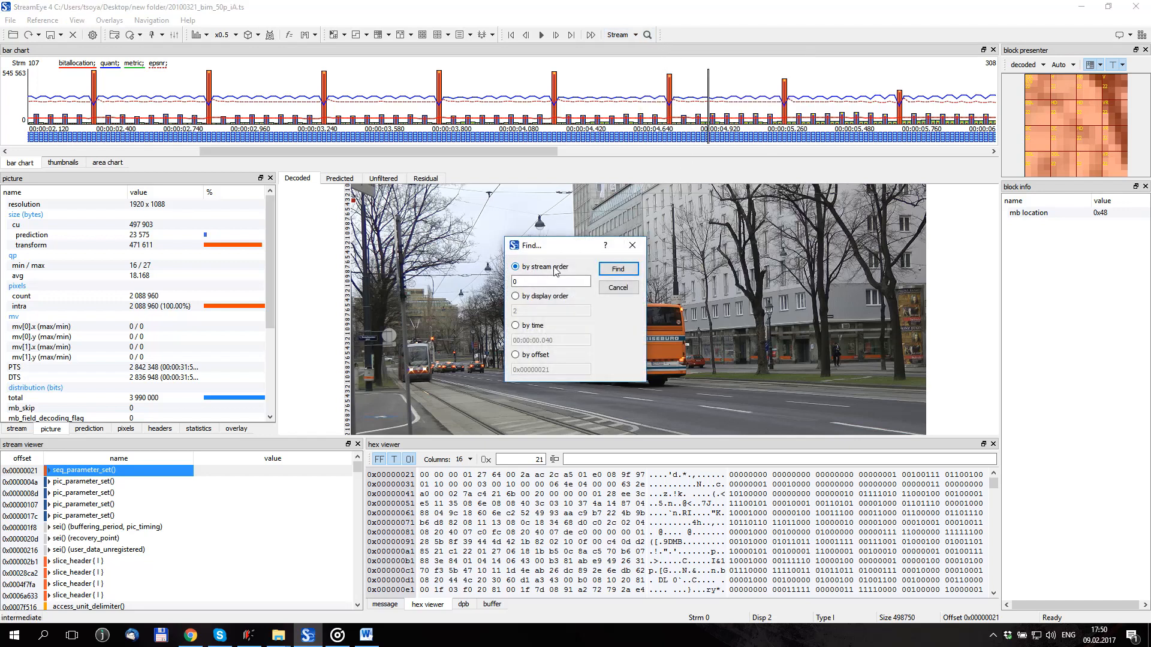
click(515, 295)
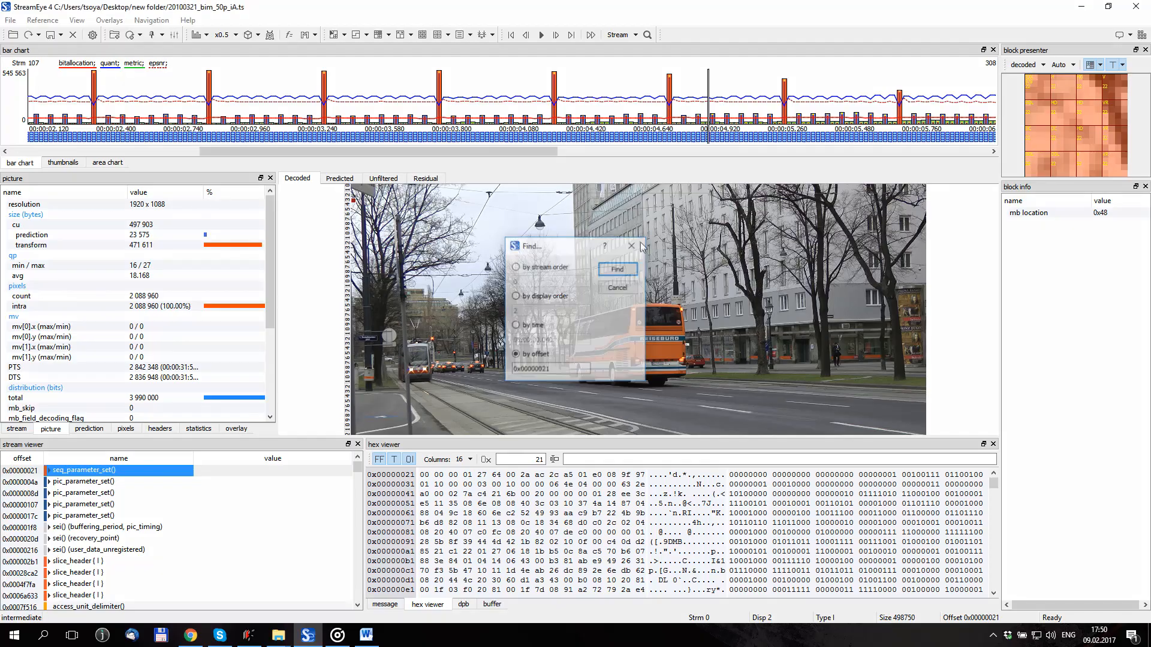
click(630, 245)
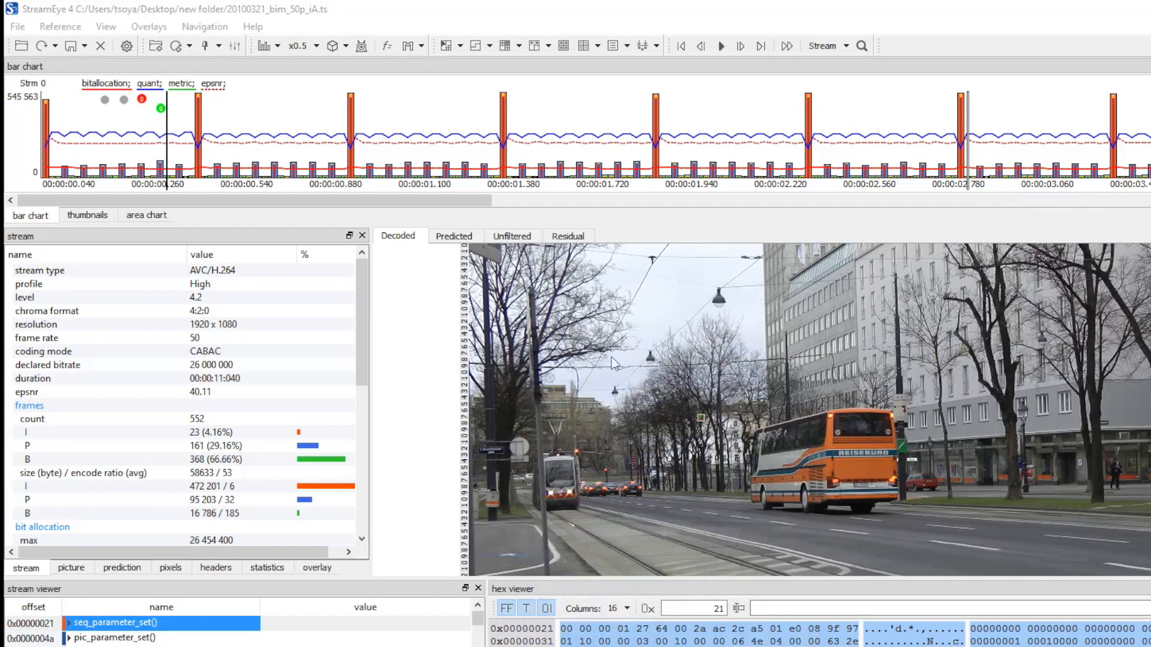
mouse_move(176, 176)
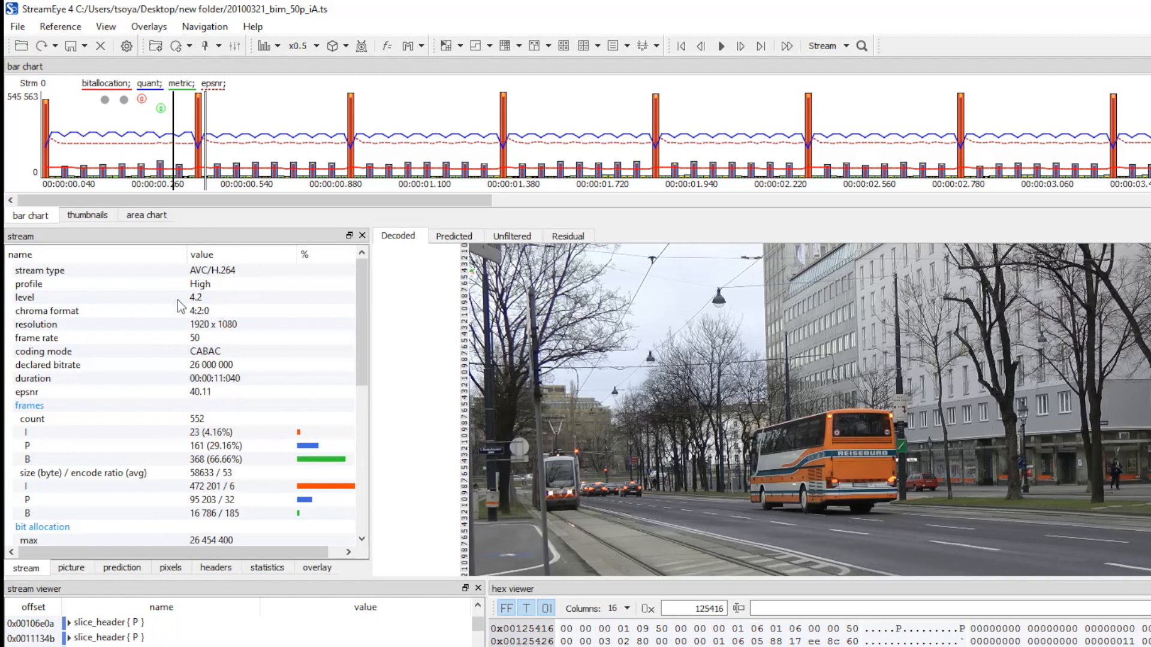
mouse_move(69, 595)
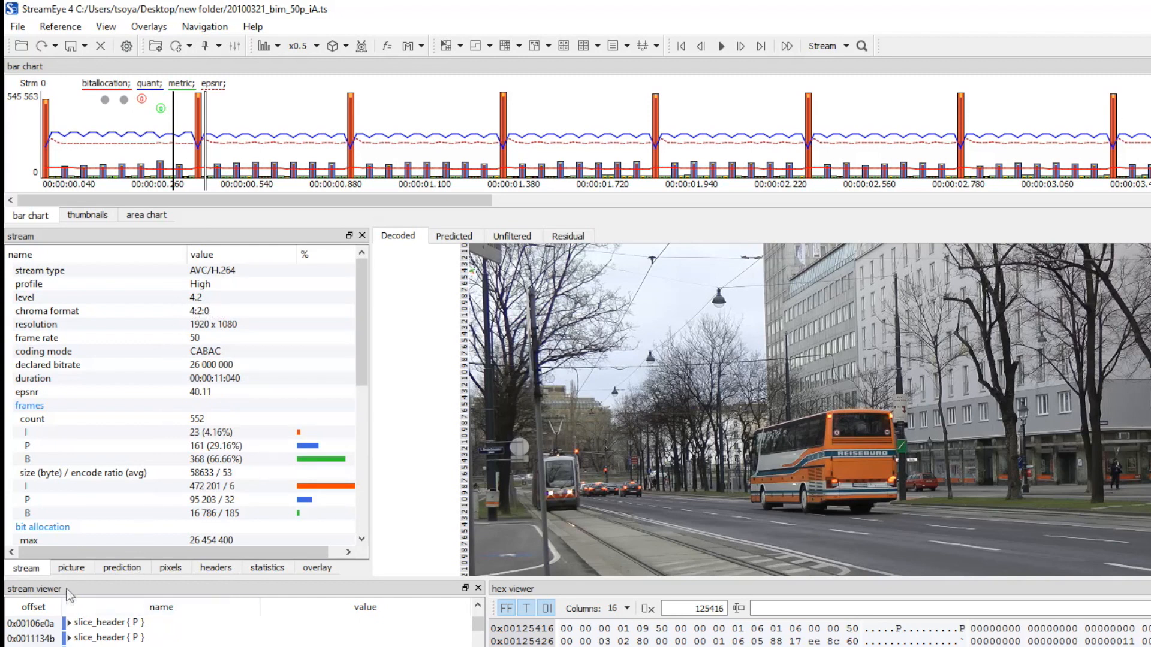
Review the P frame's picture size and pixel statistics, then its prediction mode counts
click(71, 568)
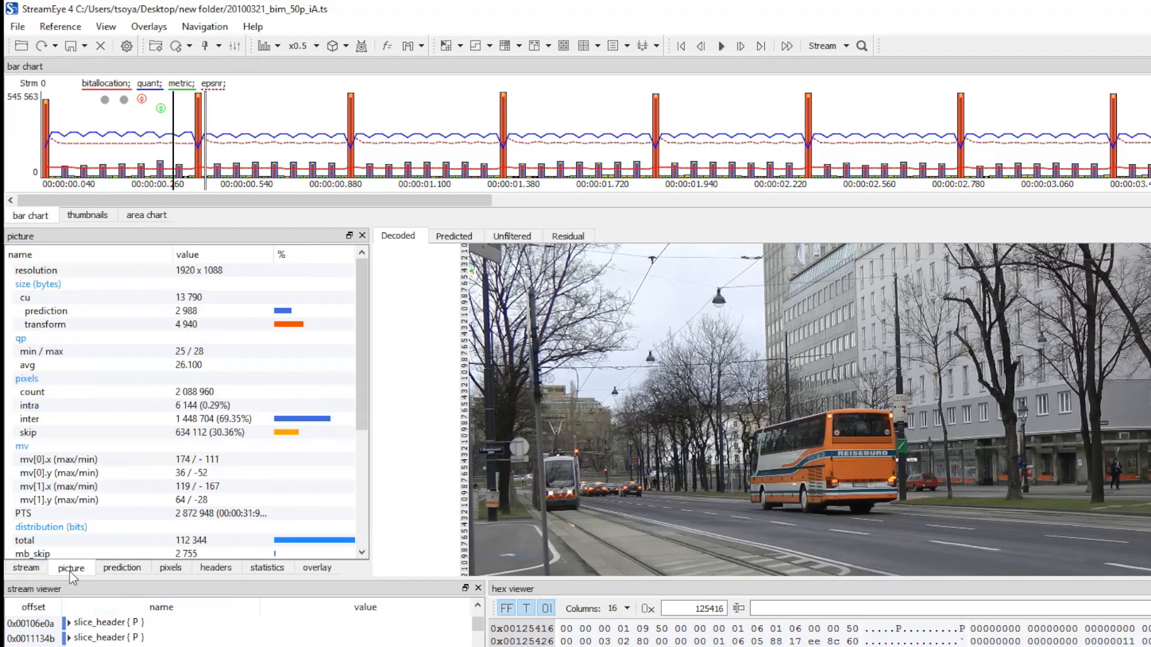
mouse_move(247, 316)
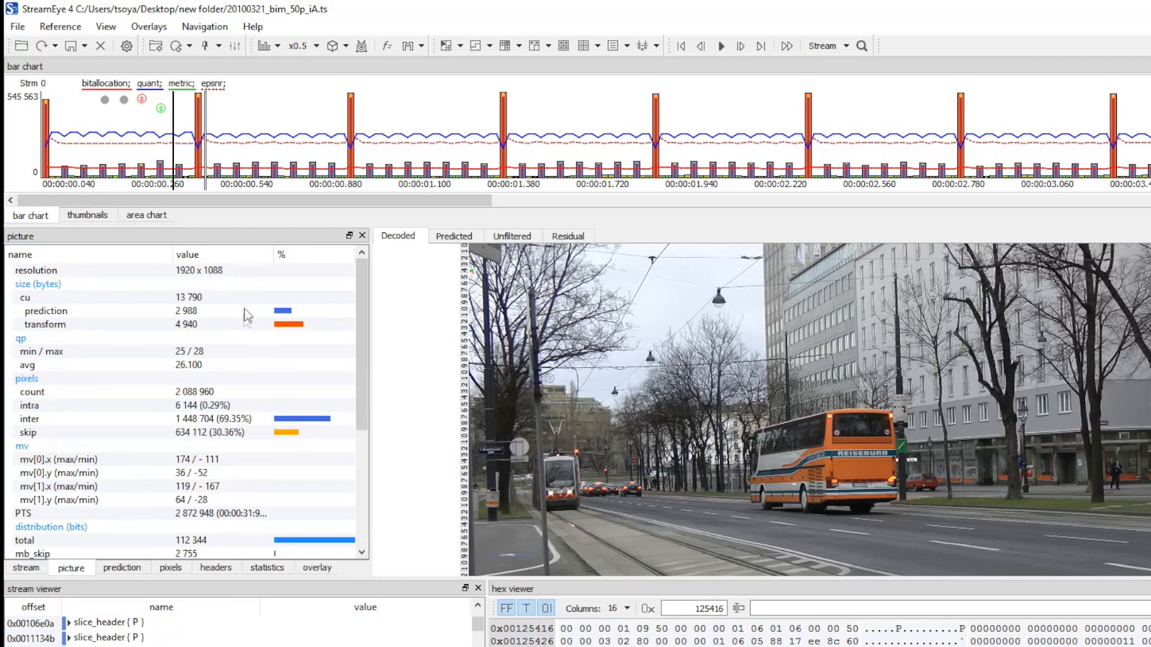
mouse_move(369, 269)
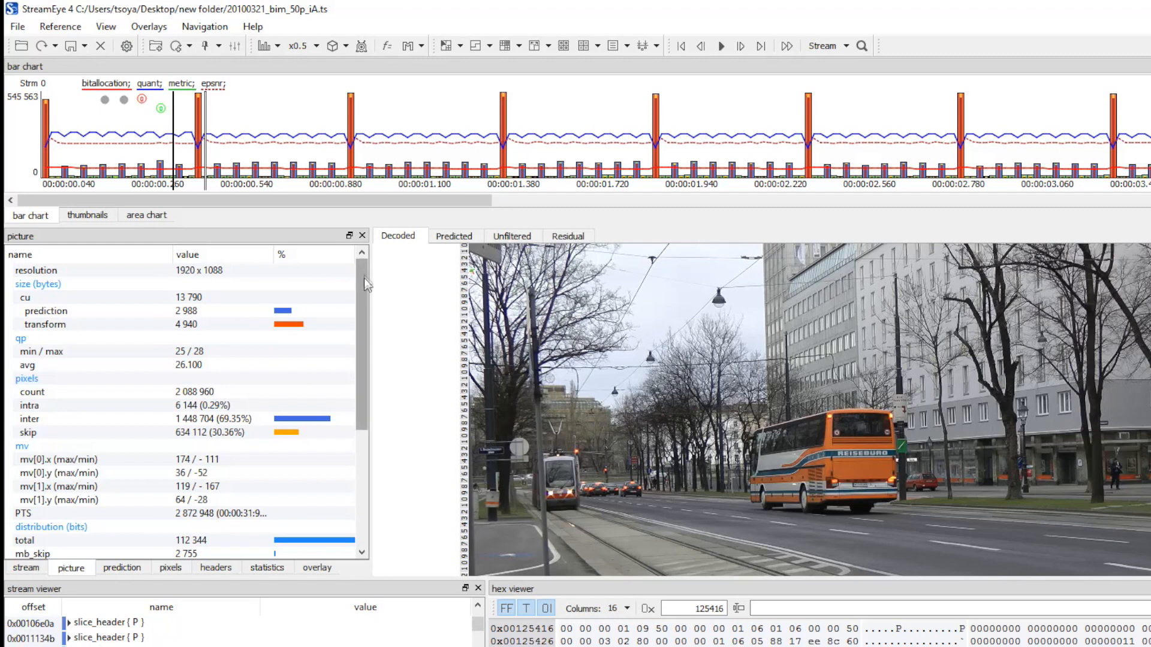
scroll(down, 3)
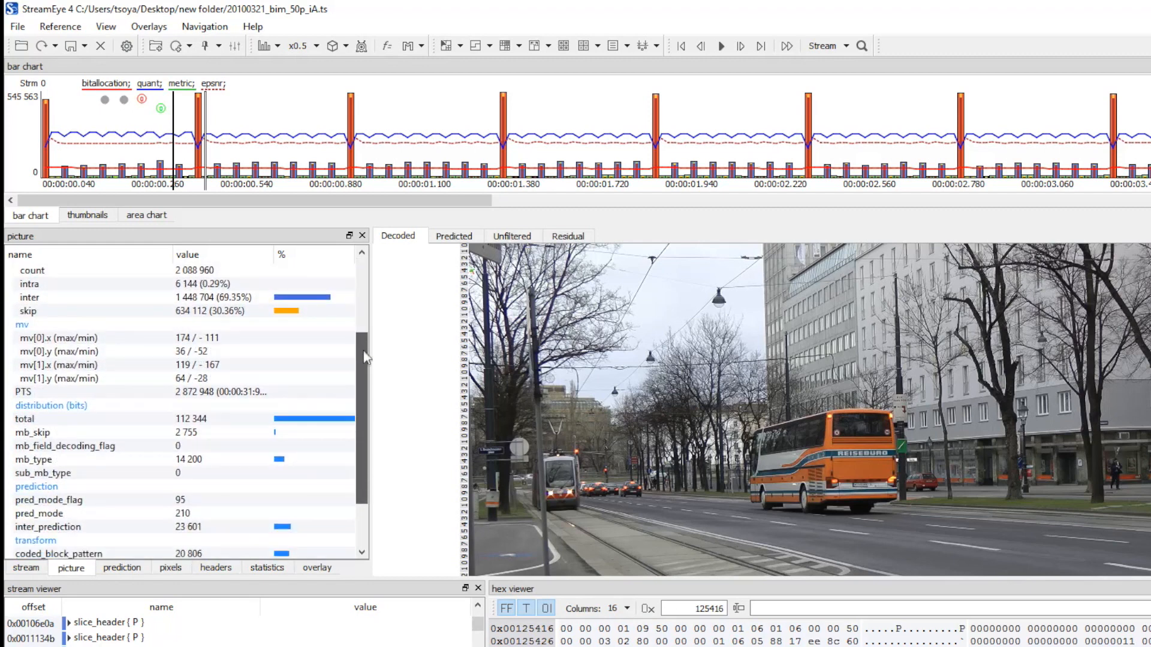
scroll(down, 3)
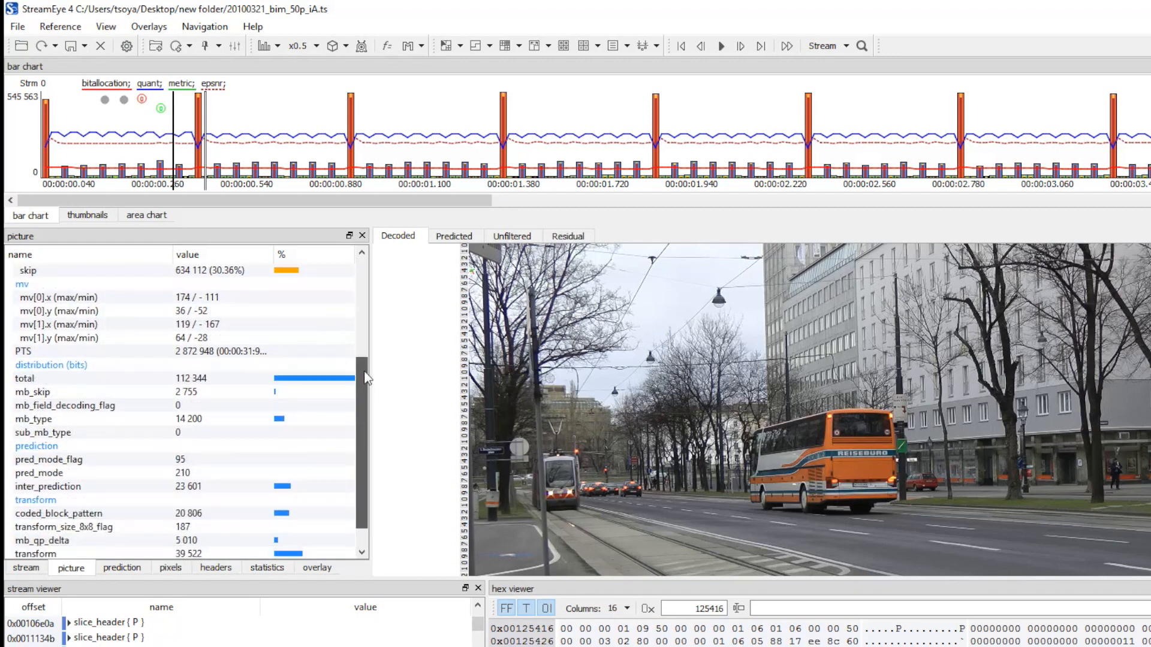
mouse_move(98, 543)
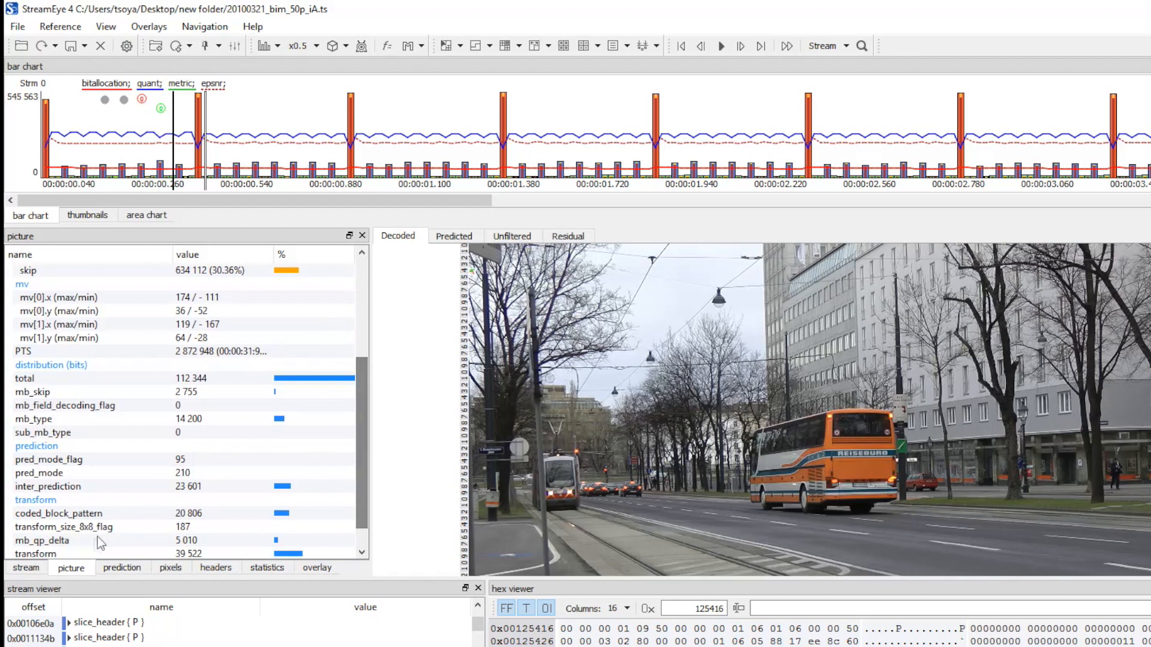
click(122, 568)
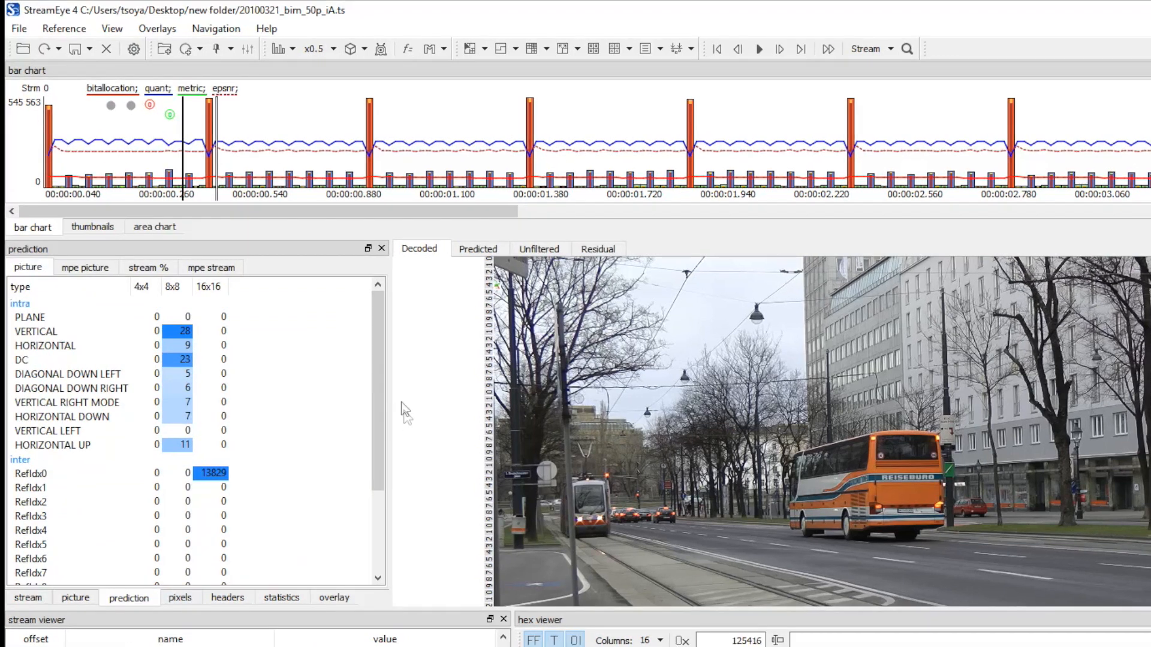
List the frame's parameter set and slice headers and expand [0] pic_parameter_set()
scroll(down, 3)
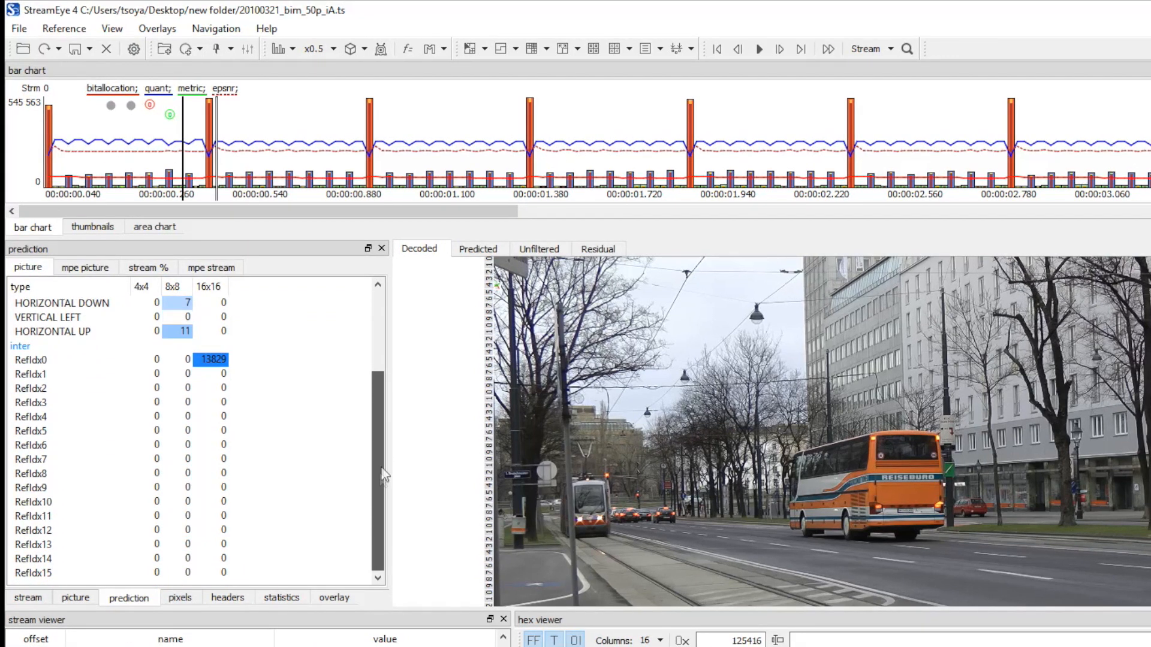
click(227, 598)
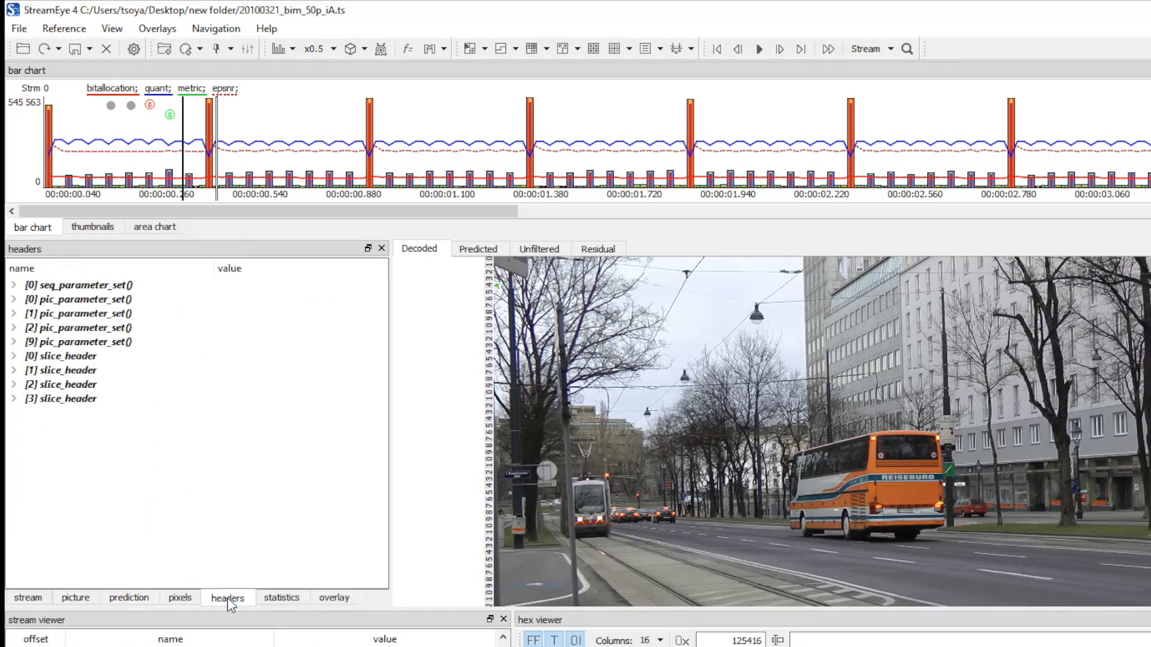
click(13, 299)
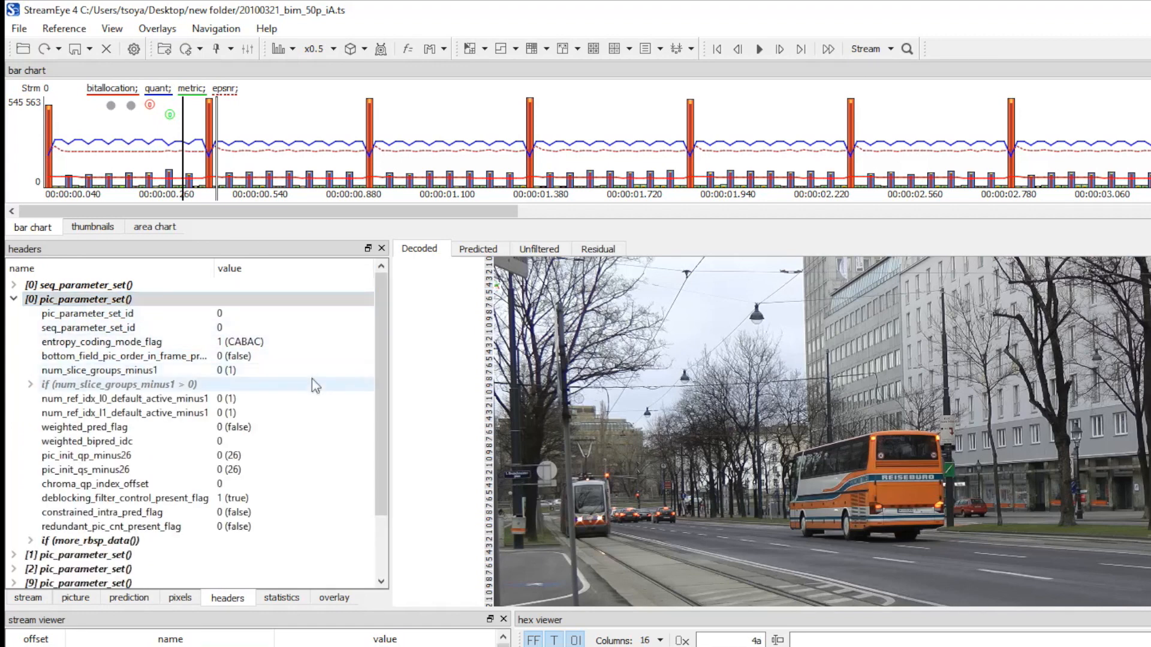
scroll(down, 3)
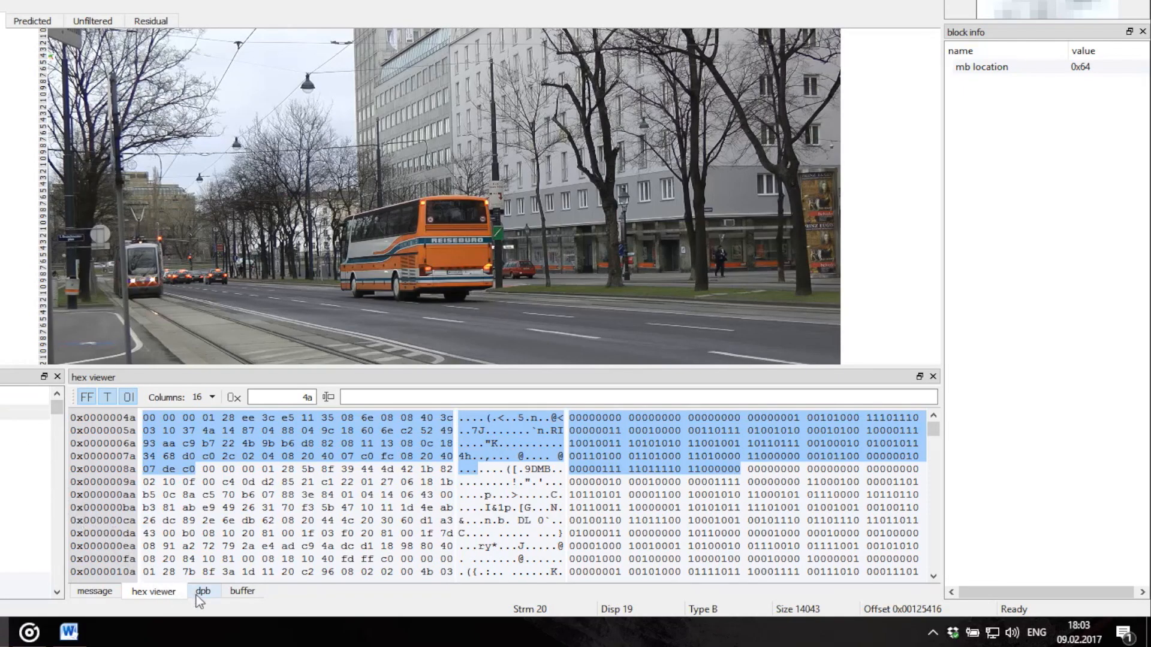
Show the current B frame's decoded picture buffer with RefList0 and RefList1
click(203, 591)
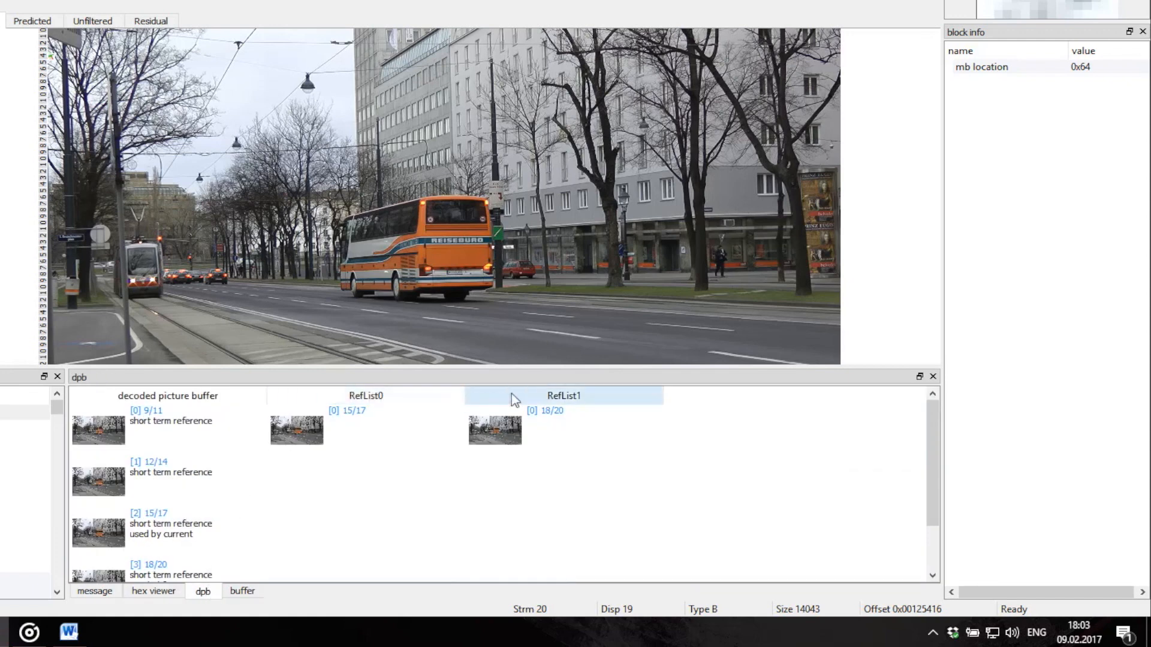
mouse_move(530, 399)
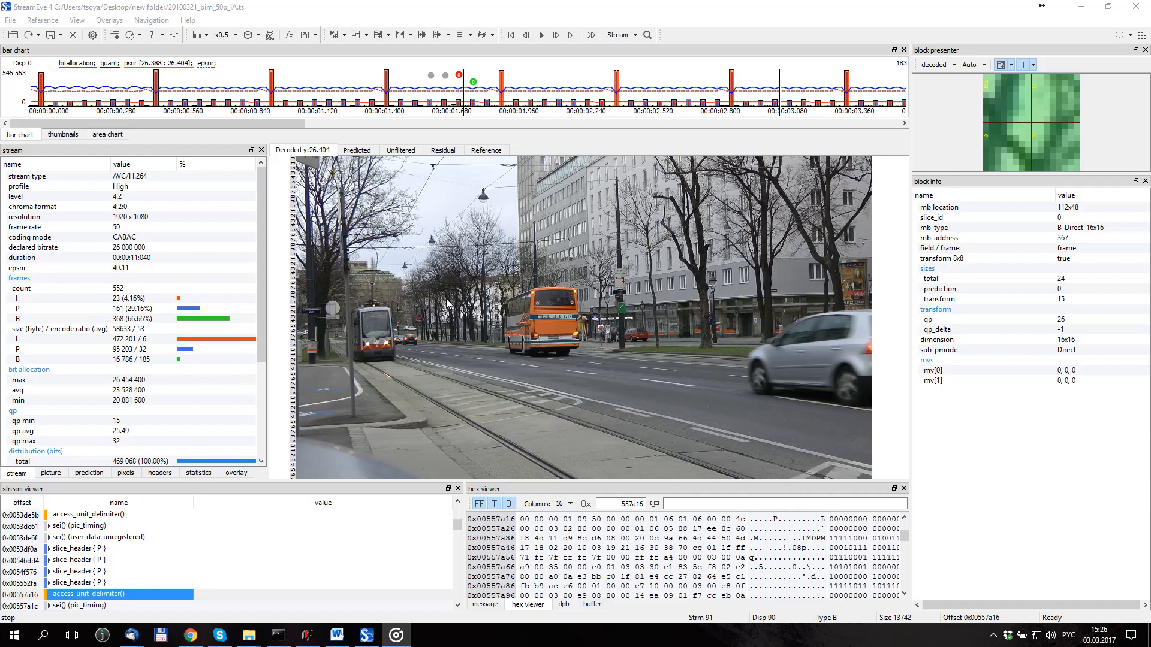
mouse_move(335, 151)
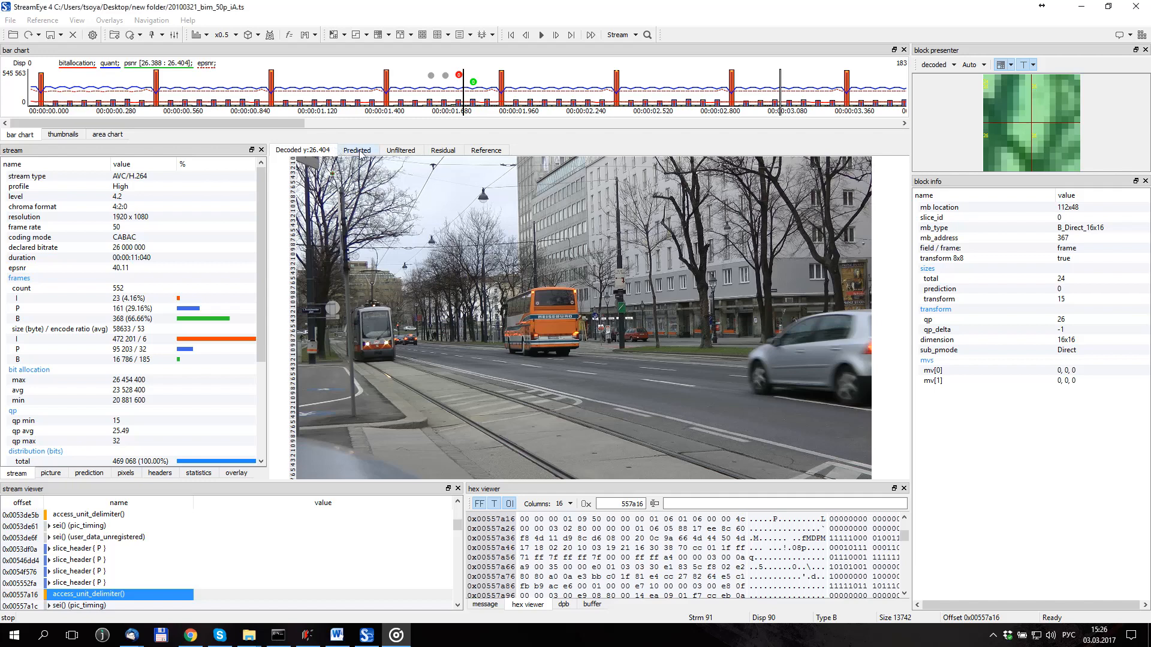
Switch the B frame picture to the Residual view, then to the Reference picture
click(442, 149)
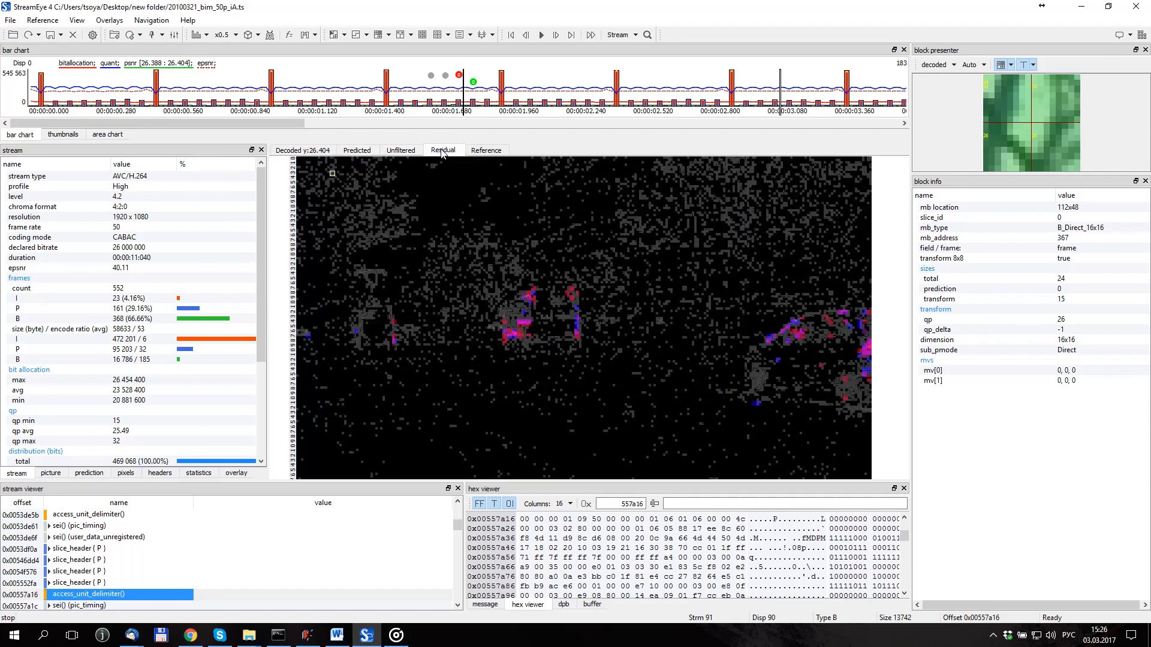
click(484, 160)
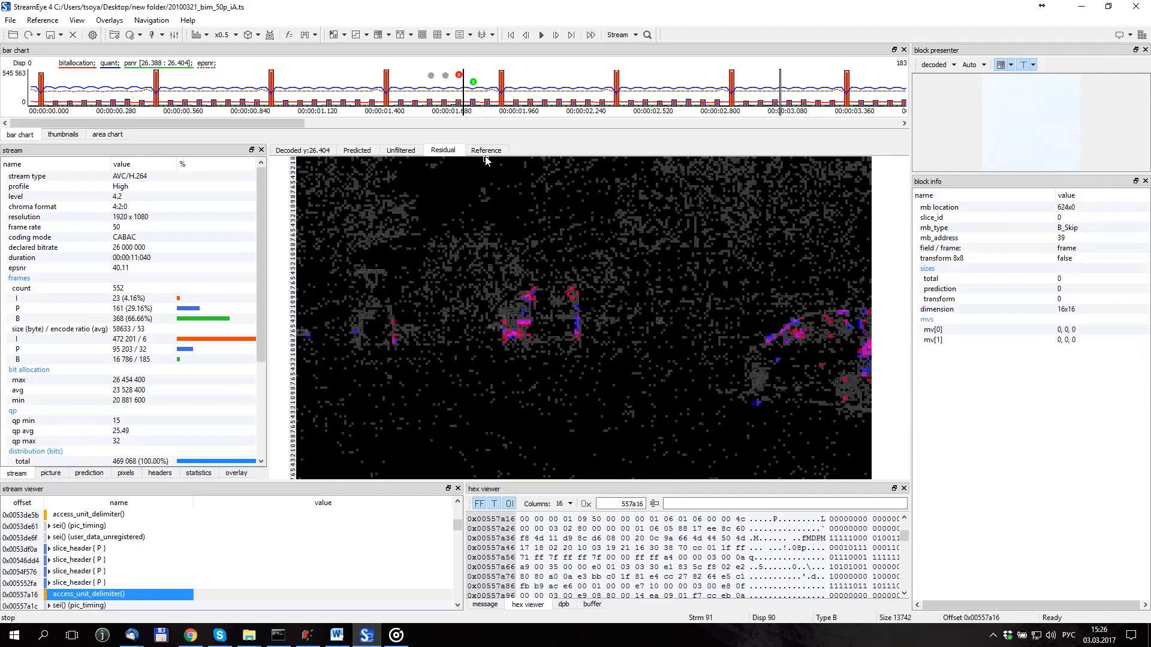
click(486, 150)
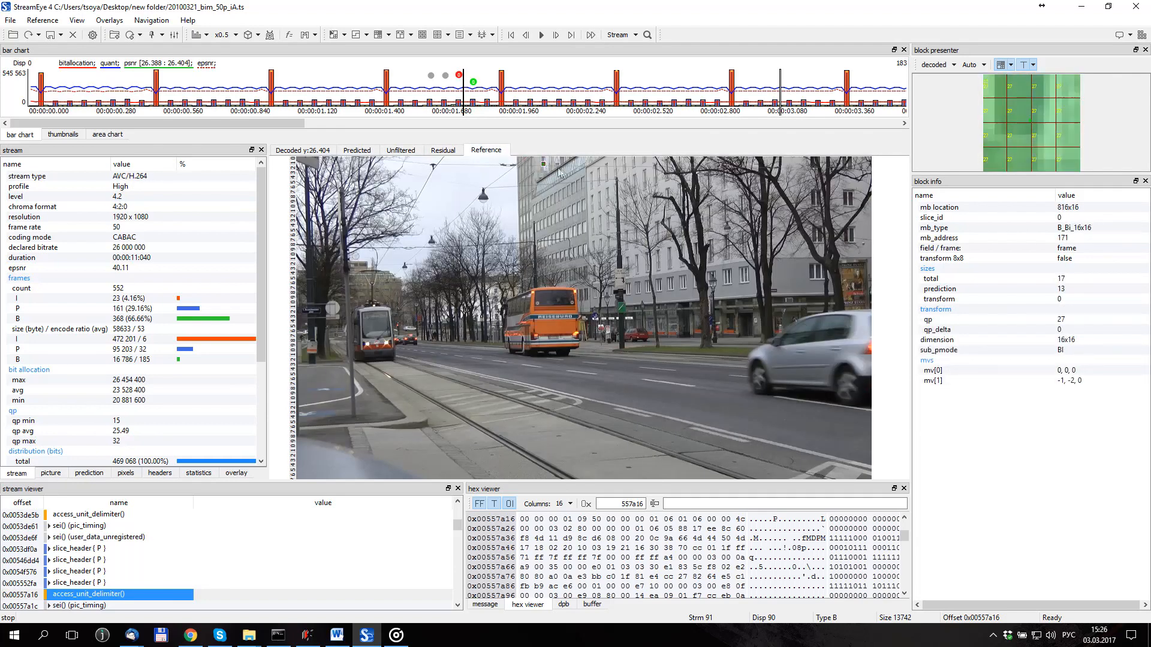
click(605, 202)
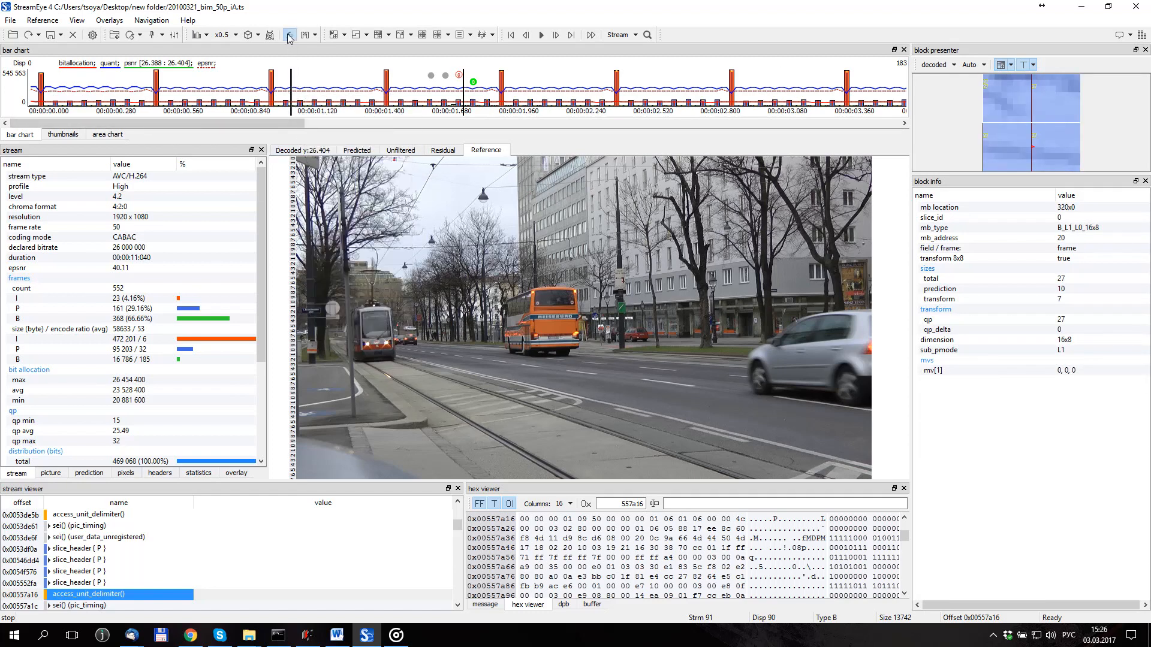
Turn on picture difference comparison and pick the reference picture and difference method
click(288, 34)
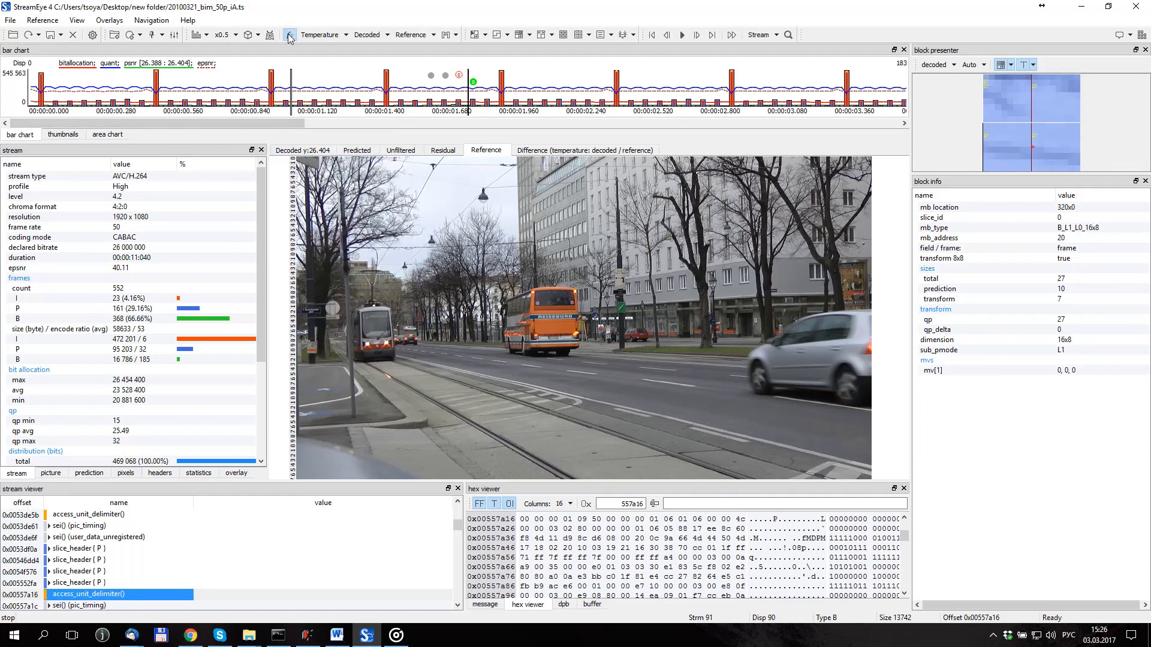
click(320, 34)
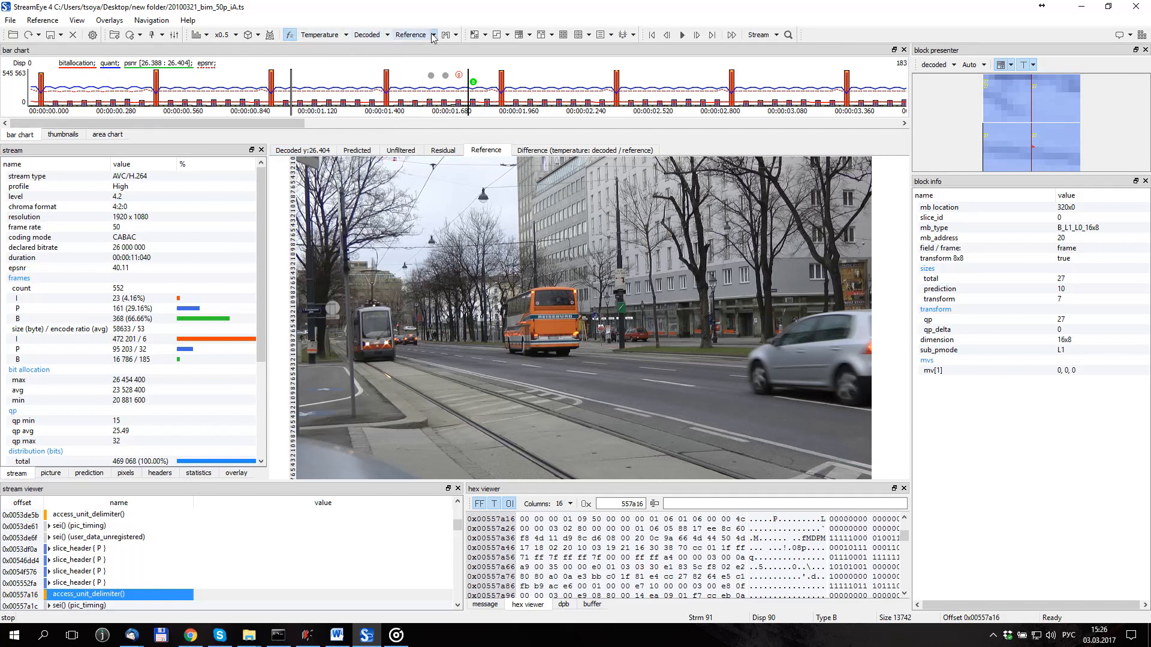
click(411, 34)
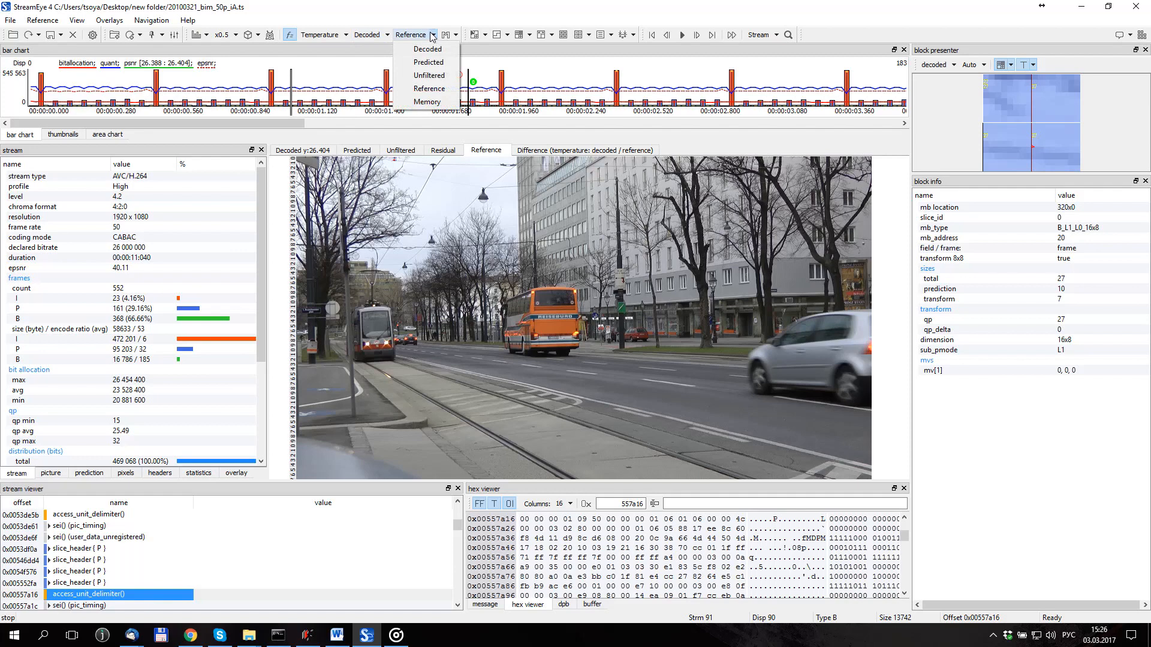
click(319, 35)
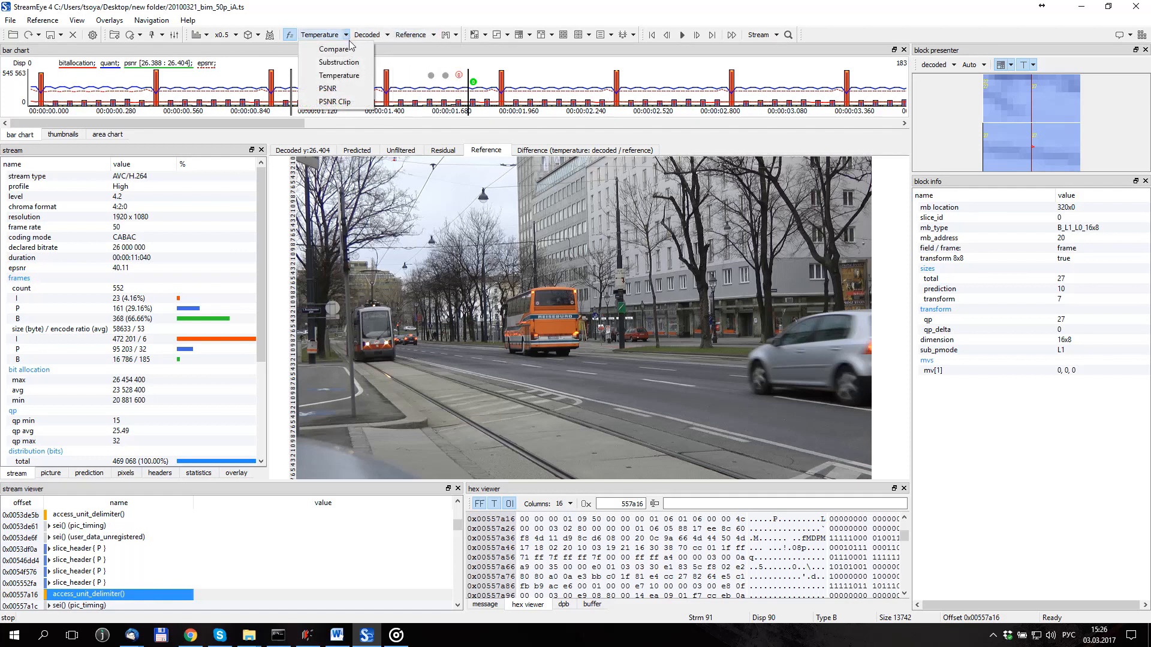
mouse_move(338, 75)
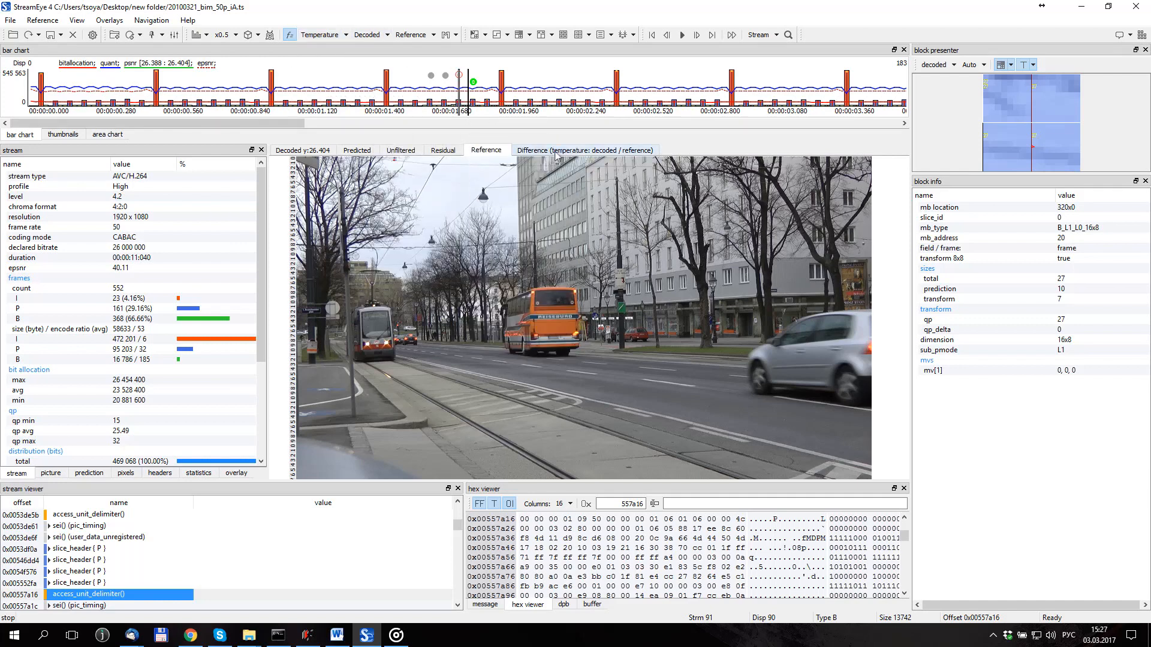
Show the decoded-versus-reference difference map and inspect a block within it
click(585, 151)
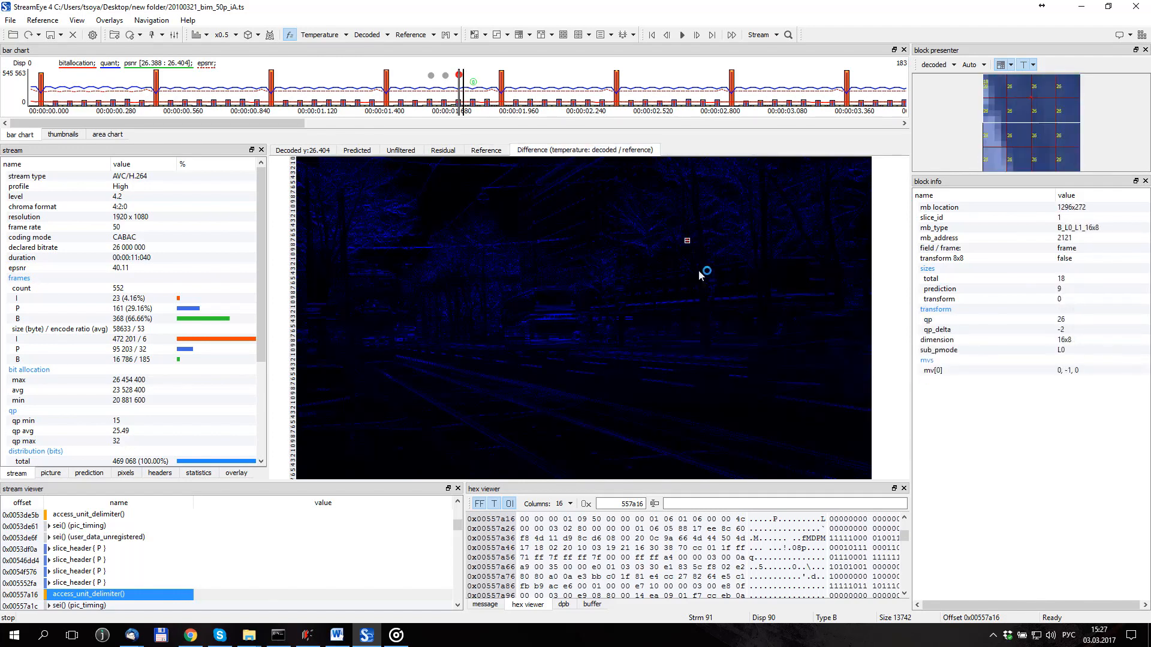
click(738, 429)
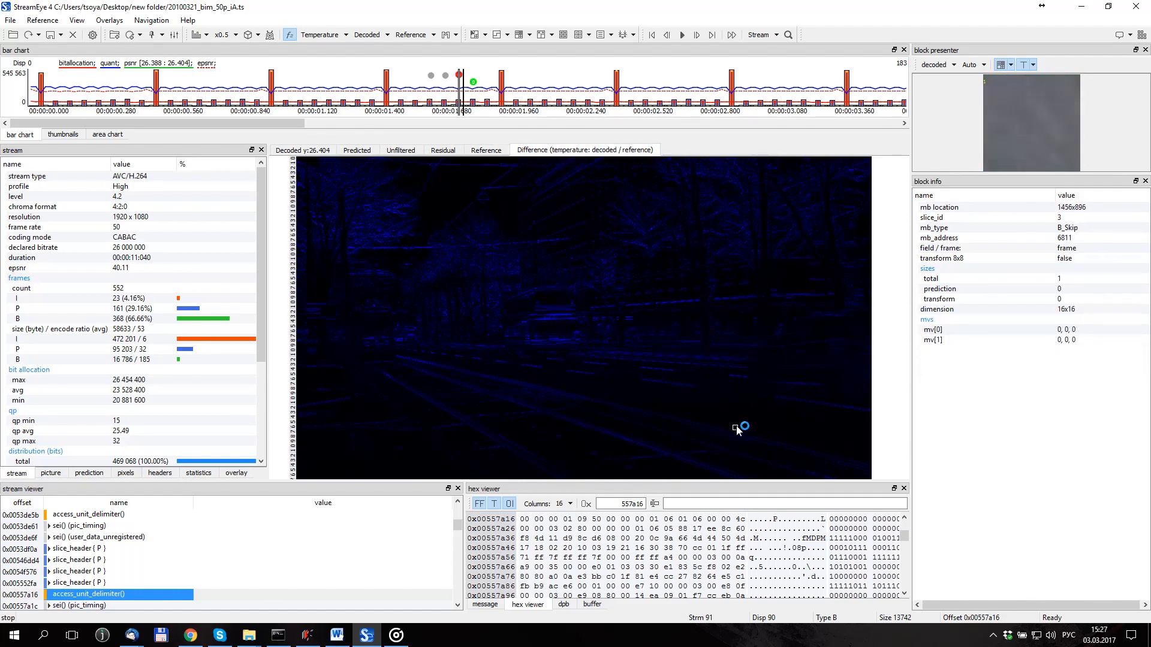
click(739, 428)
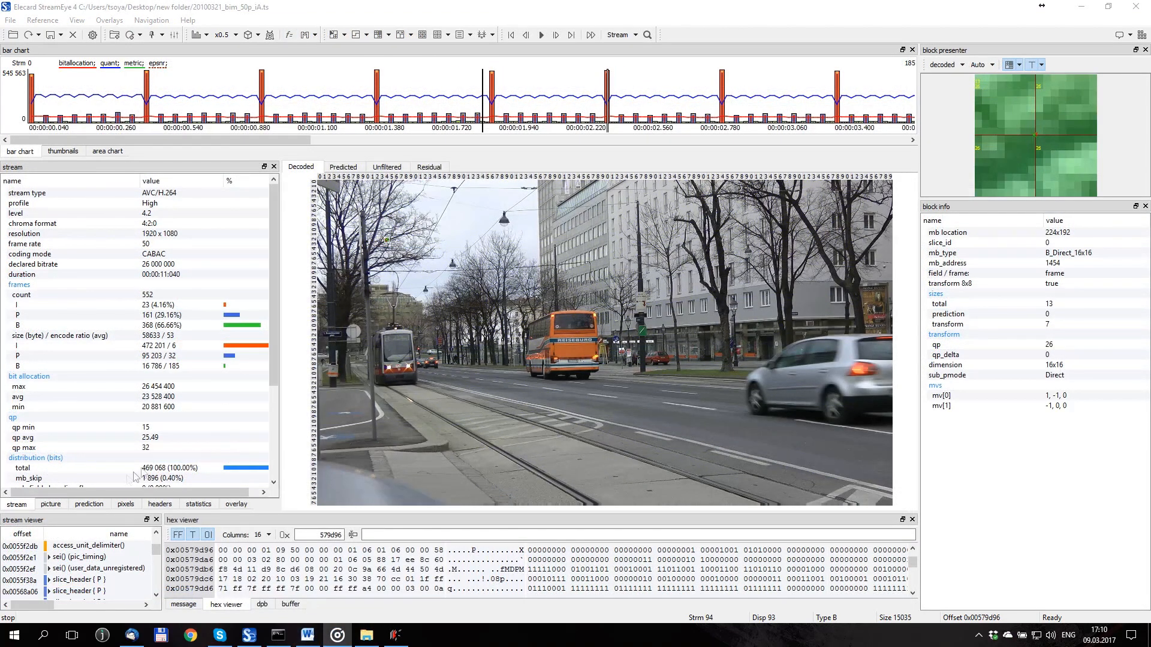
Display the pixel-value grid for the current block, then select another block
click(125, 505)
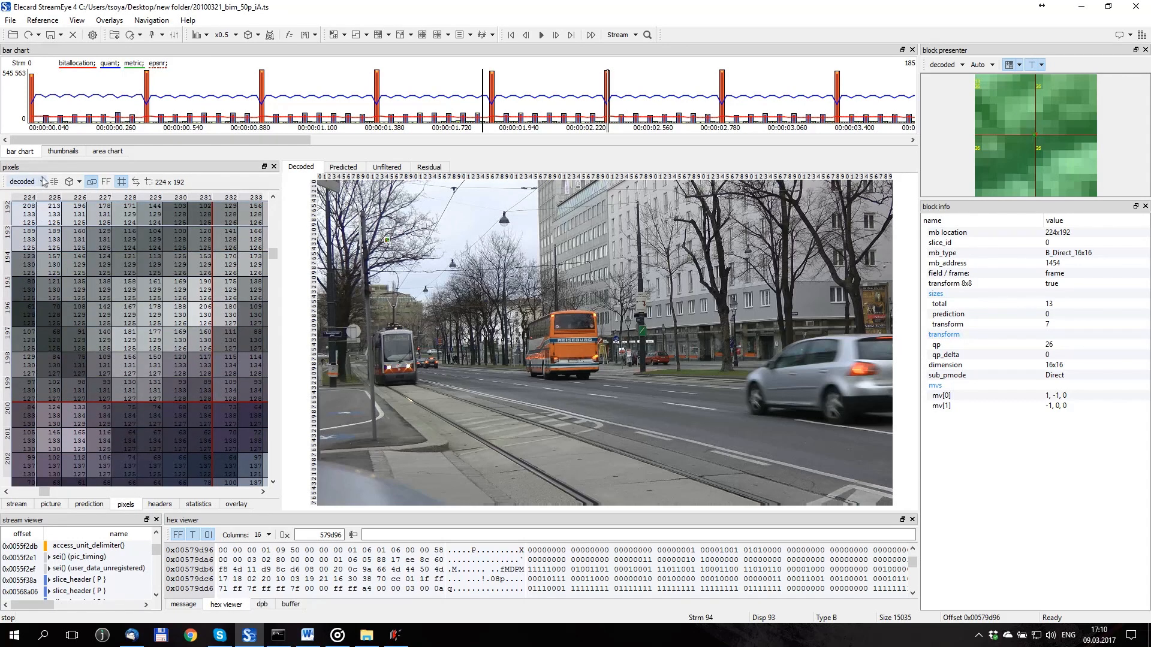
click(39, 181)
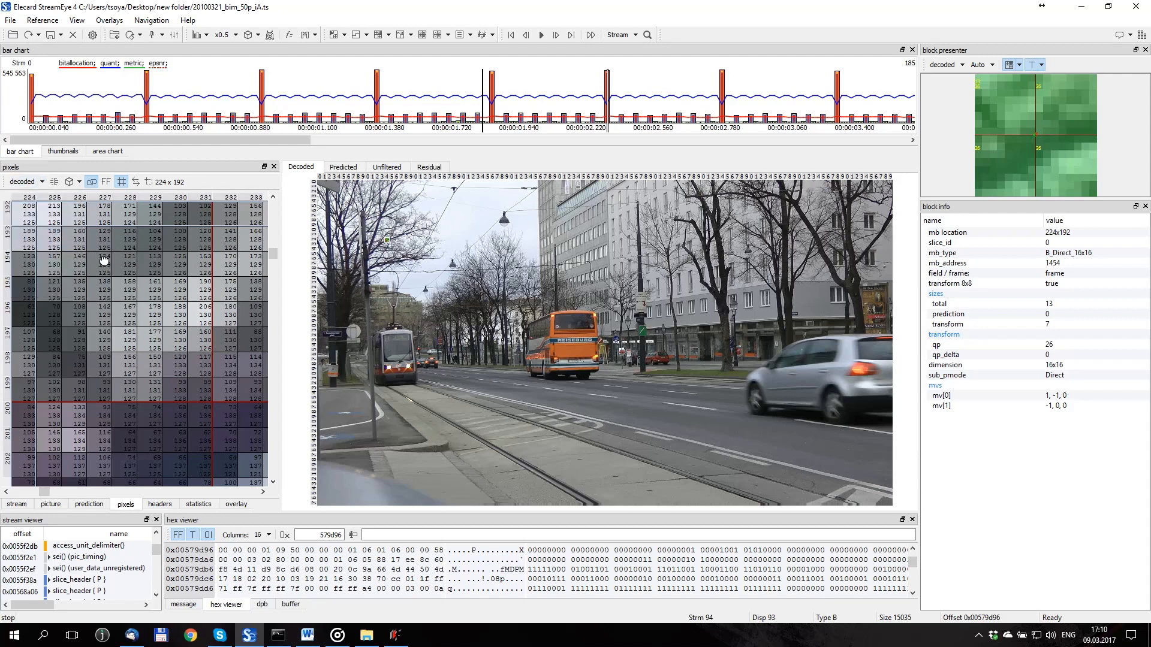
click(426, 242)
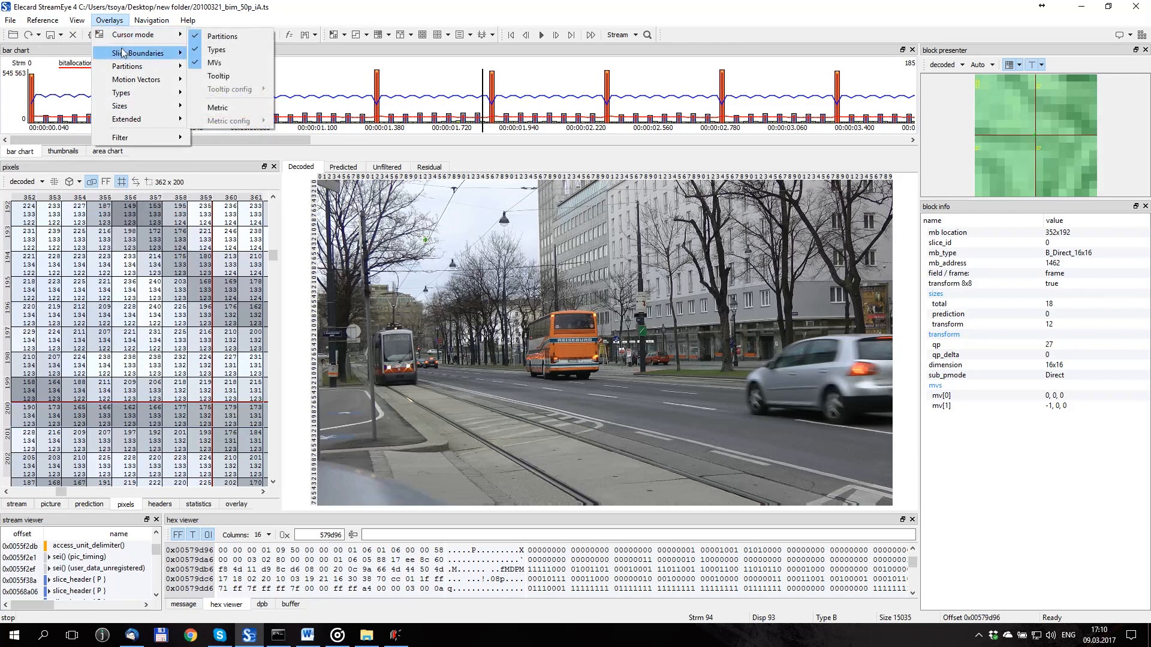
mouse_move(120, 137)
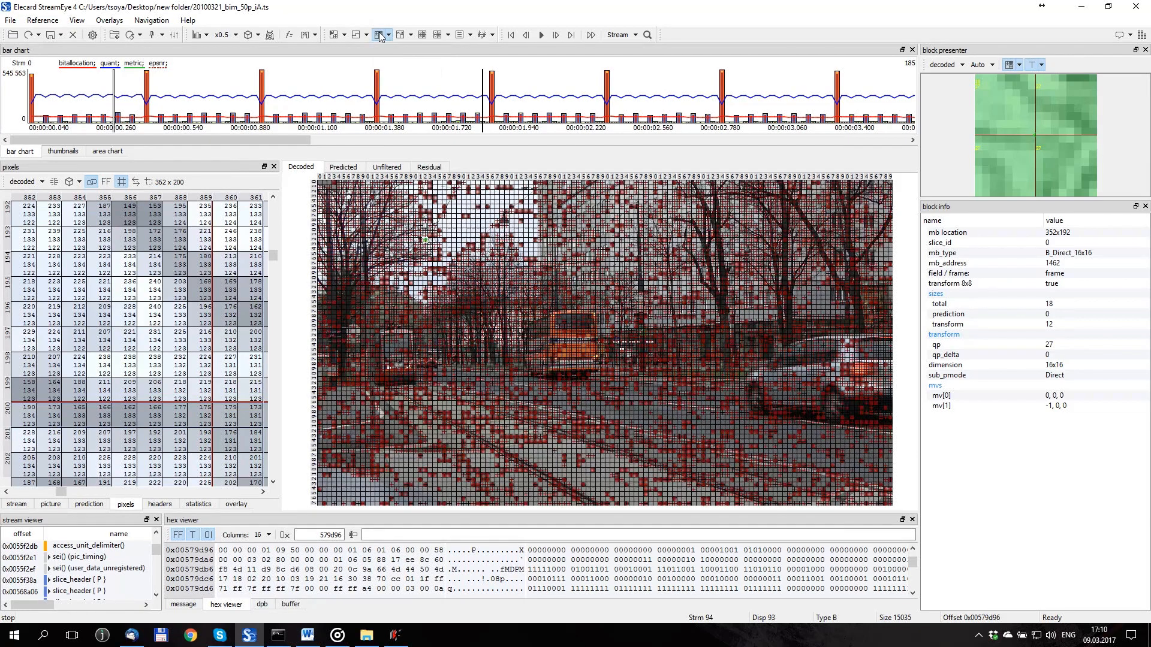
Hide partitions, toggle block types on and off, then show motion vectors and slice boundaries
click(402, 35)
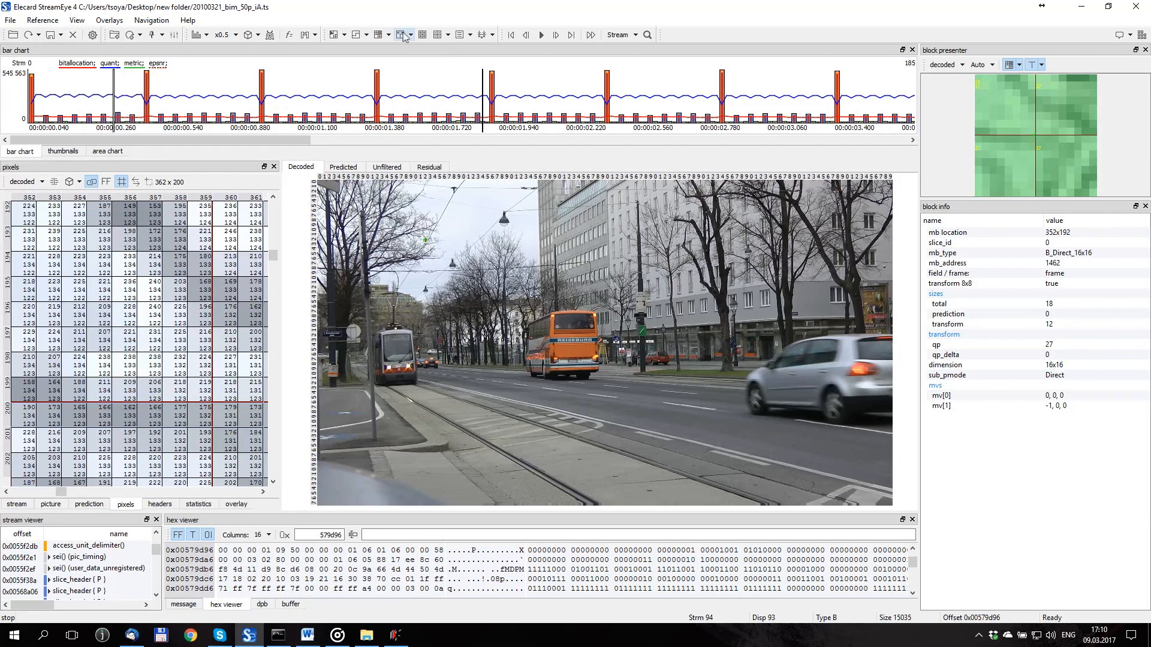
click(422, 35)
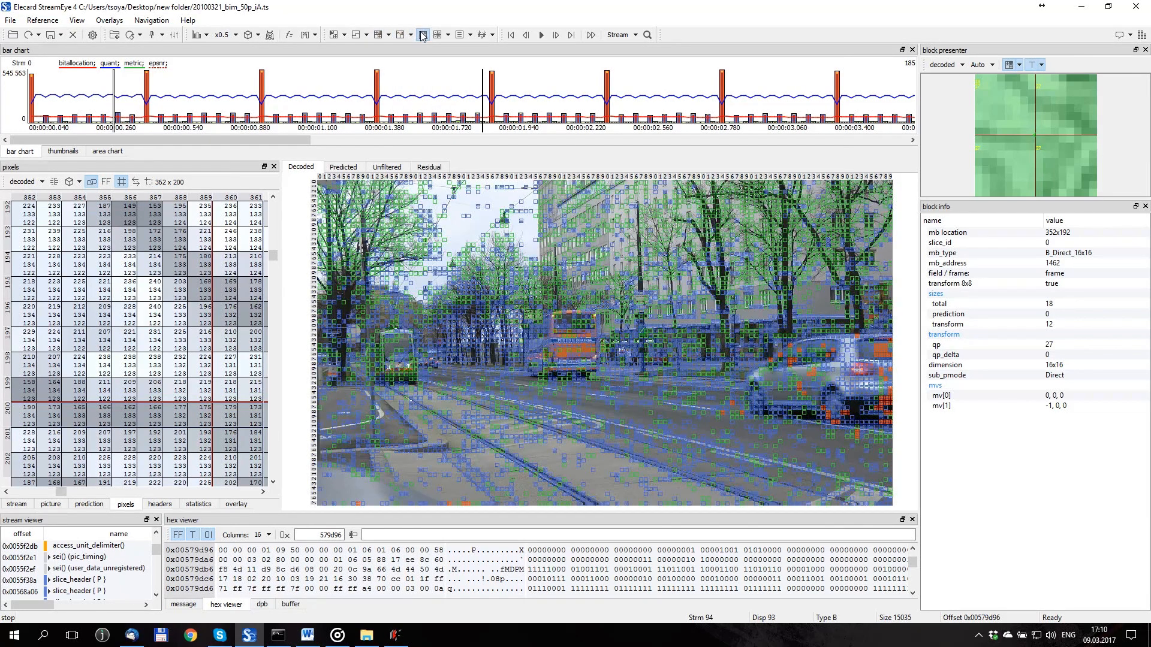
click(422, 35)
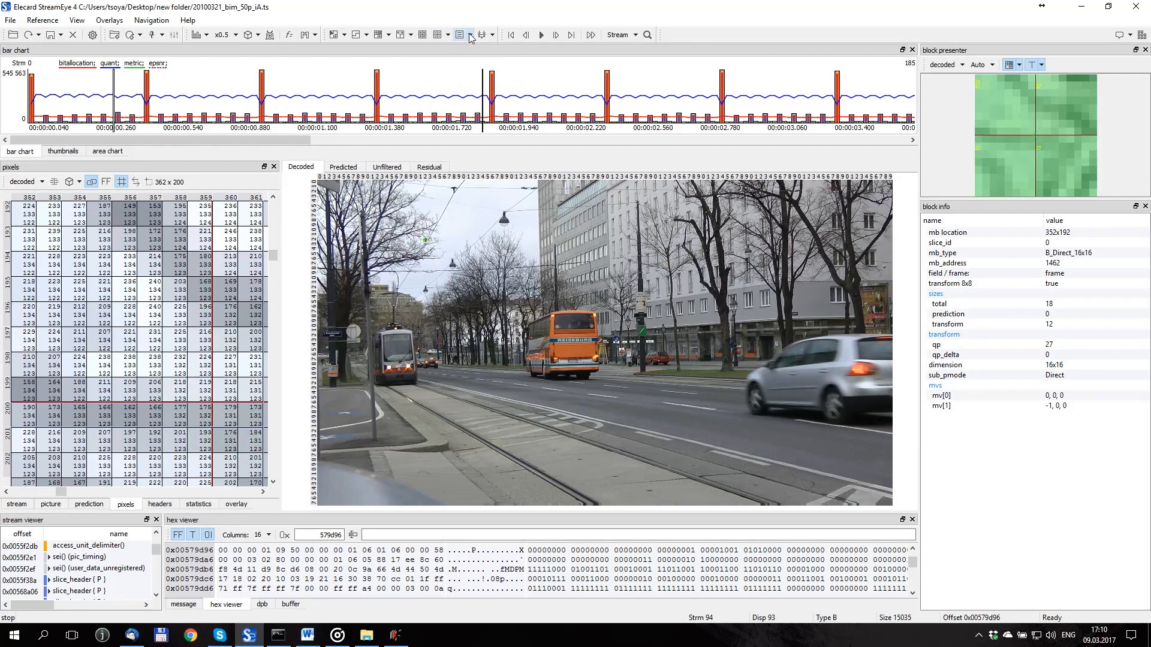
click(461, 35)
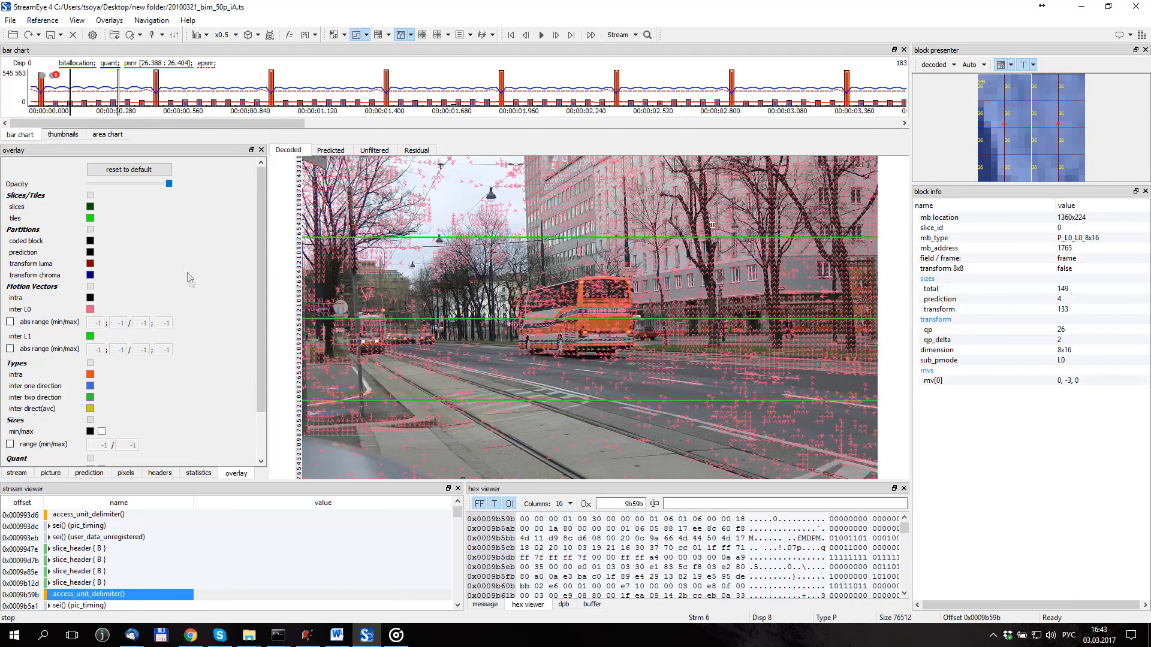
Set the inter L0 motion vector colour to yellow in Overlay Config
click(76, 20)
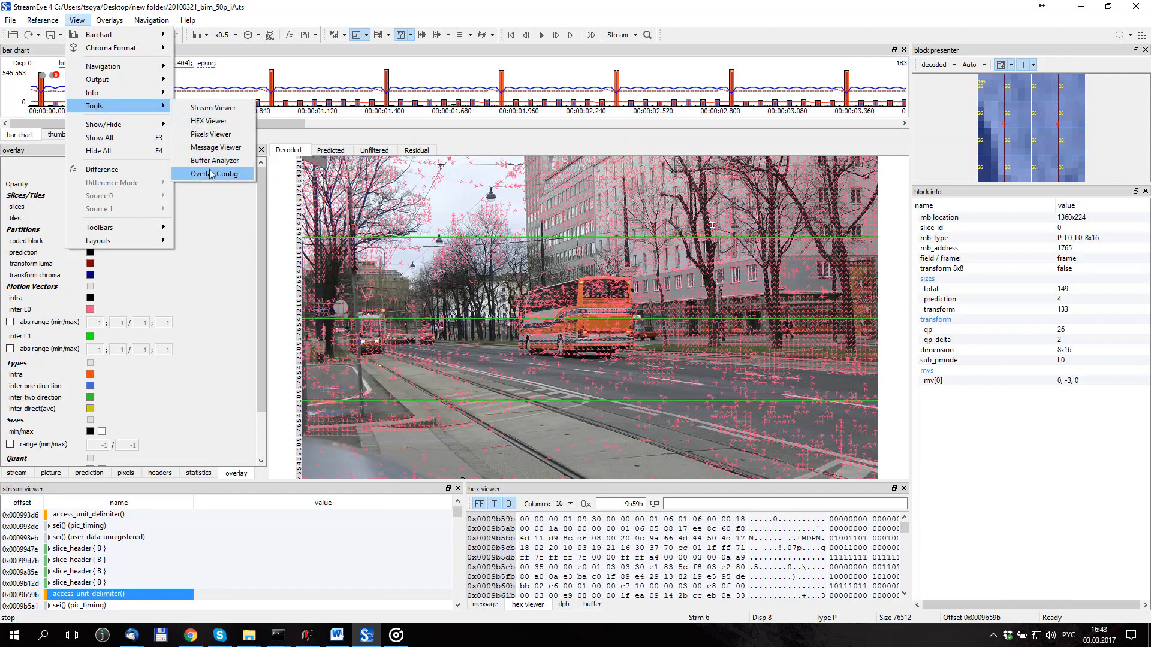
click(214, 173)
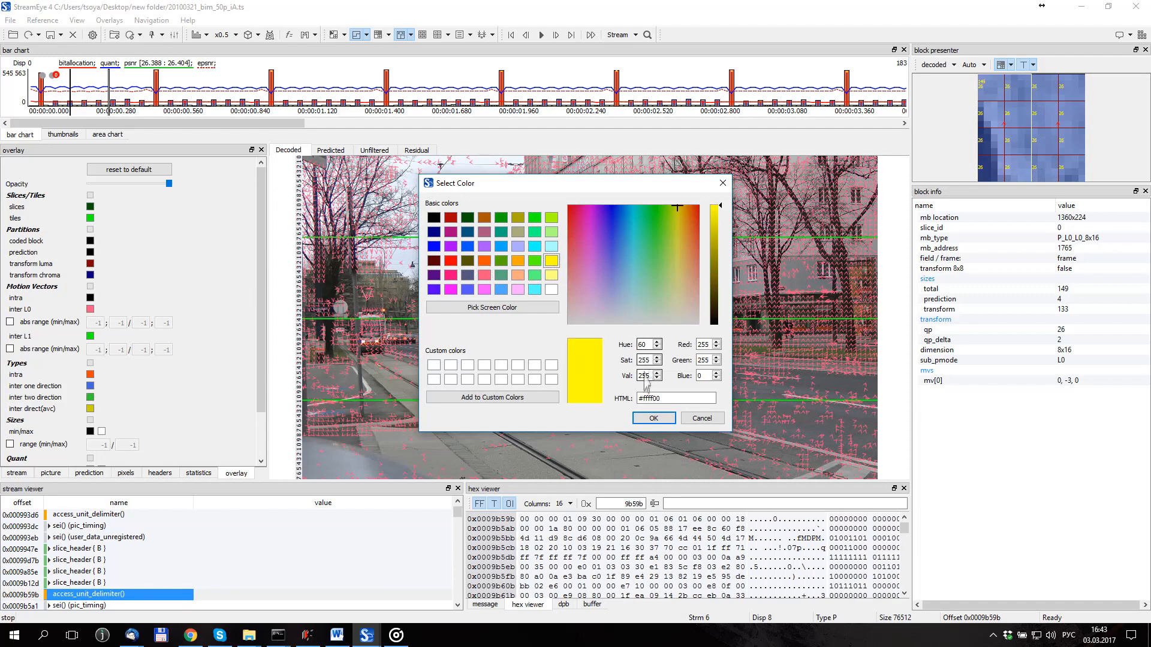
click(652, 418)
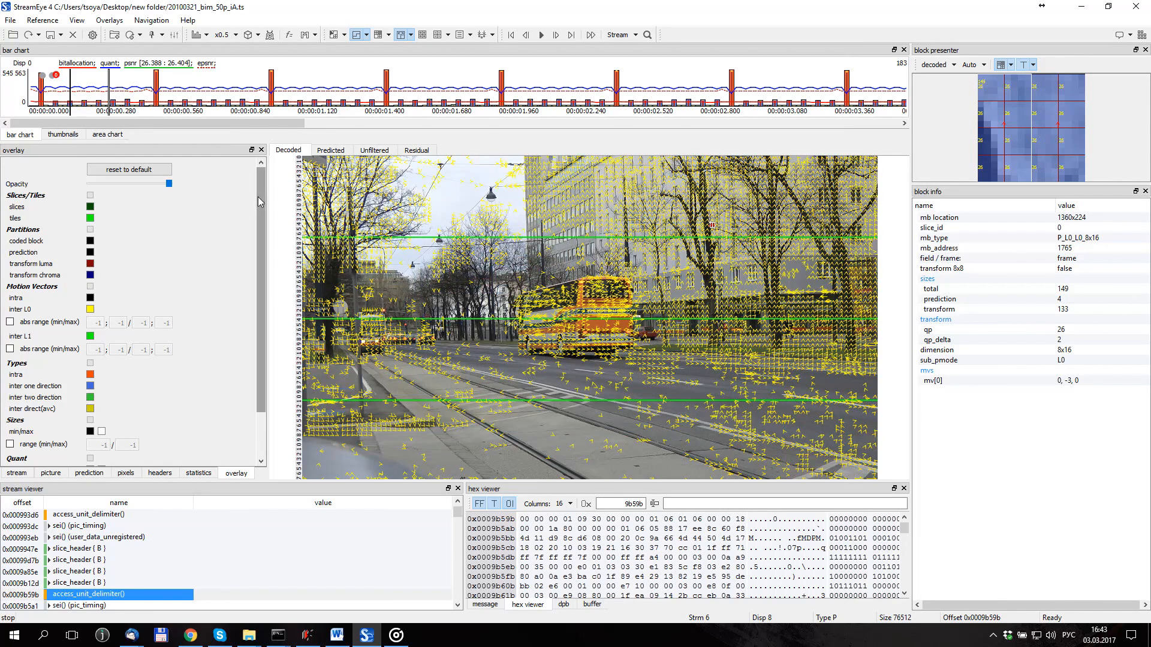
scroll(down, 3)
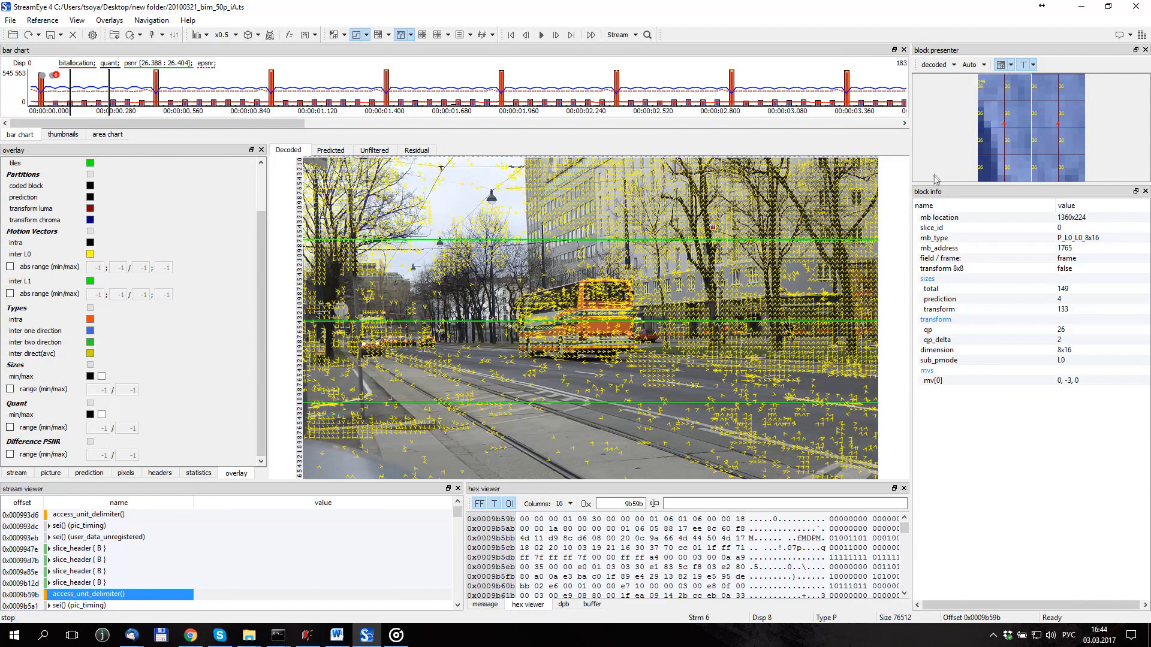
mouse_move(926, 407)
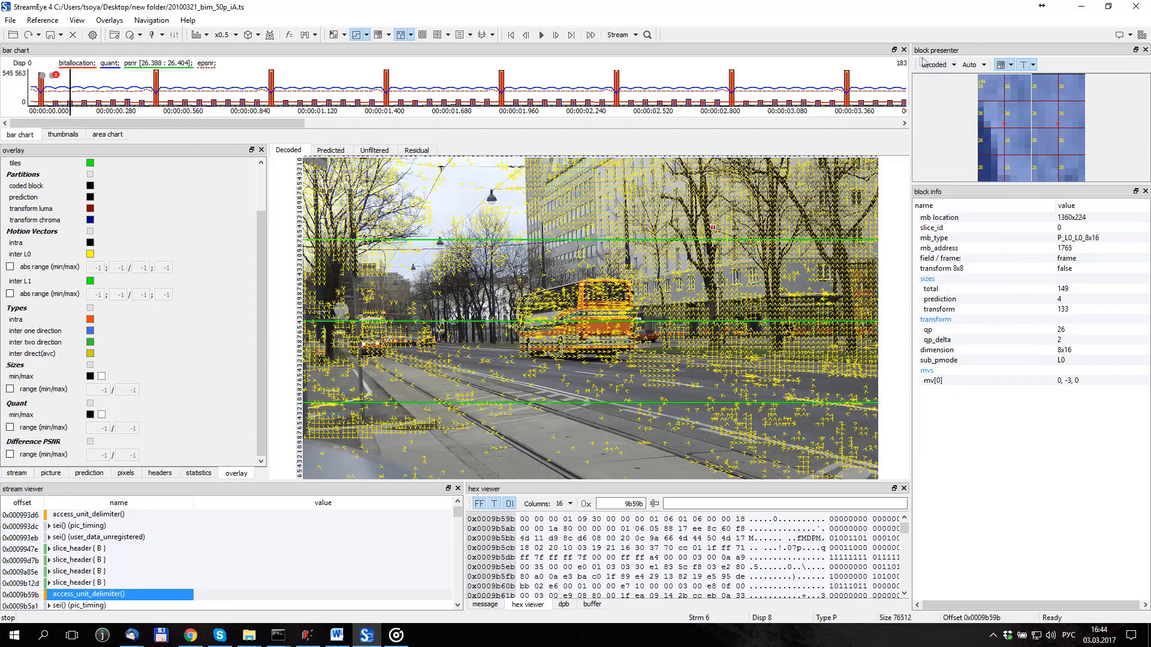
mouse_move(1008, 109)
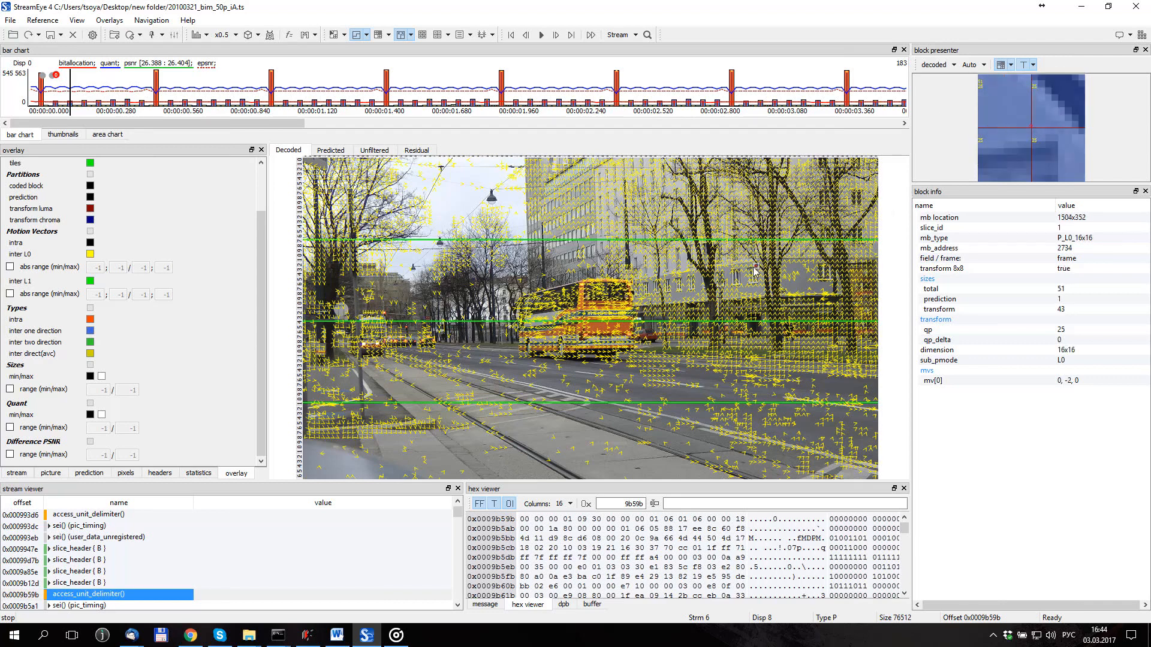
Arrange encode.mpg and encode2.mpg windows side by side with block overlays
click(710, 329)
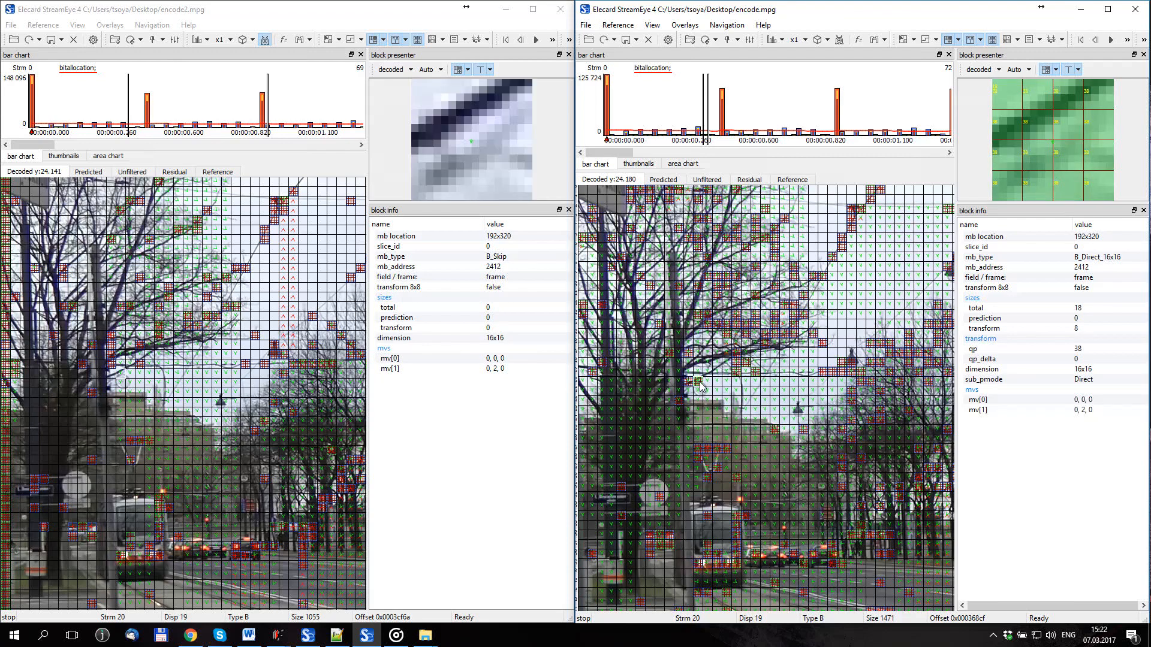
Compare blocks across both encodes and enable the PSNR difference view in each window
click(697, 448)
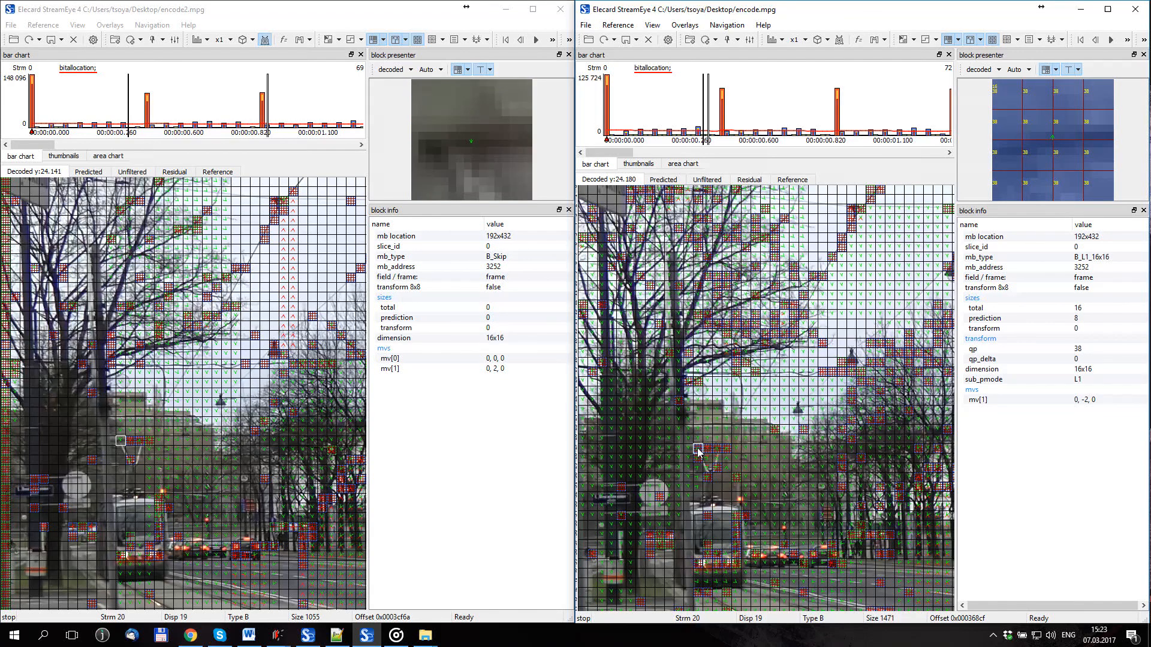
click(598, 379)
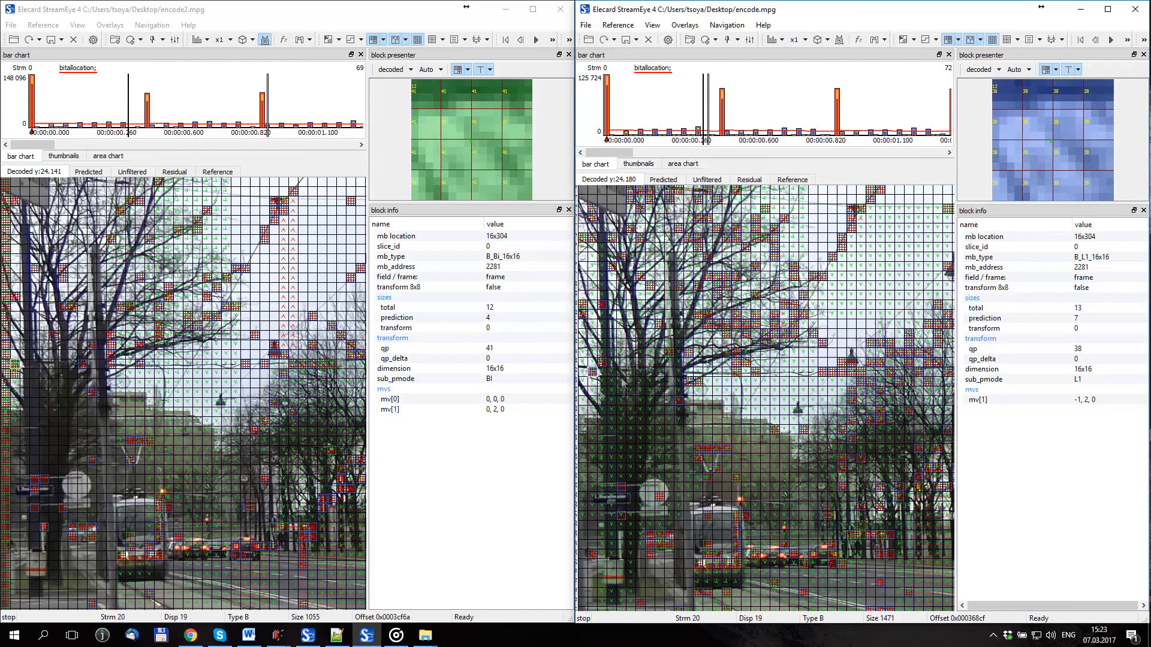
click(284, 39)
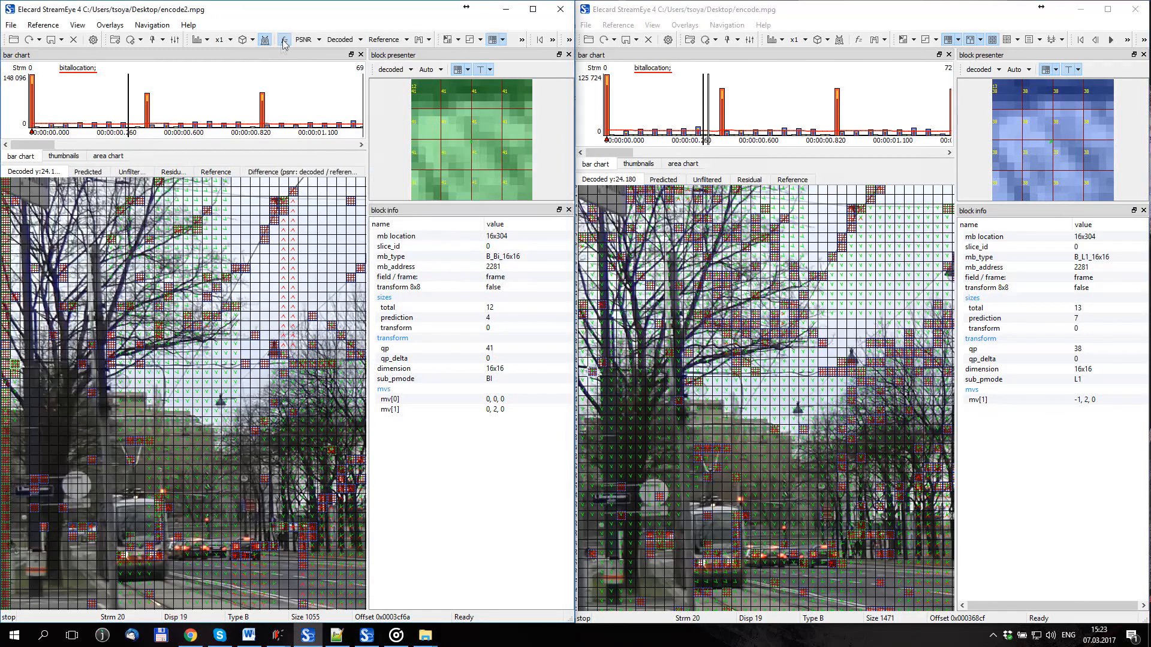
click(283, 39)
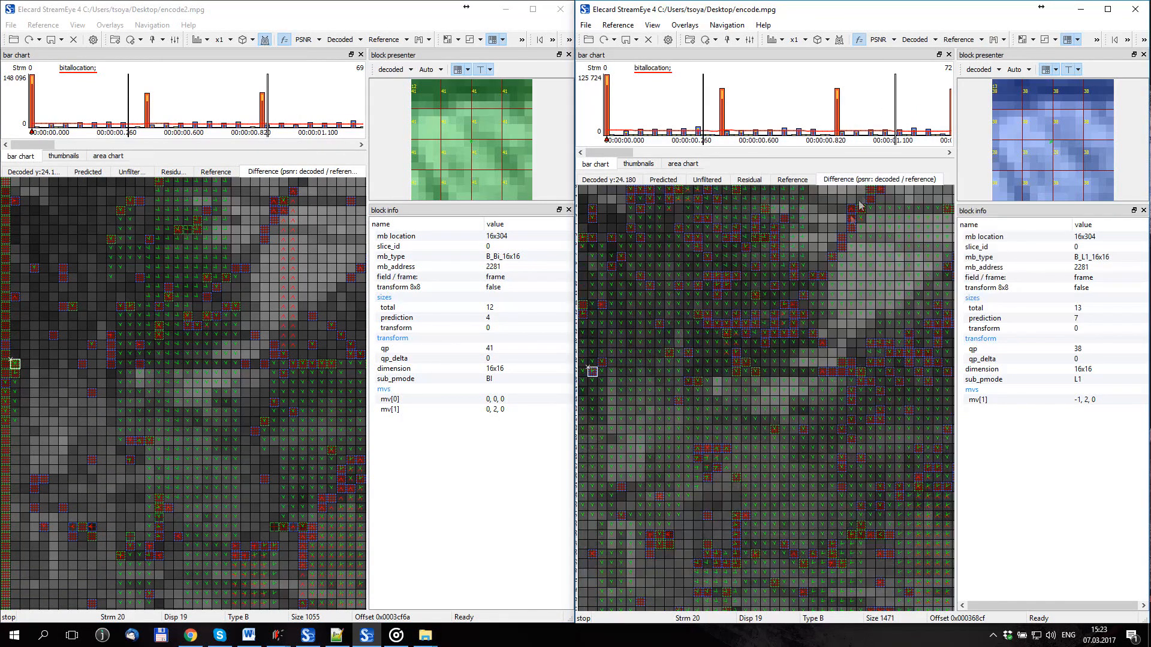
click(587, 317)
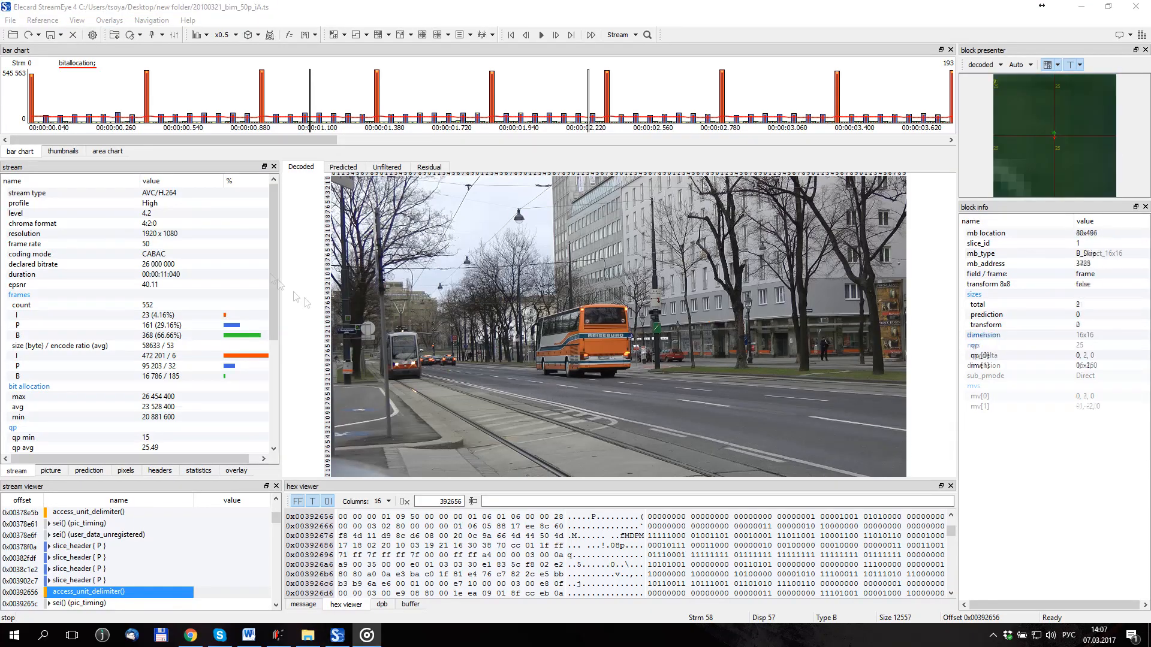
Save stream statistics as 20100321_bim_50p_iA.ts_stream.csv via File > Save > Stream
click(10, 20)
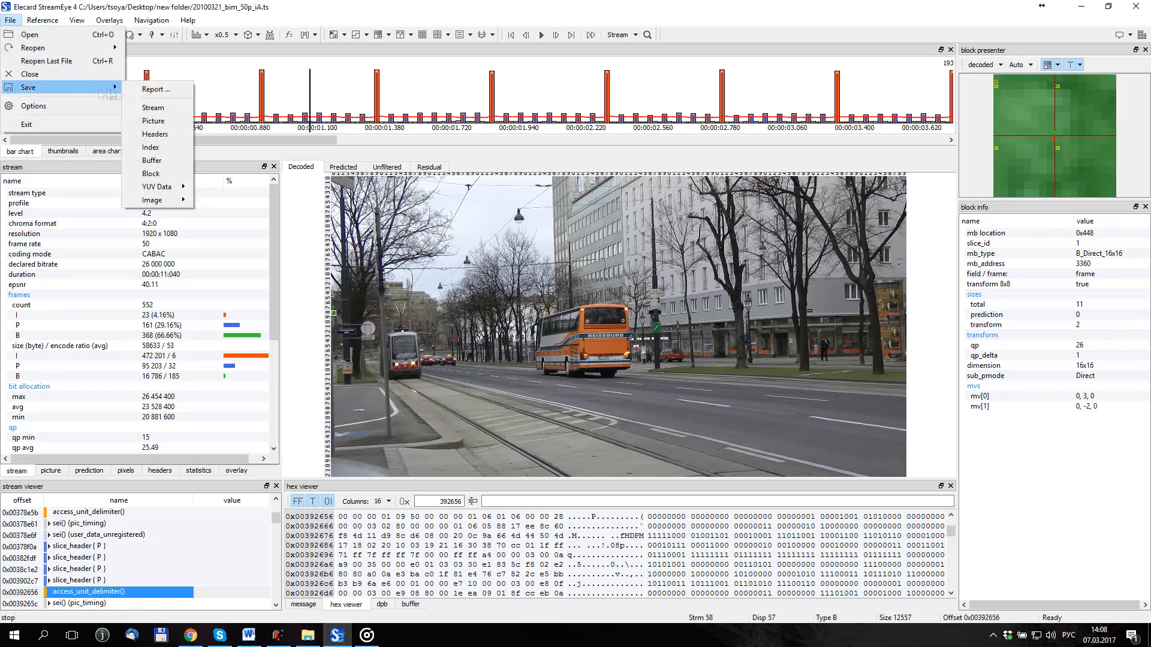
click(153, 108)
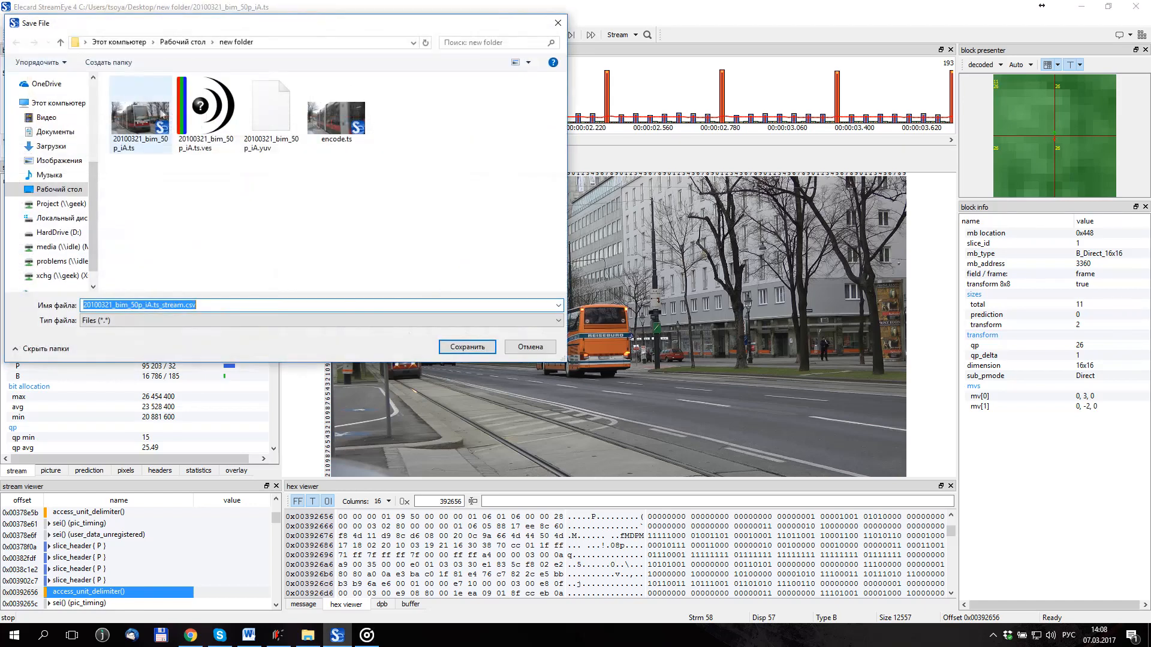
click(466, 346)
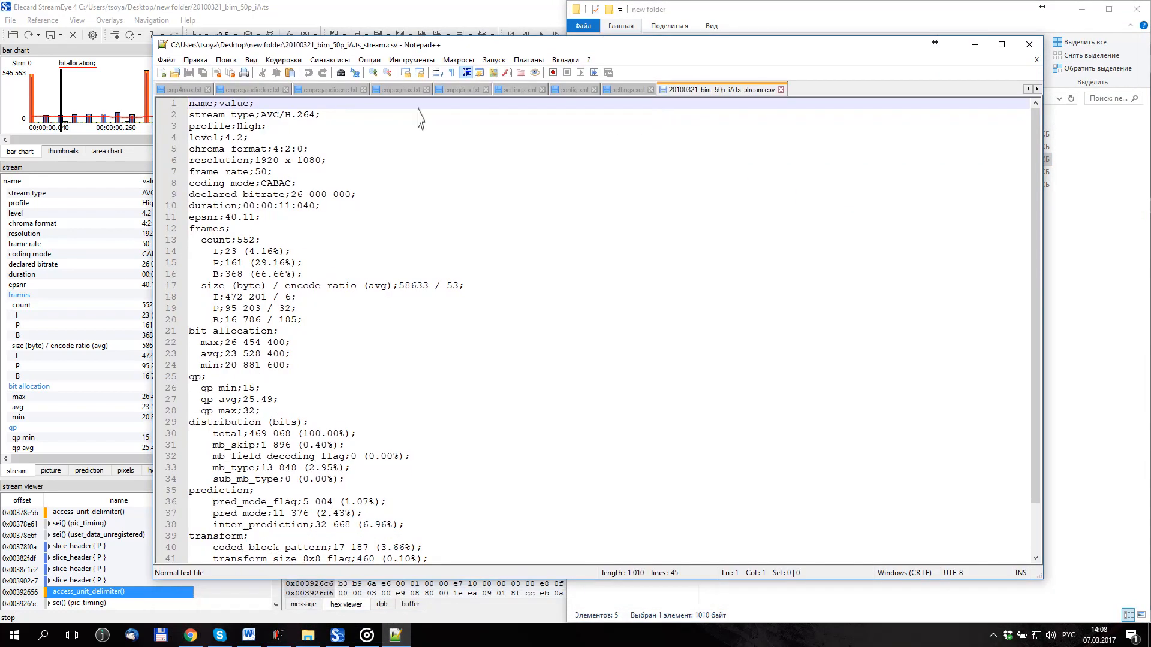
mouse_move(431, 124)
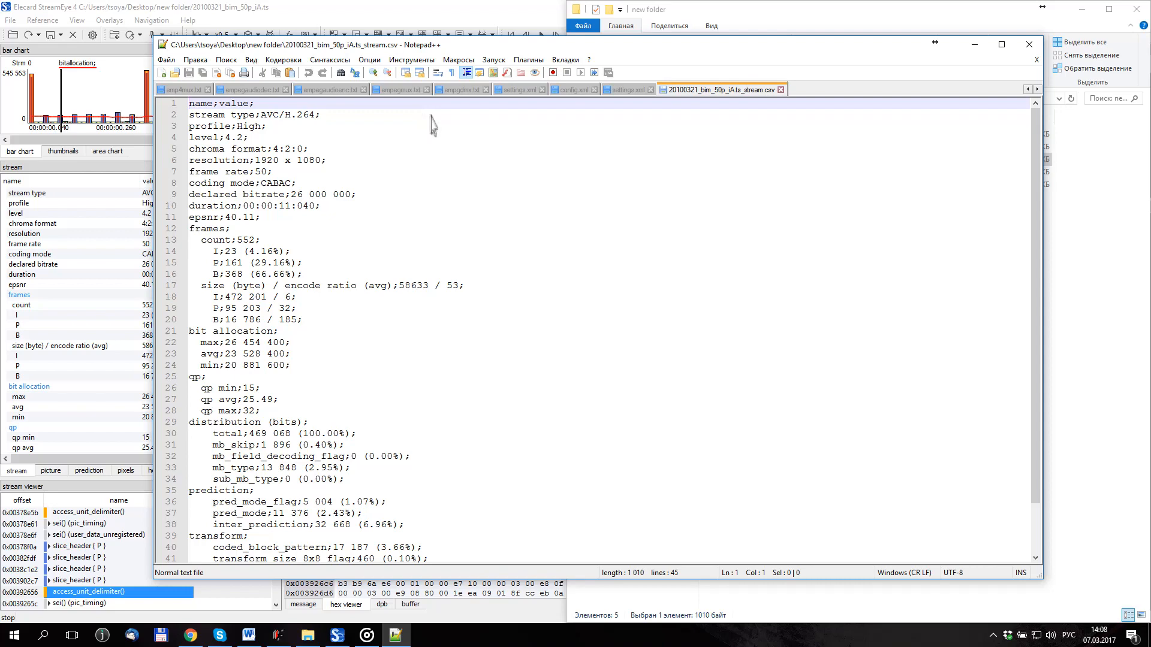
mouse_move(527, 340)
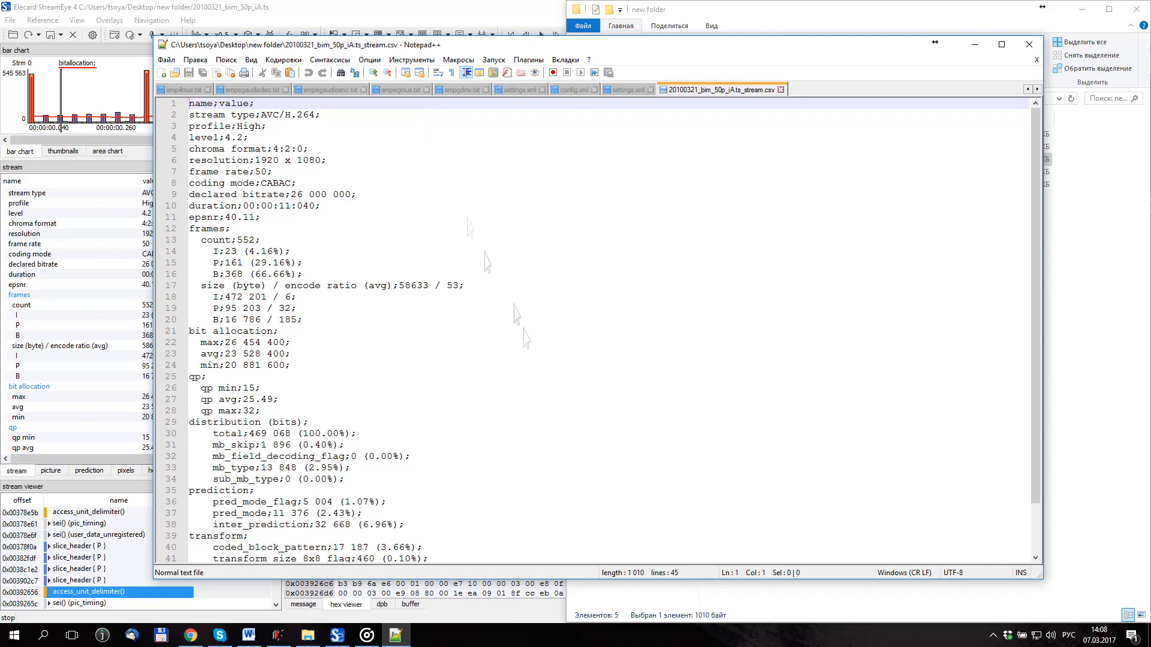